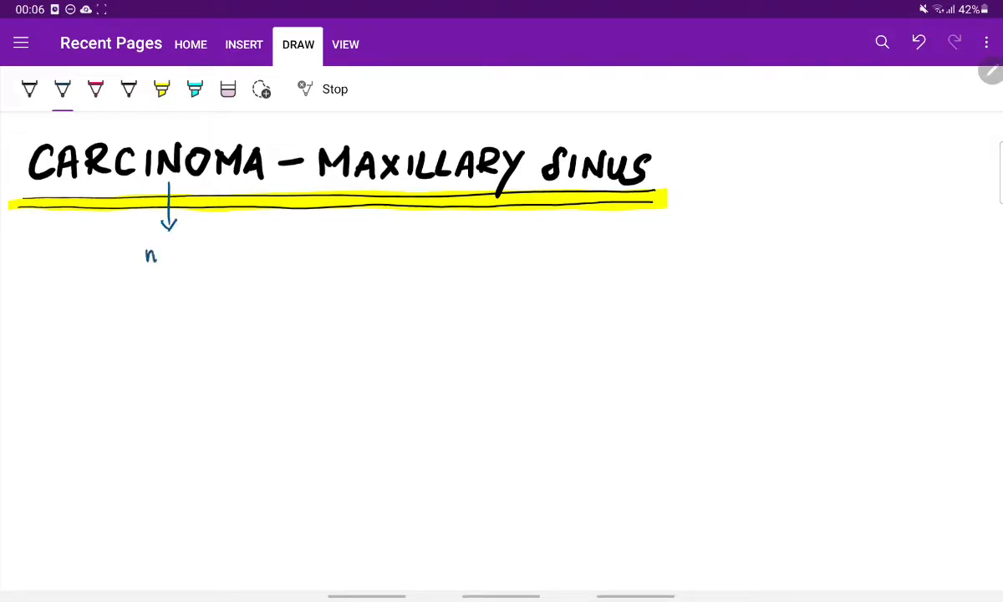
Step: Handwrite 'mucosa of Maxillary Sinus' in blue below the title arrow
left_click_drag(151, 254, 209, 257)
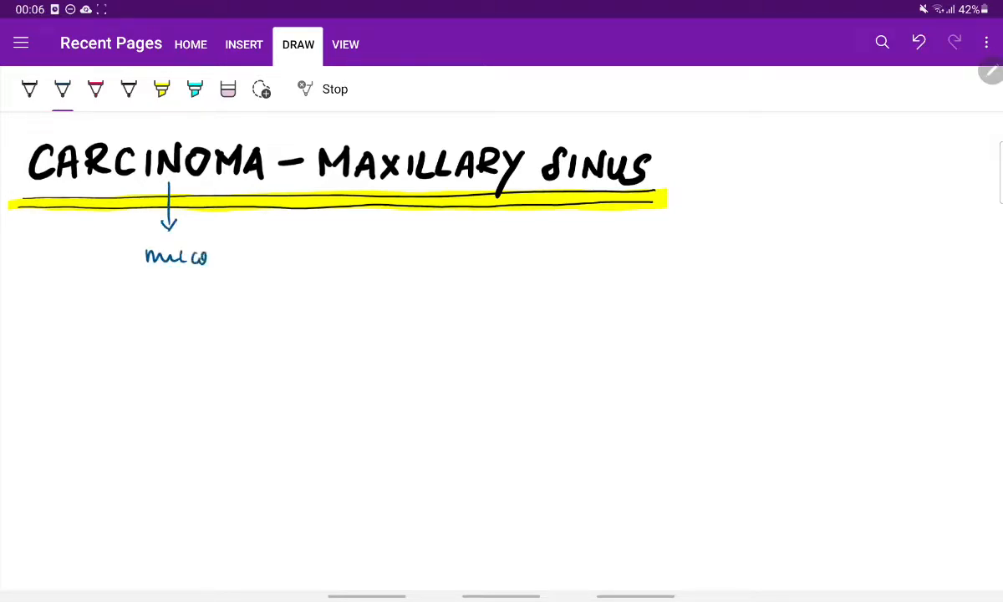
left_click_drag(200, 254, 304, 255)
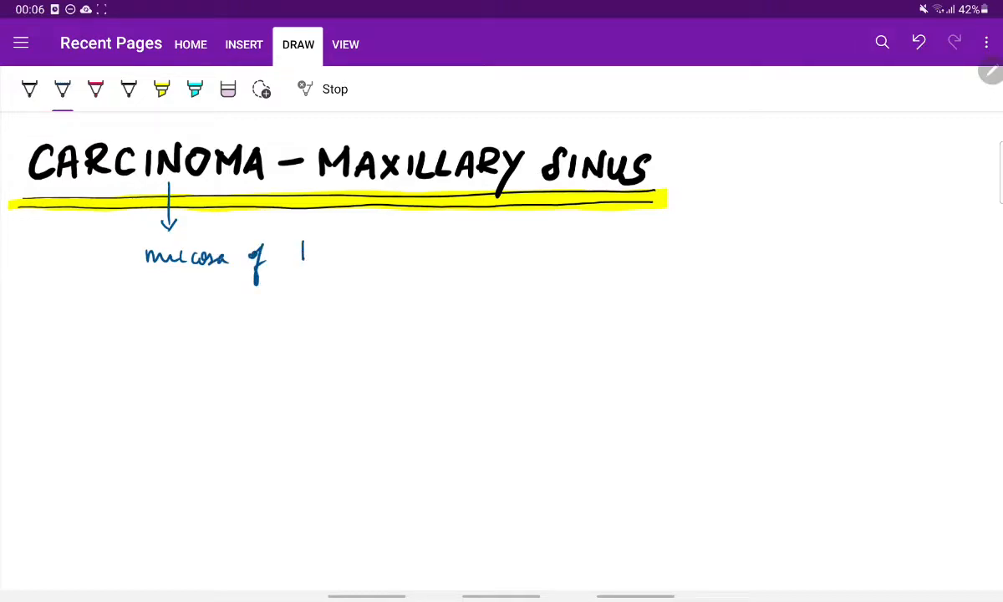
left_click_drag(301, 251, 368, 259)
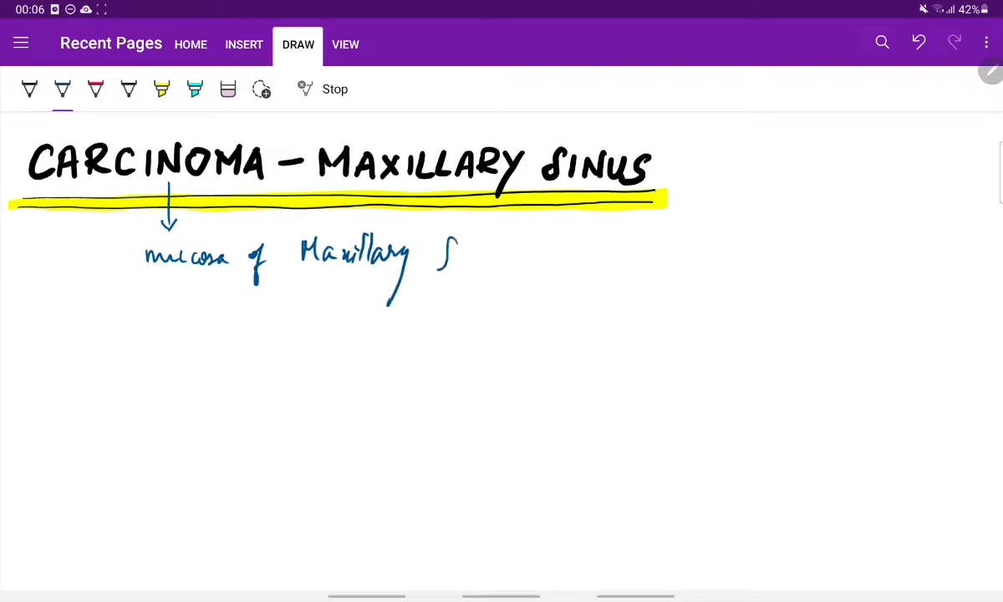
left_click_drag(443, 259, 493, 267)
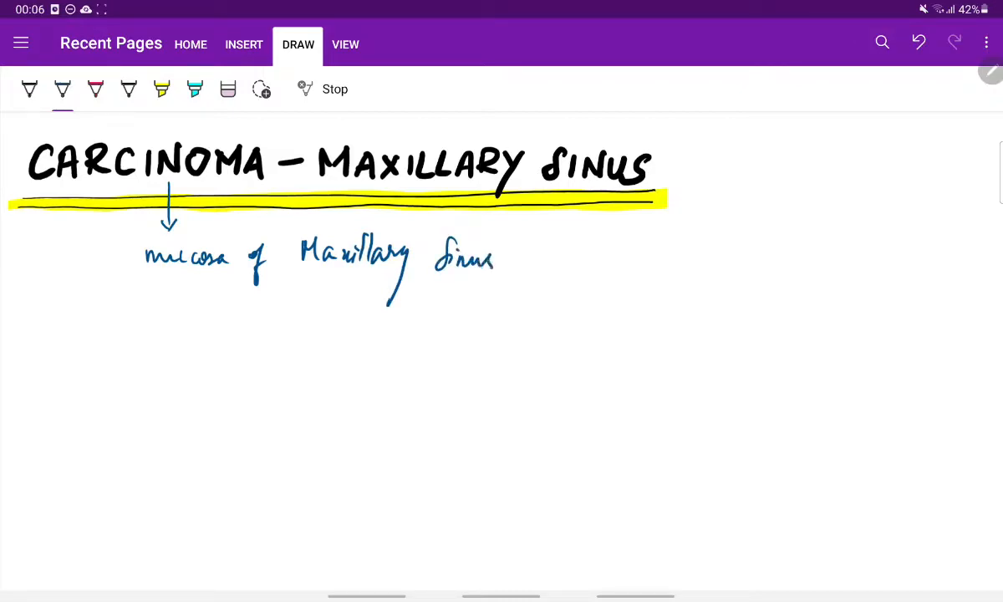
left_click_drag(46, 328, 80, 324)
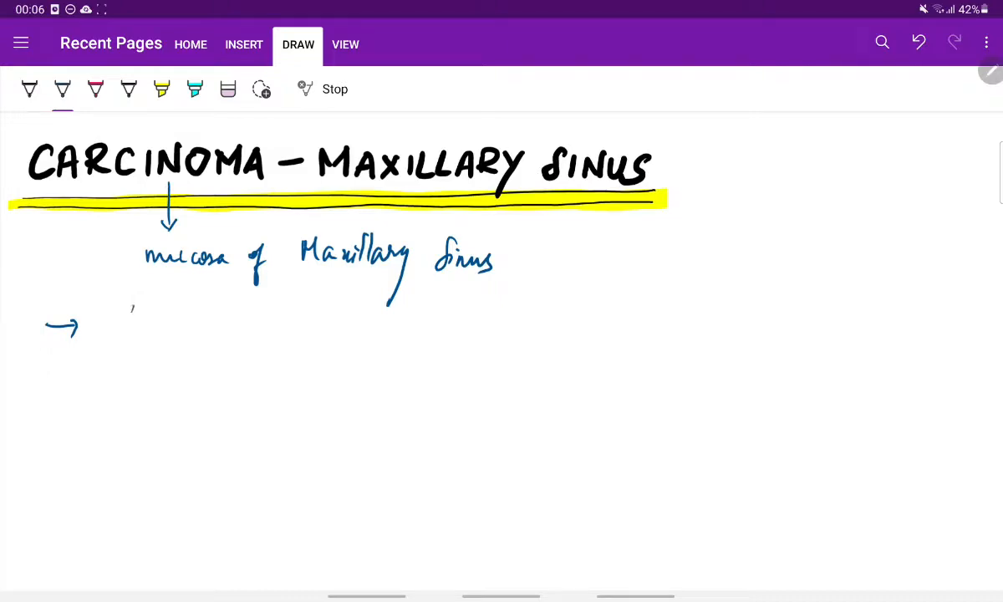
Step: Handwrite the 'symp of sinusitis → bony destruction → invades' chain on the next line
left_click_drag(124, 327, 201, 326)
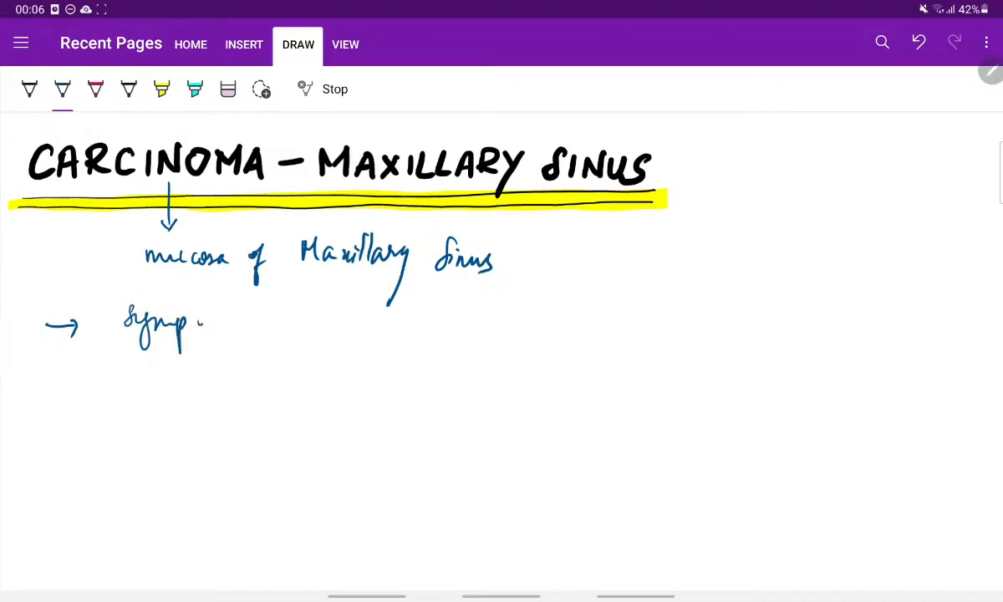
left_click_drag(200, 326, 292, 326)
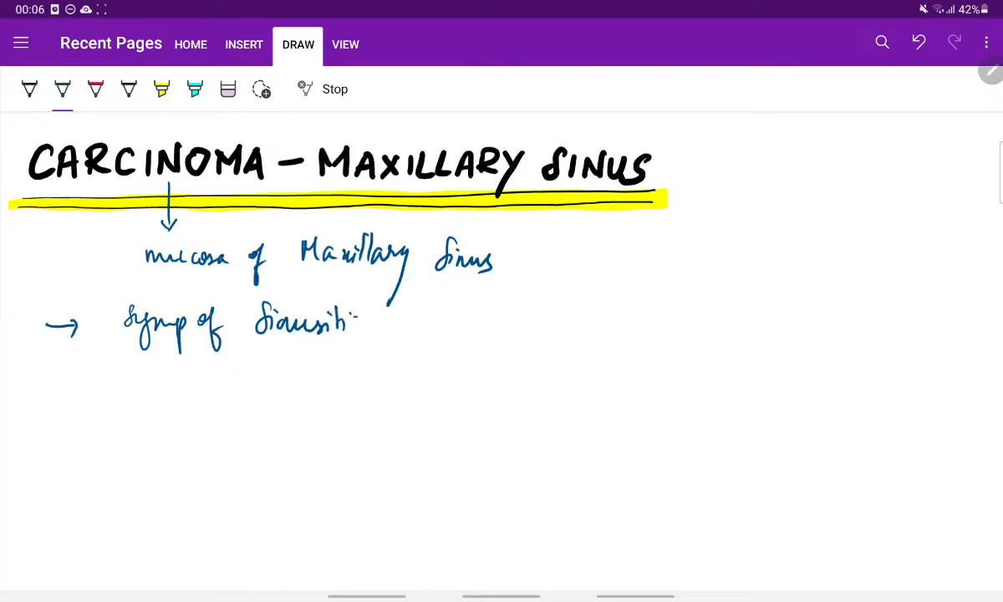
left_click_drag(360, 325, 465, 325)
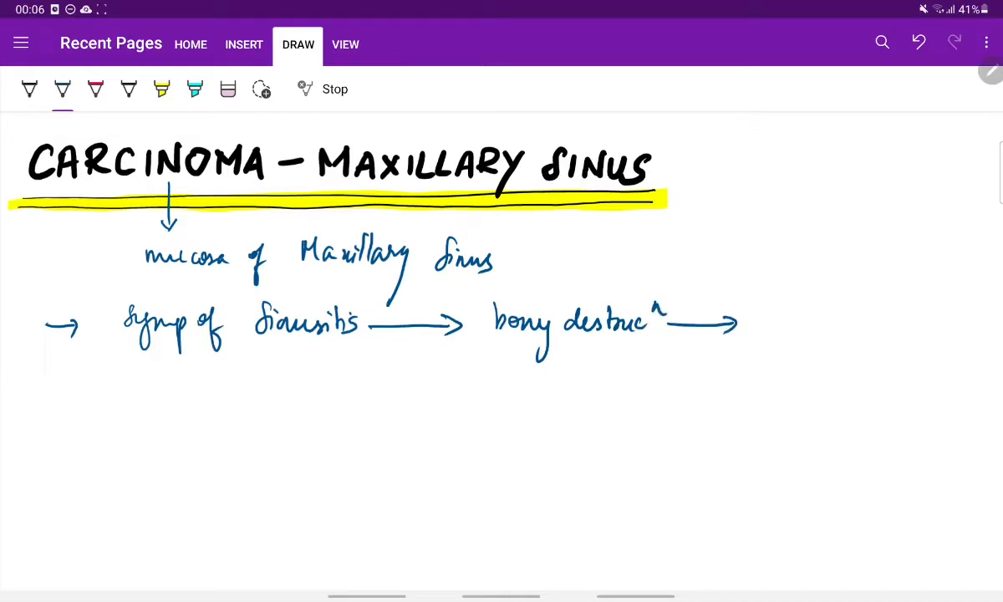
left_click_drag(772, 310, 795, 335)
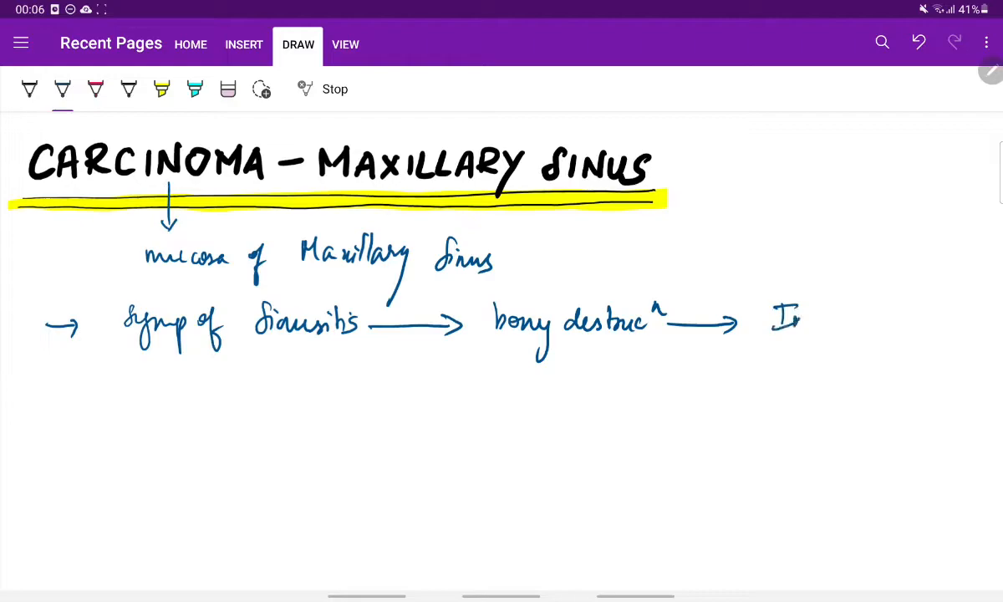
left_click_drag(778, 321, 873, 326)
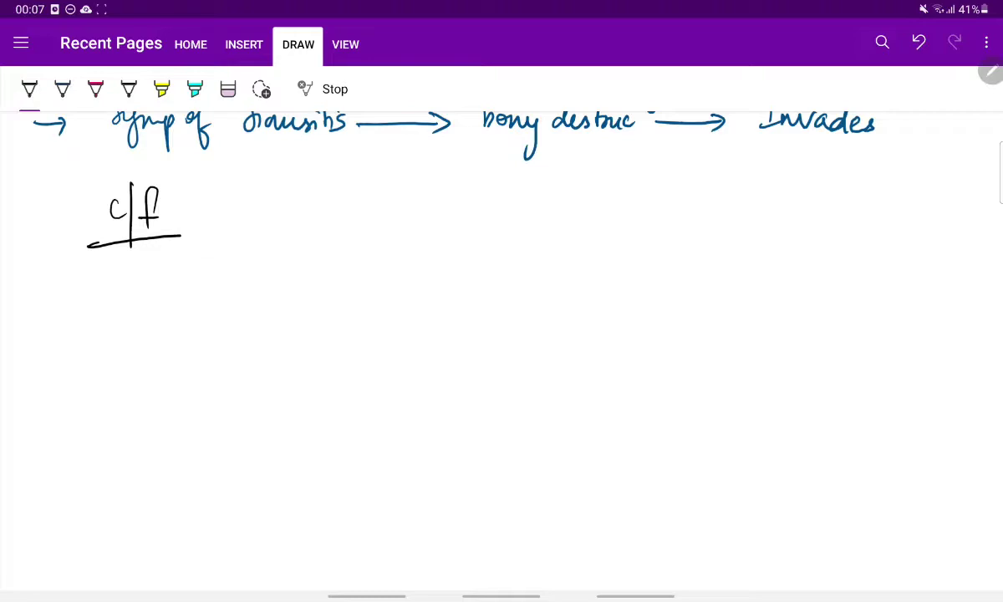
Step: Write the pink bullet '- m/c in ♂ ; 40-60 yr' under the c/f heading
left_click_drag(109, 287, 164, 281)
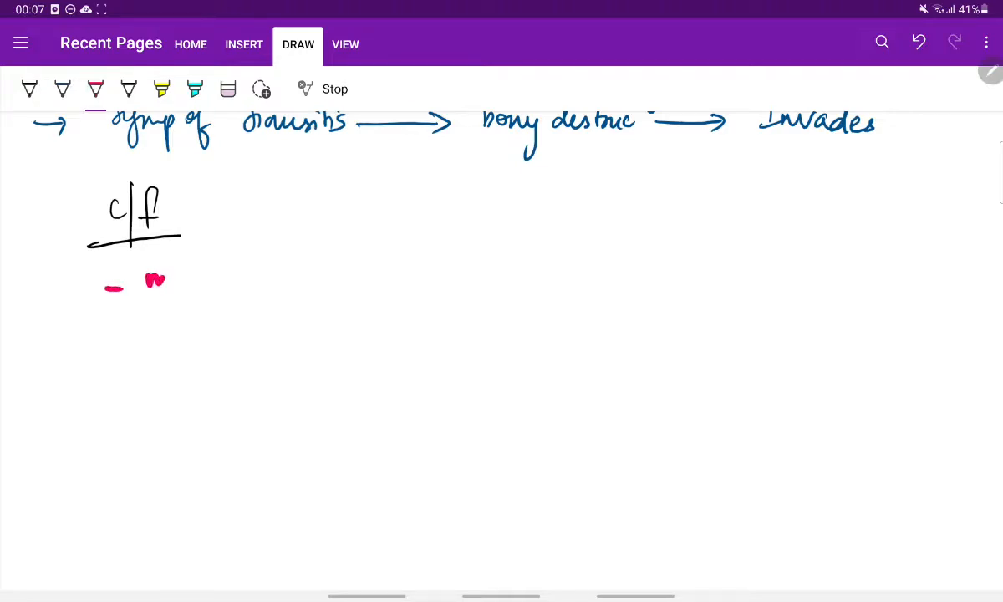
left_click_drag(142, 281, 251, 284)
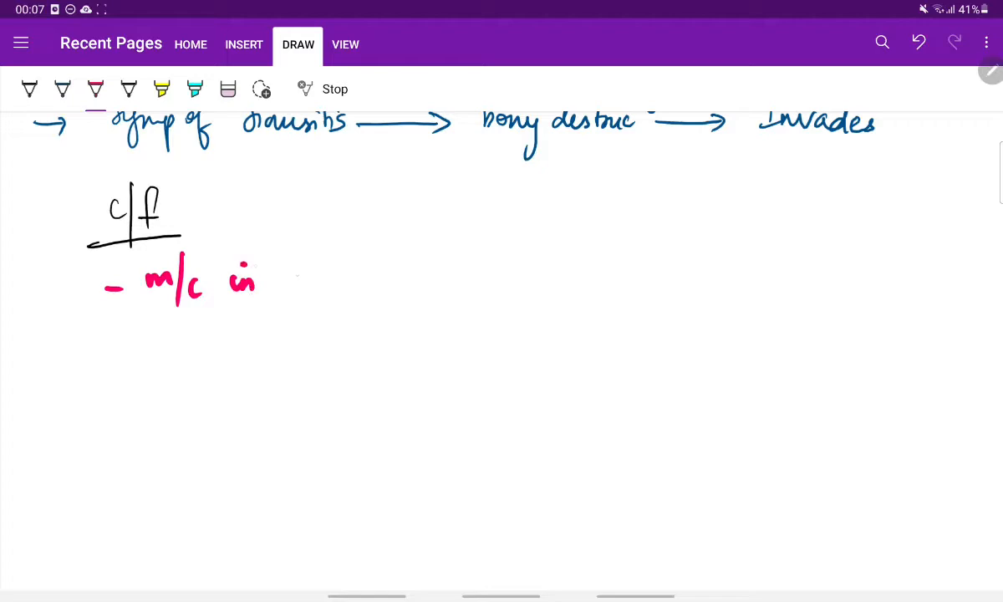
left_click_drag(292, 276, 348, 264)
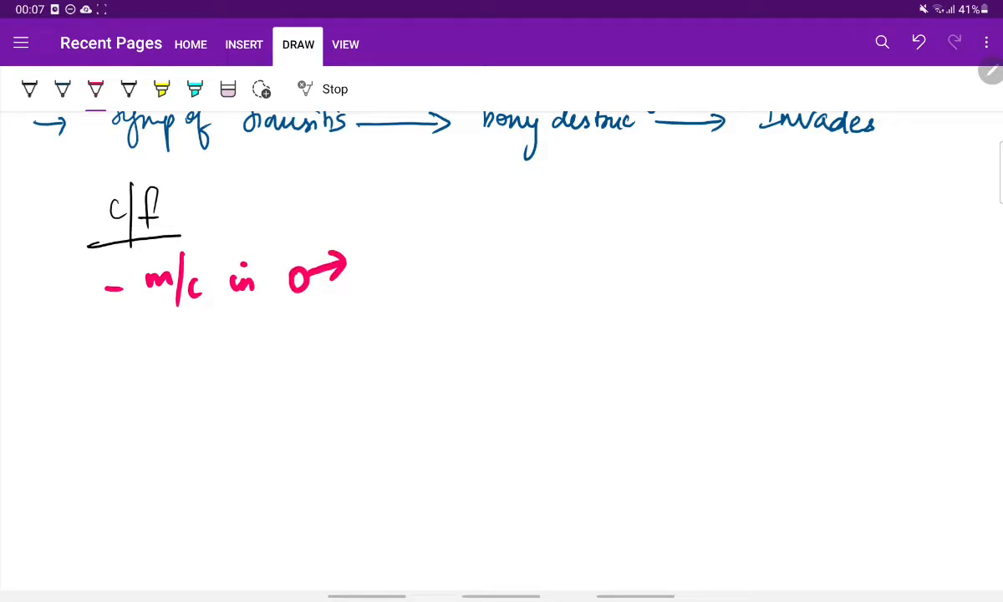
left_click_drag(438, 281, 438, 310)
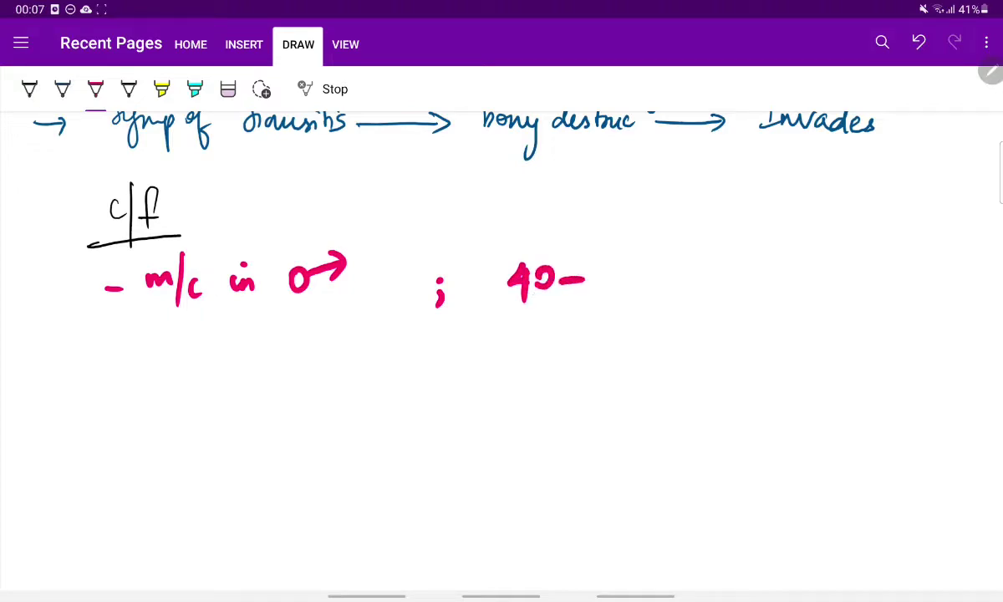
left_click_drag(599, 276, 632, 288)
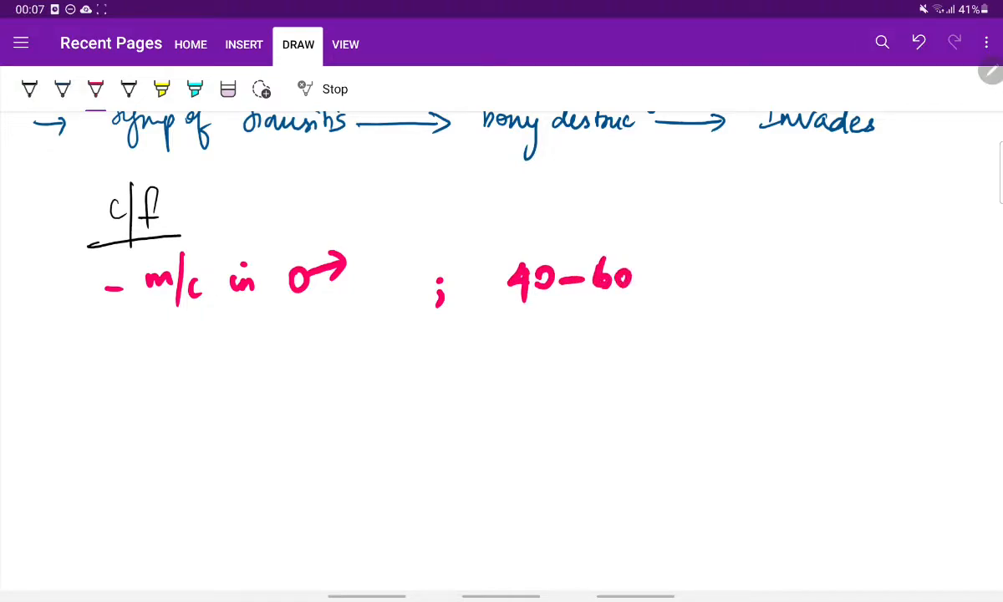
left_click_drag(635, 267, 669, 318)
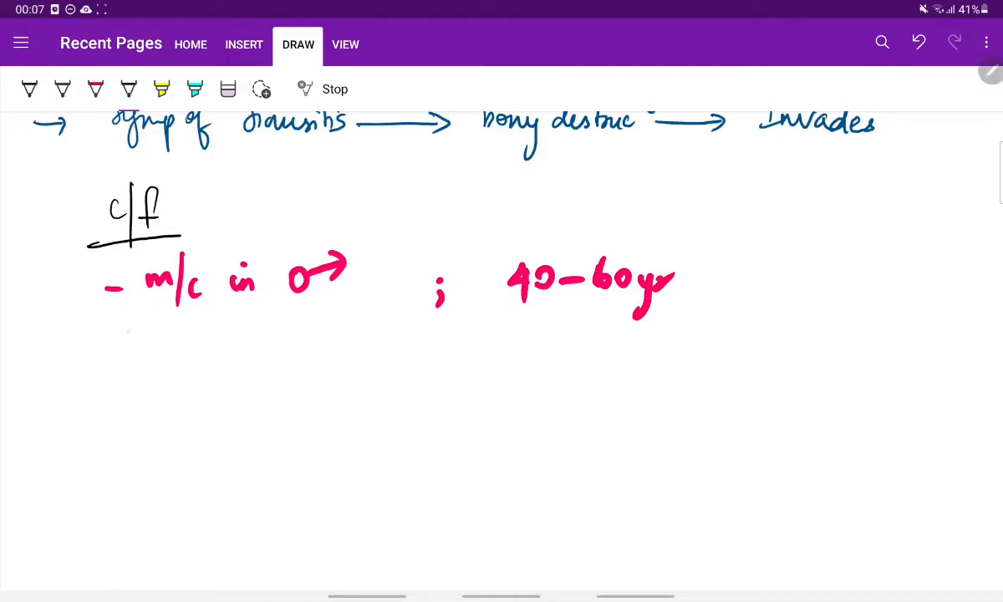
Step: Write 'Early :-' then in green 'Nasal obstruction, discharge blood stained'
left_click_drag(97, 368, 138, 351)
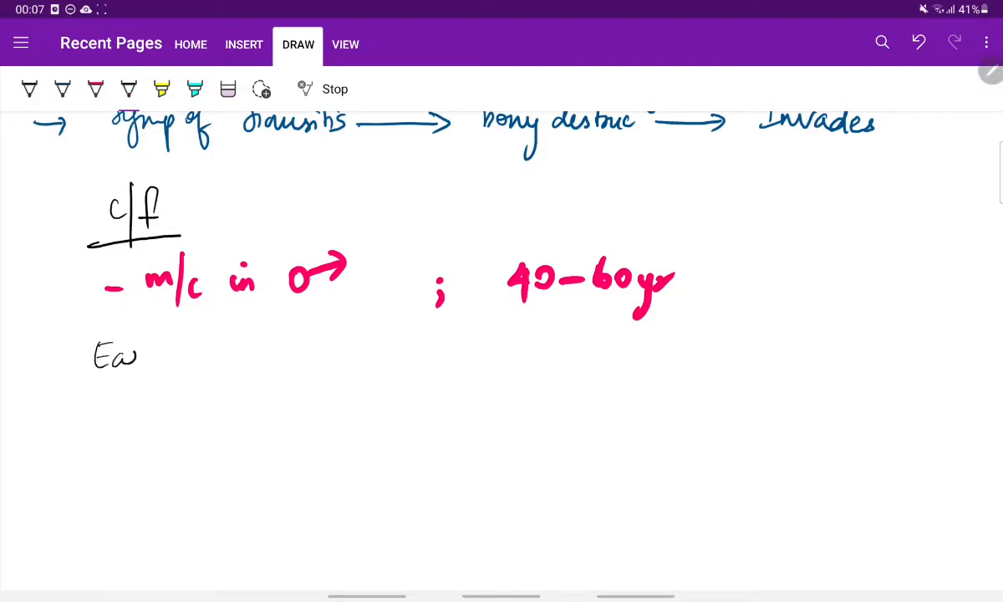
left_click_drag(97, 359, 218, 367)
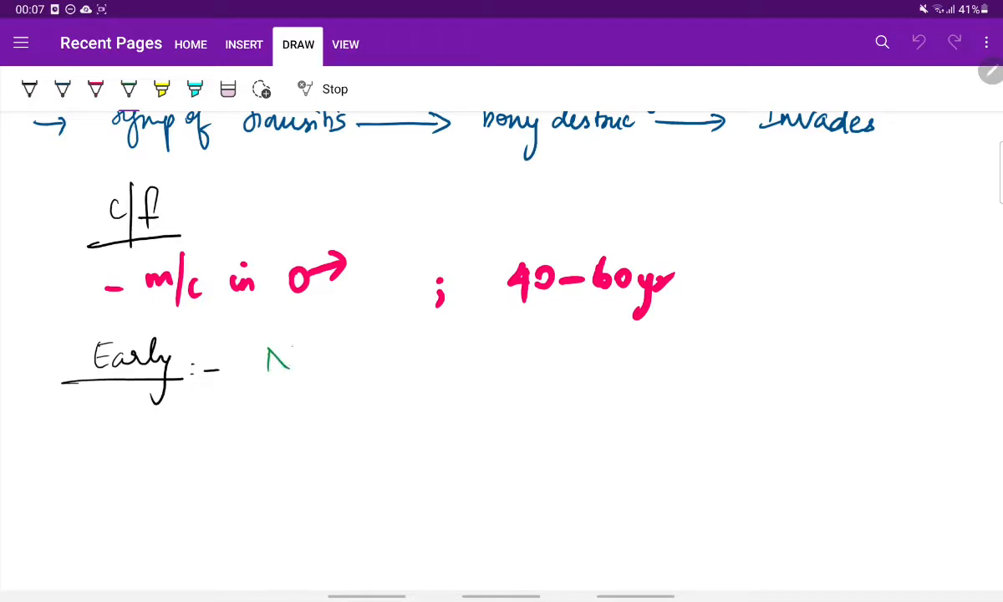
left_click_drag(268, 360, 393, 364)
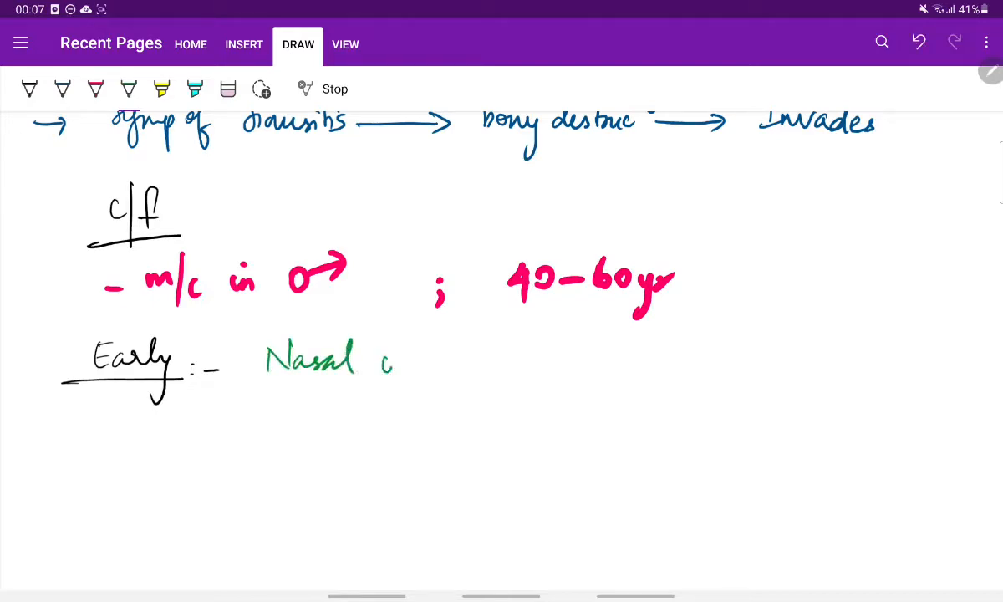
left_click_drag(384, 368, 455, 359)
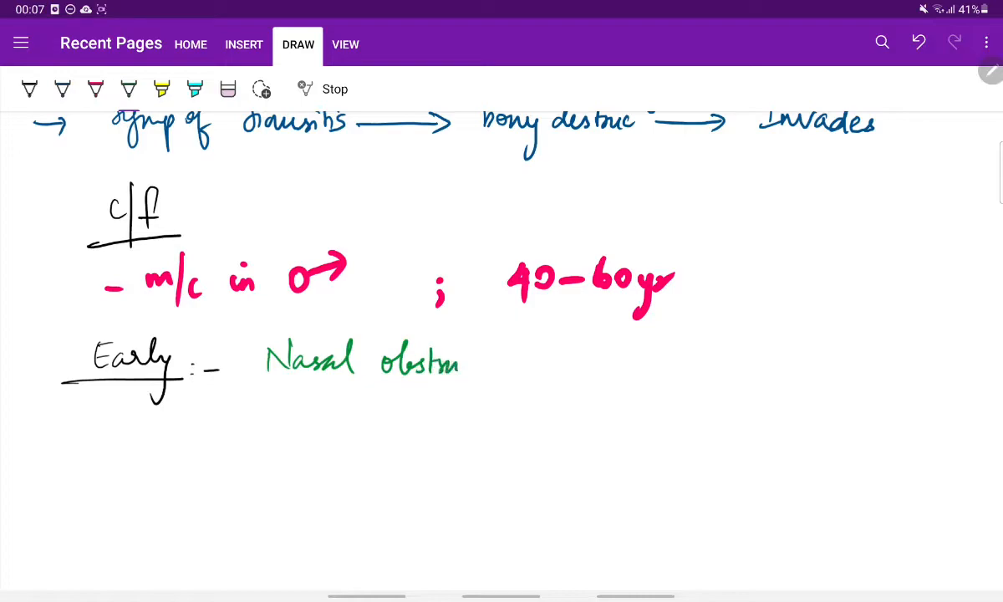
left_click_drag(494, 368, 511, 372)
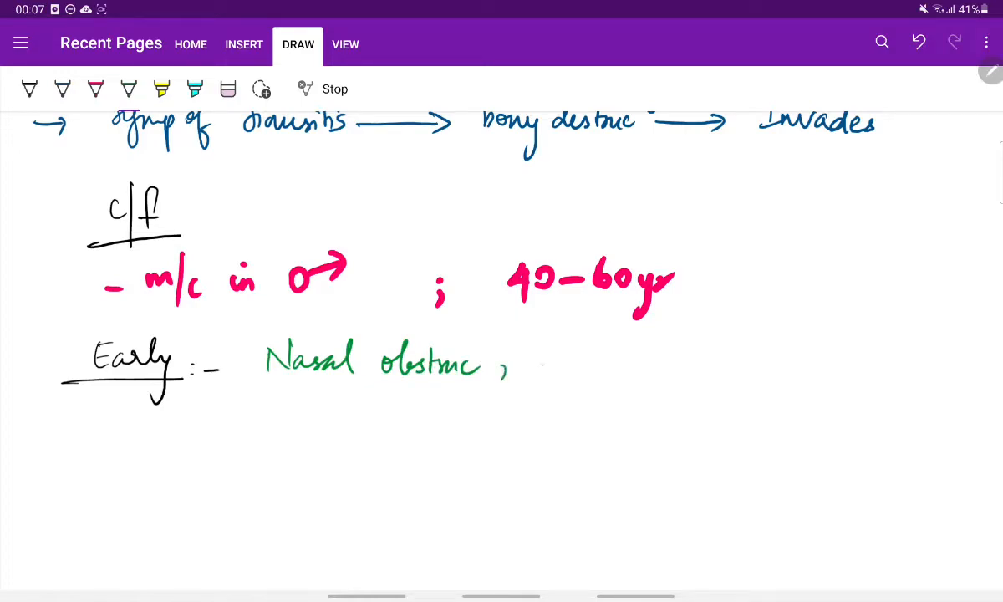
left_click_drag(535, 355, 582, 359)
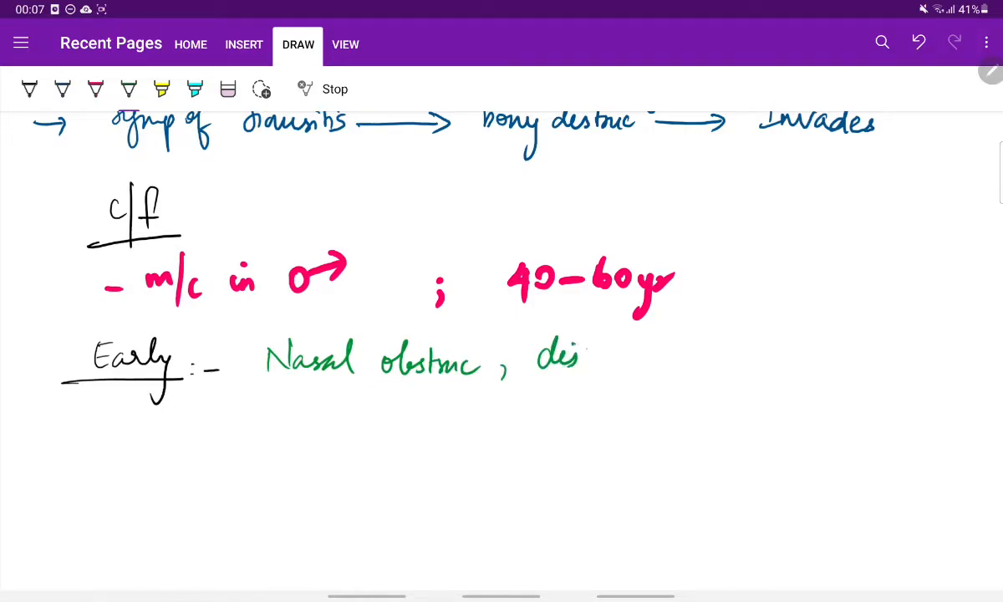
left_click_drag(585, 360, 661, 360)
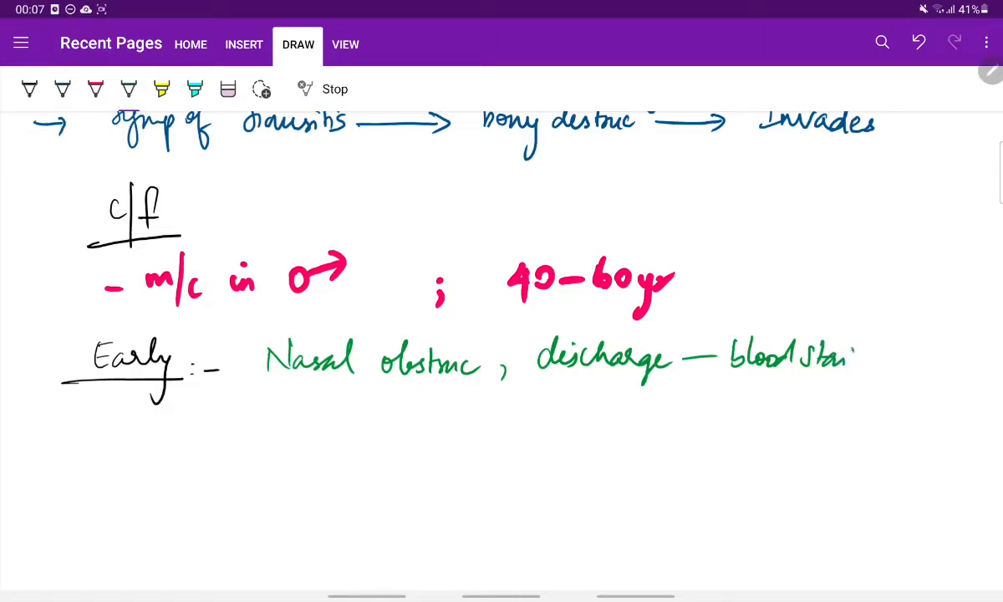
left_click_drag(836, 359, 911, 384)
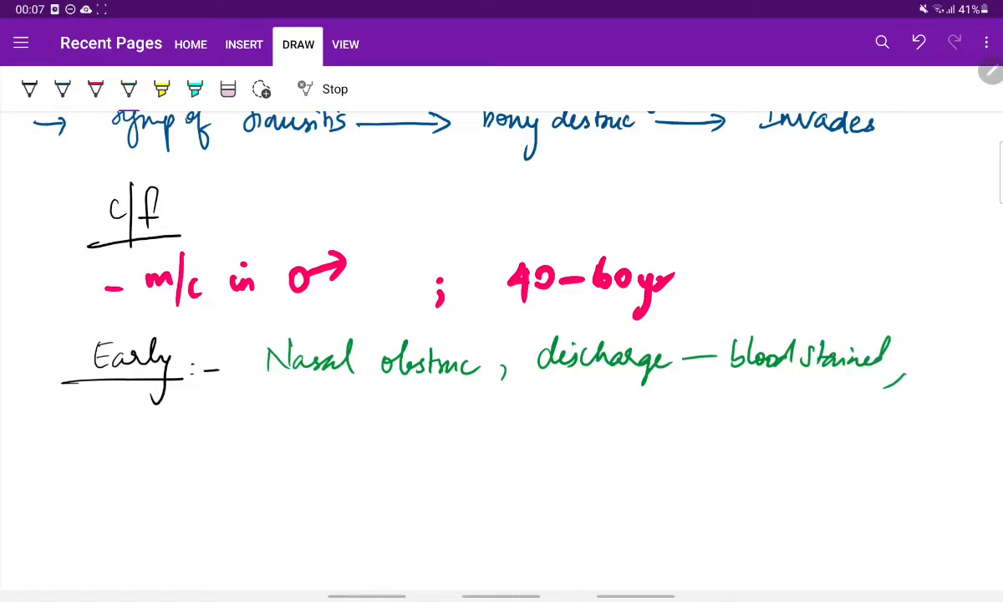
Step: Add 'facial pain & epiphora' below and note '~ Sinusitis' beside the brace
left_click_drag(381, 388, 402, 418)
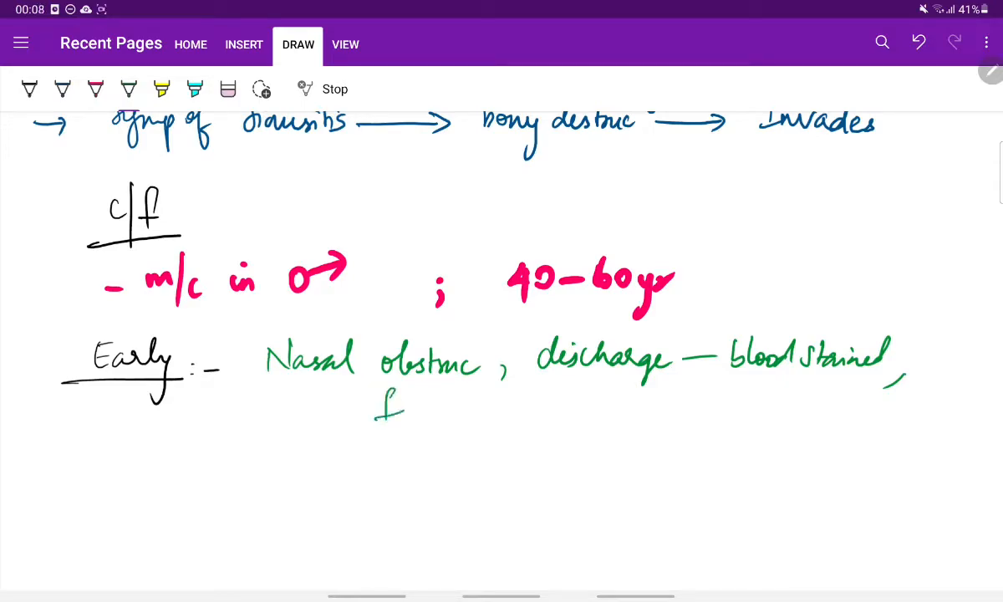
left_click_drag(376, 418, 468, 426)
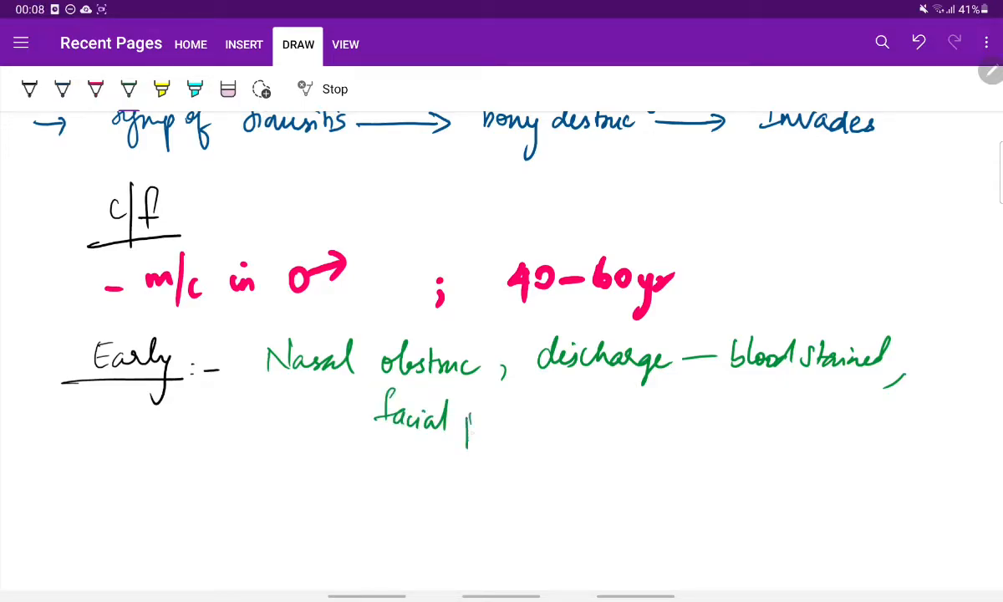
left_click_drag(465, 427, 519, 421)
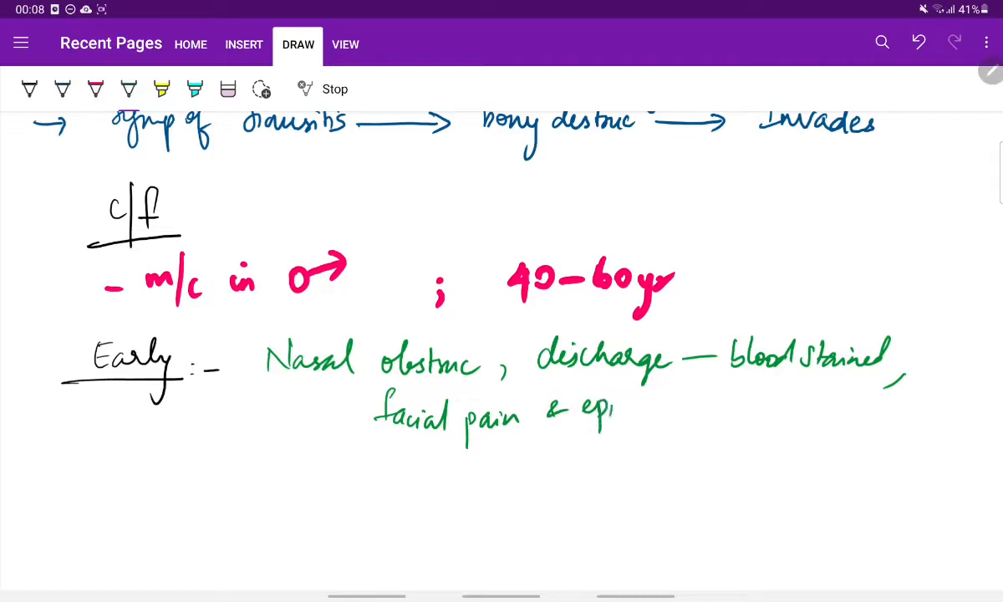
left_click_drag(594, 409, 689, 414)
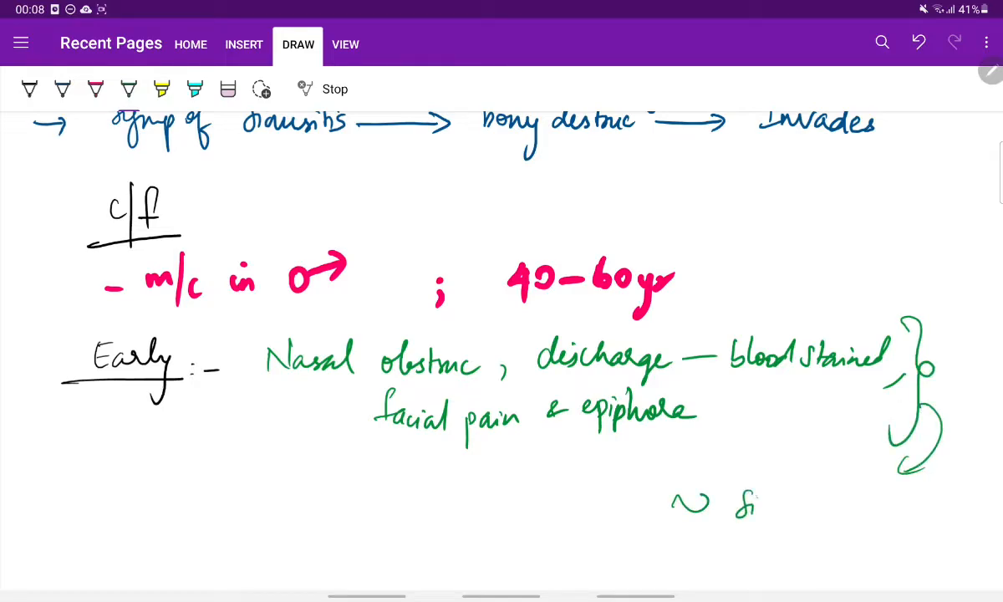
left_click_drag(732, 502, 828, 515)
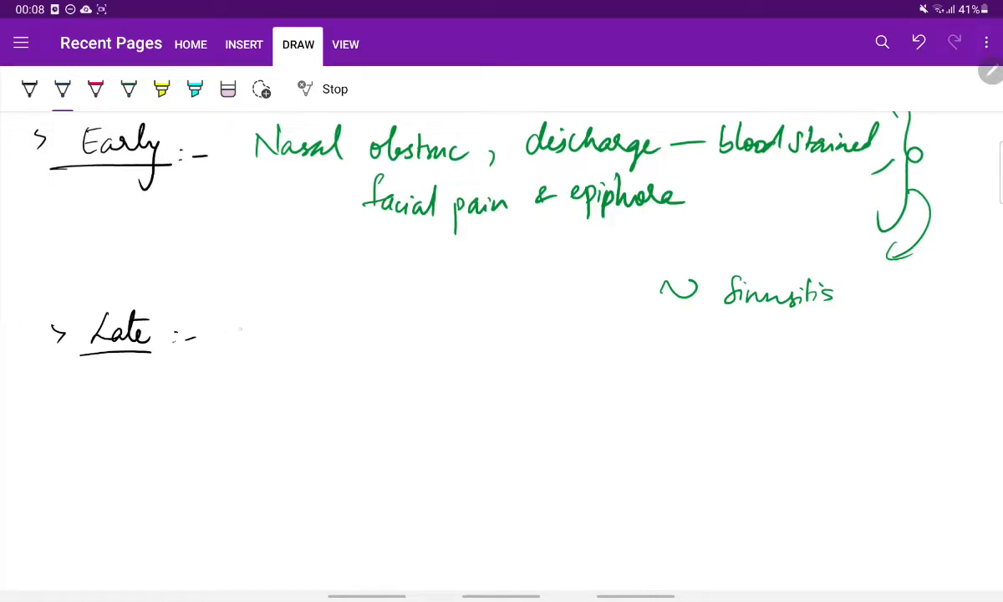
Step: Handwrite 'depend on direc. of spread & extent of growth' in blue after Late
left_click_drag(231, 335, 292, 343)
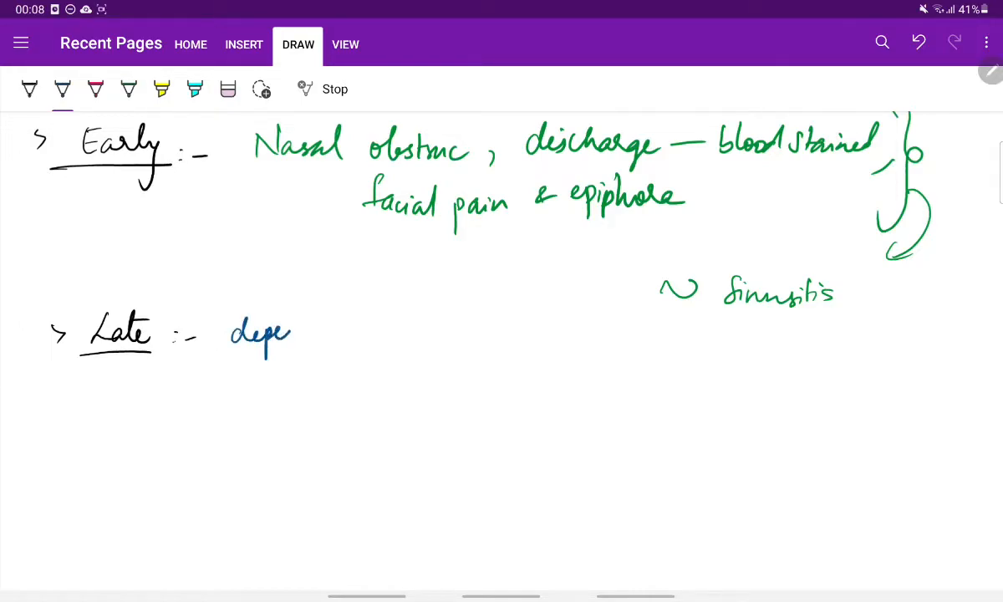
left_click_drag(285, 335, 385, 335)
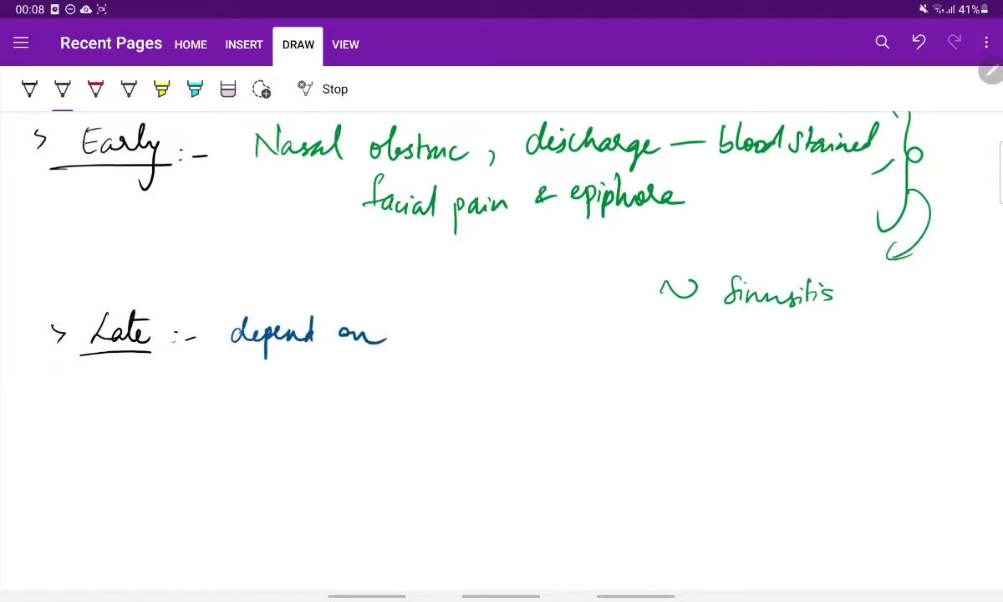
left_click_drag(316, 371, 385, 371)
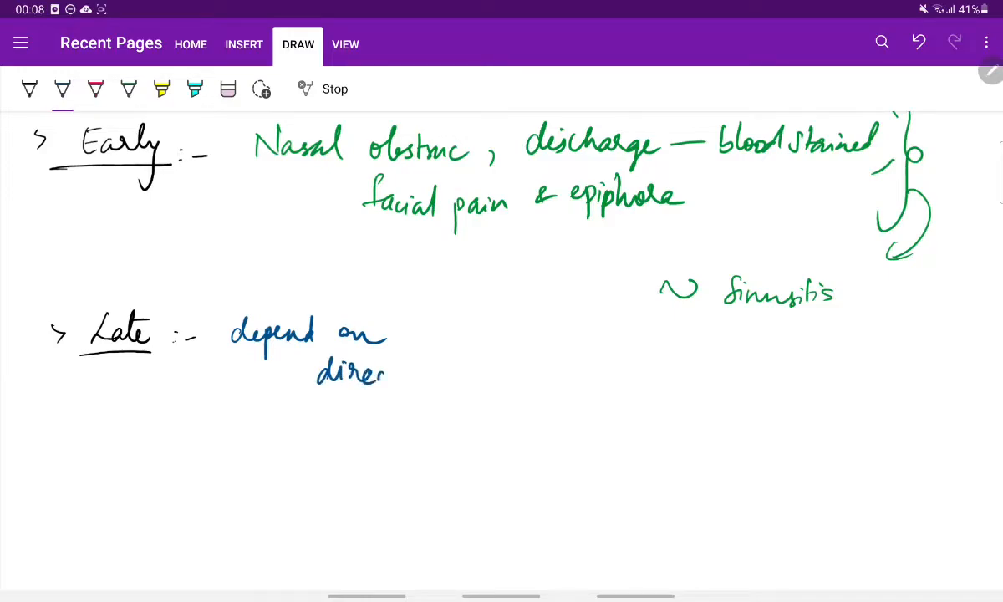
left_click_drag(393, 376, 502, 385)
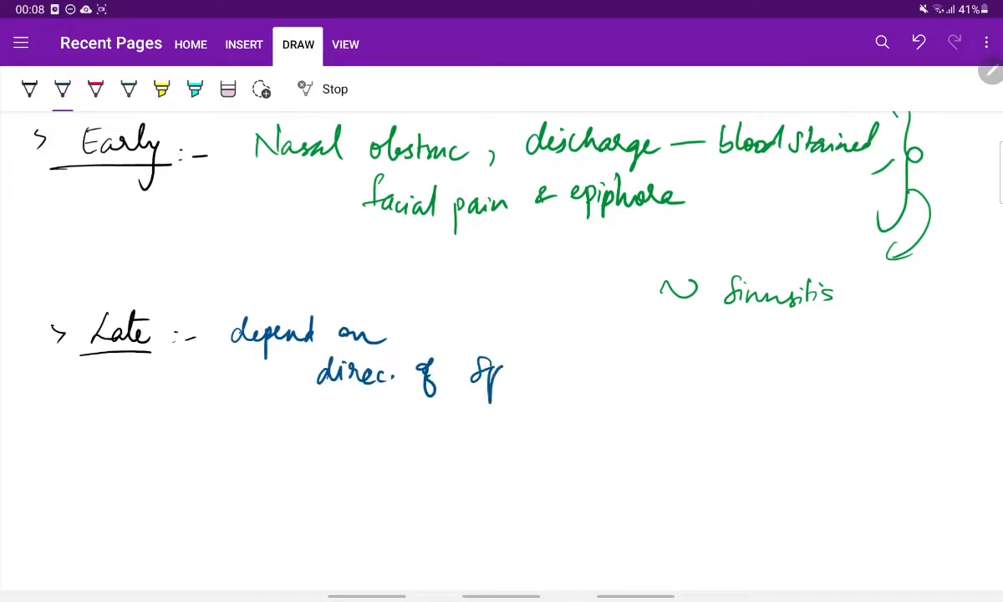
left_click_drag(471, 368, 555, 382)
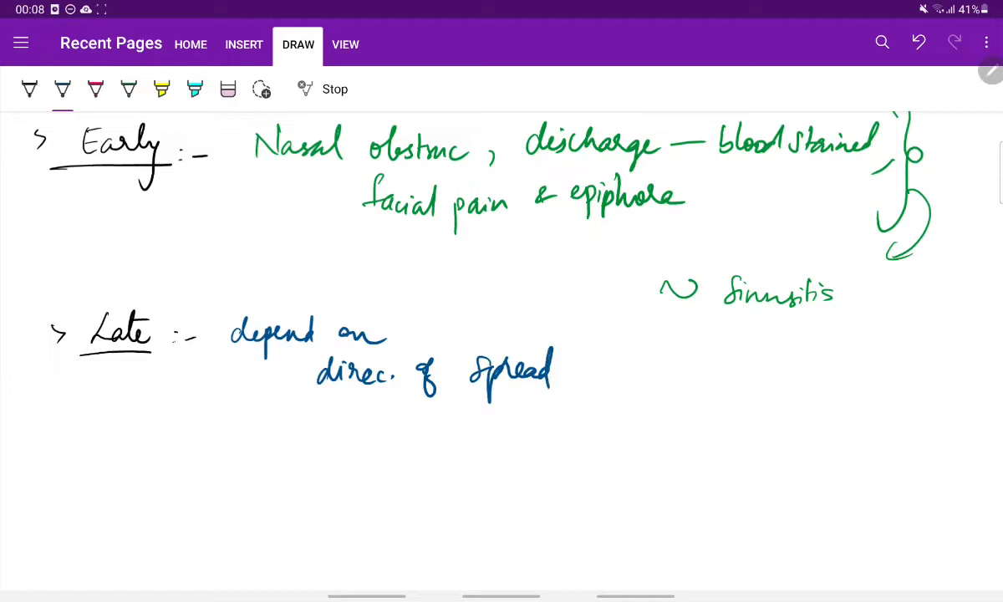
left_click_drag(393, 410, 335, 448)
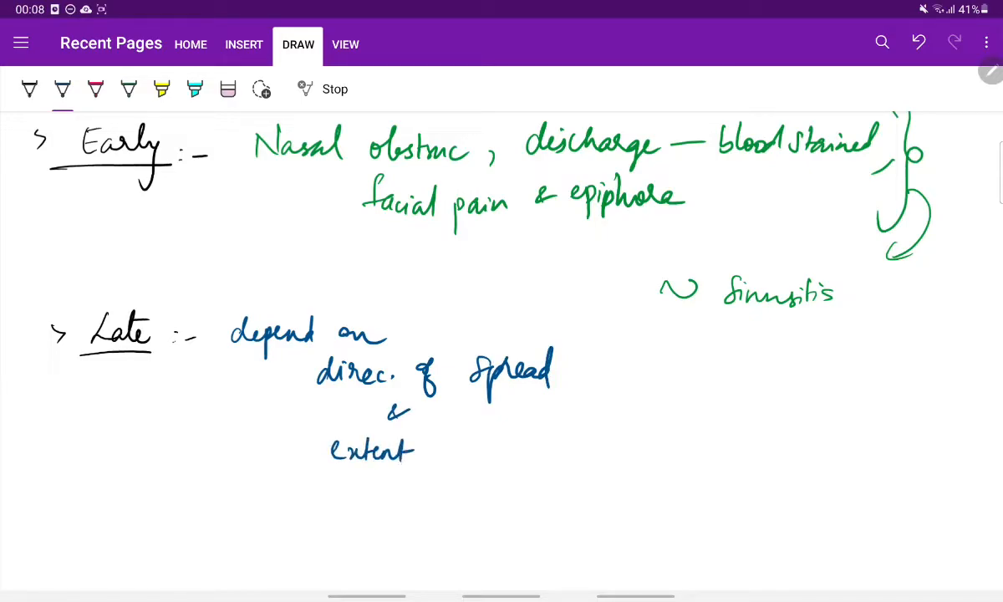
left_click_drag(426, 451, 518, 454)
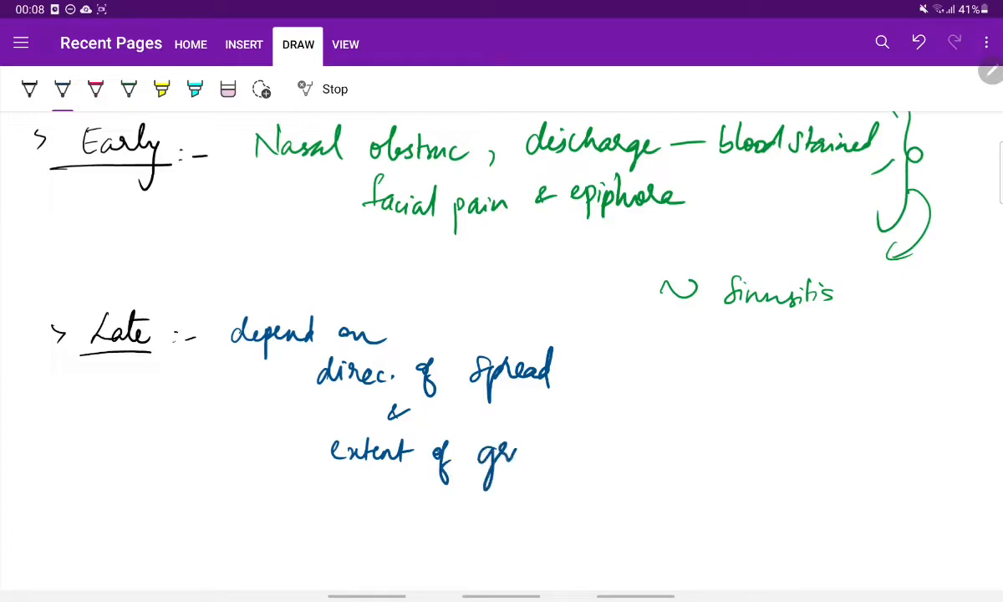
left_click_drag(502, 455, 577, 455)
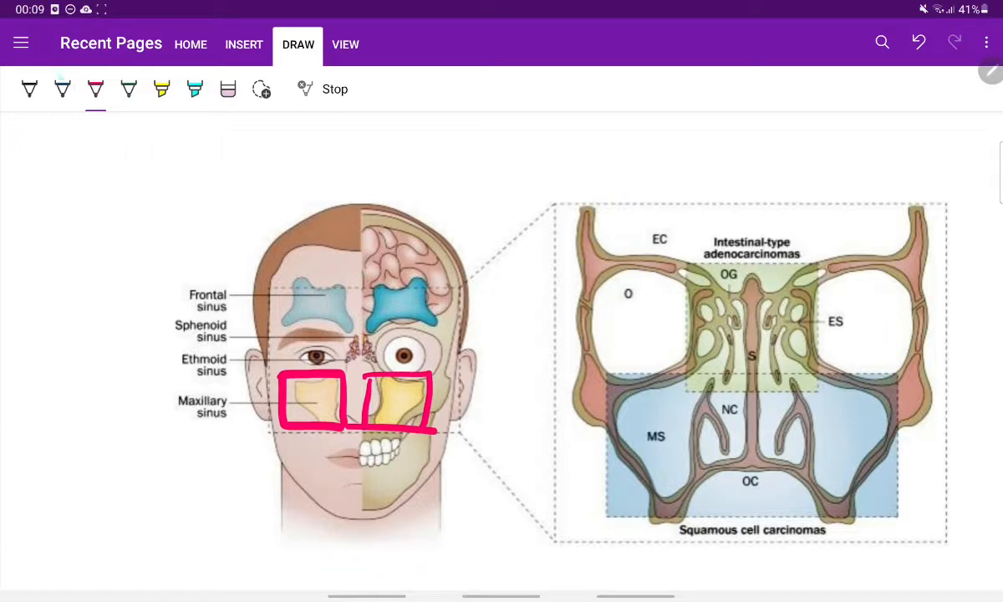
Step: In black ink, draw a medial arrow in the maxillary box and write 'Med → Nasal cavity'
left_click(30, 89)
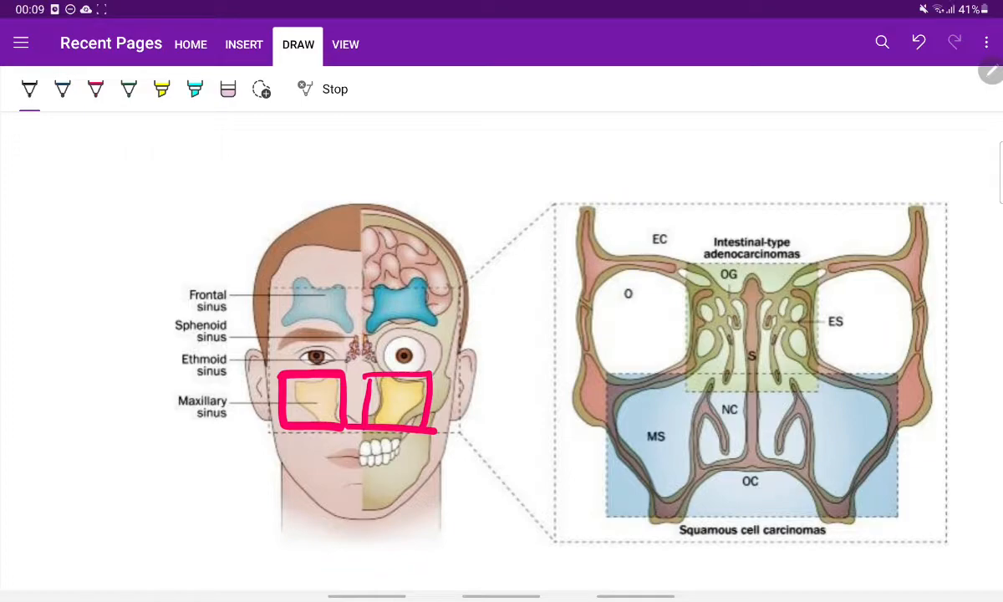
left_click_drag(314, 394, 347, 392)
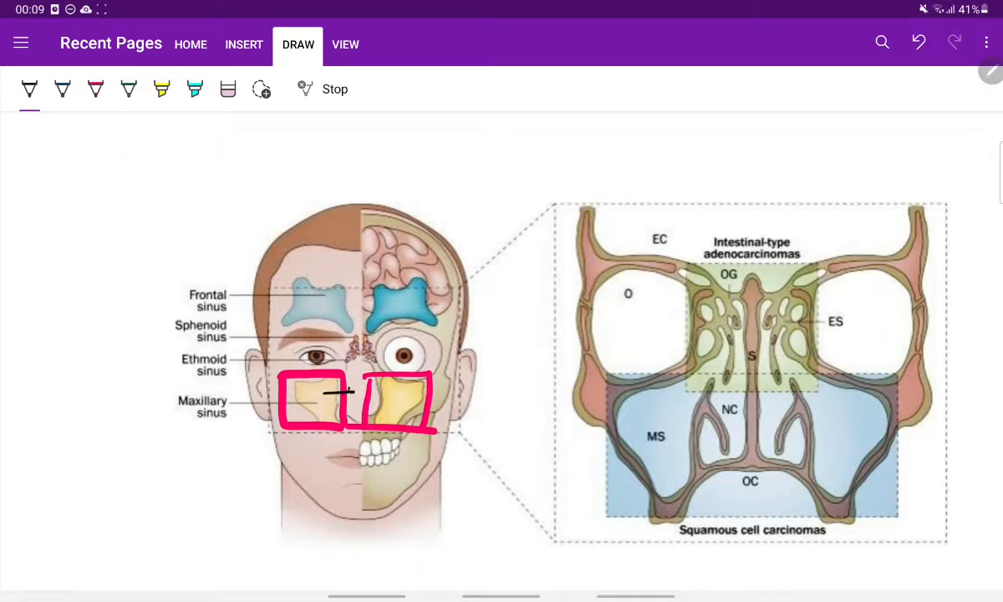
left_click_drag(309, 393, 343, 393)
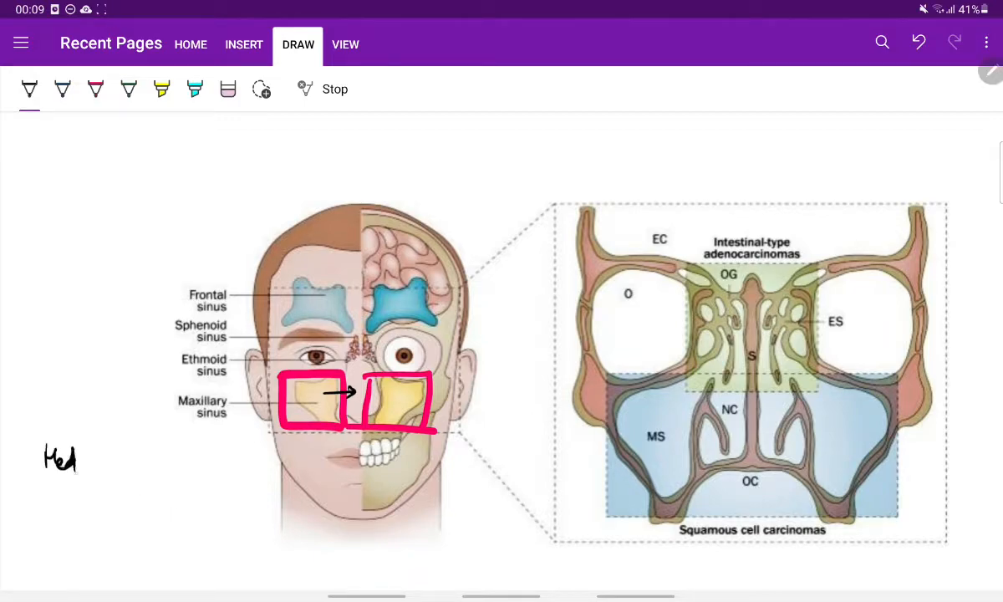
left_click_drag(83, 460, 168, 464)
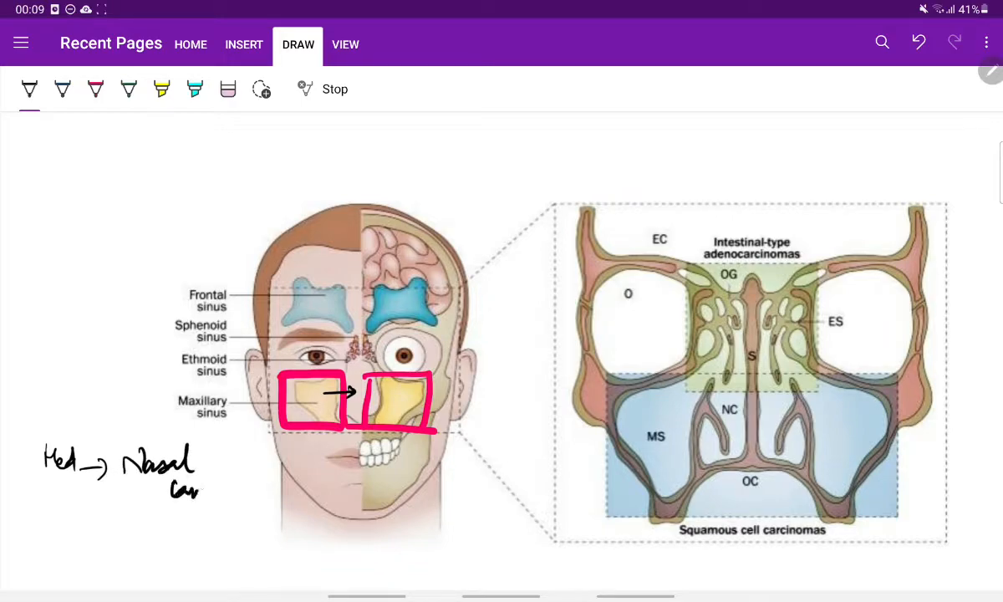
left_click_drag(167, 488, 225, 502)
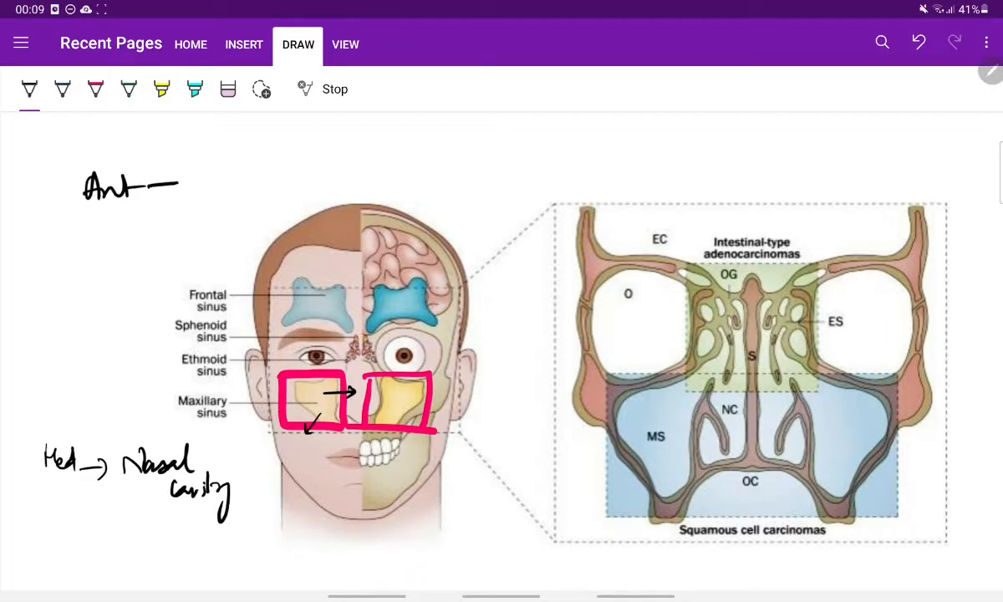
Step: Write 'Ant → Cheek swelling' and draw downward arrows to a teeth sketch under the maxillary boxes
type("Cheek")
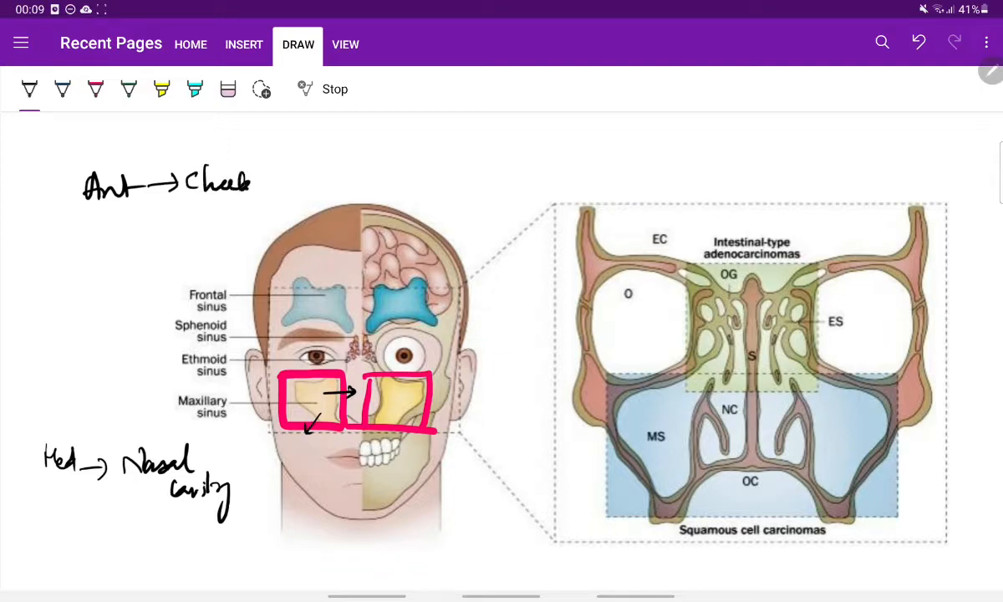
left_click_drag(254, 176, 318, 175)
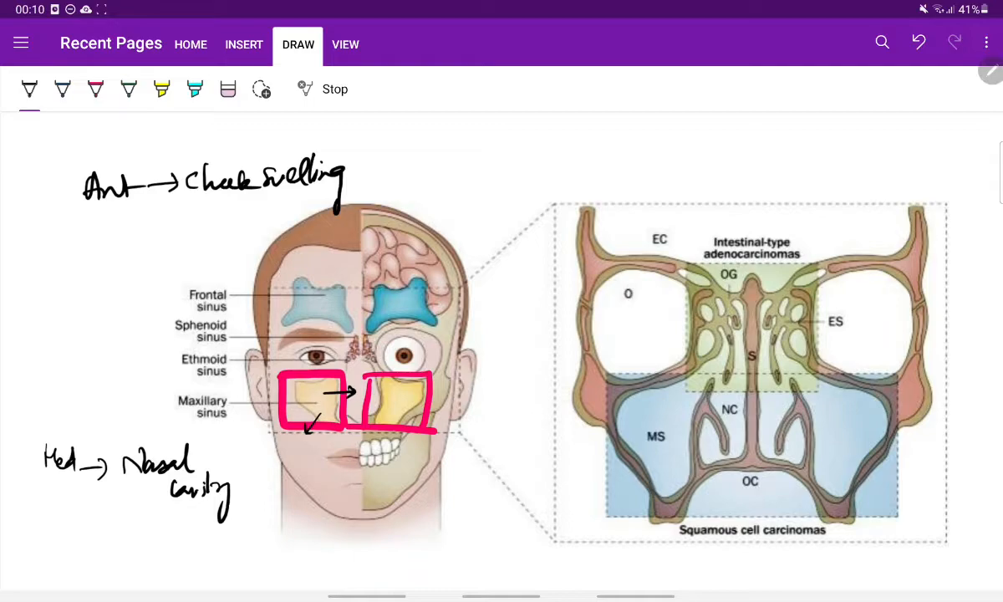
left_click_drag(333, 414, 333, 431)
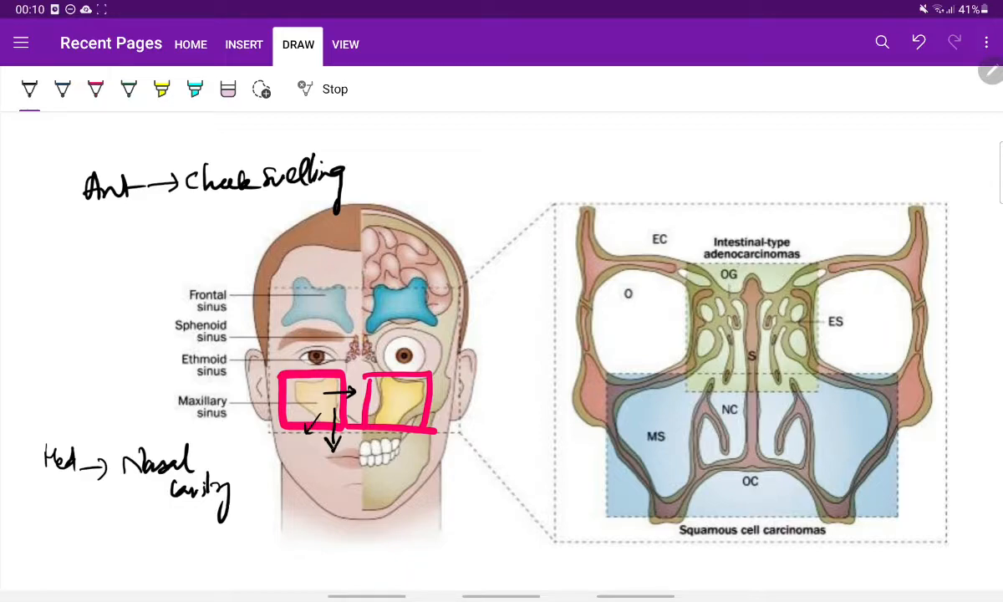
left_click_drag(388, 393, 393, 426)
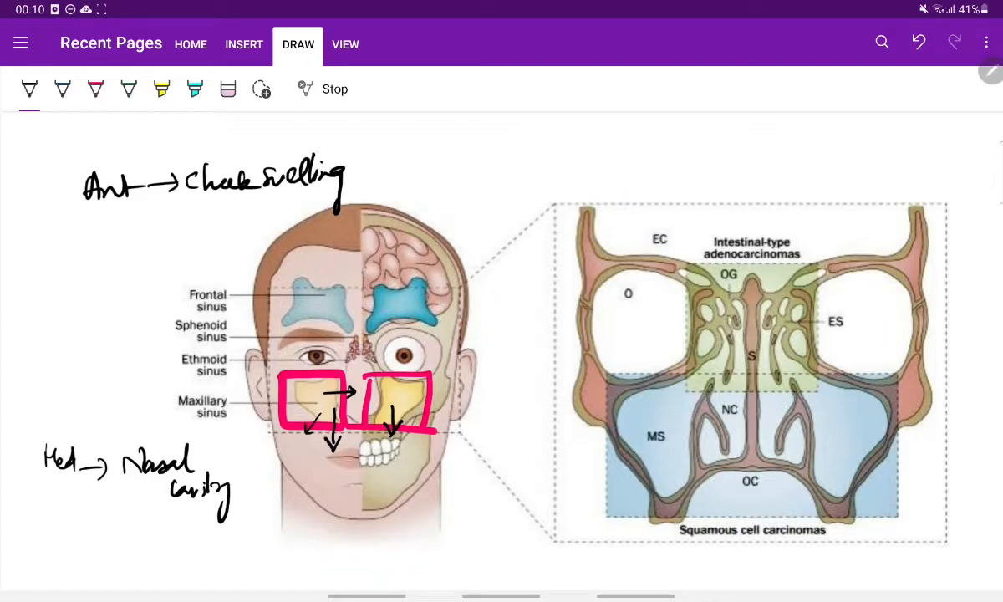
left_click_drag(360, 439, 410, 434)
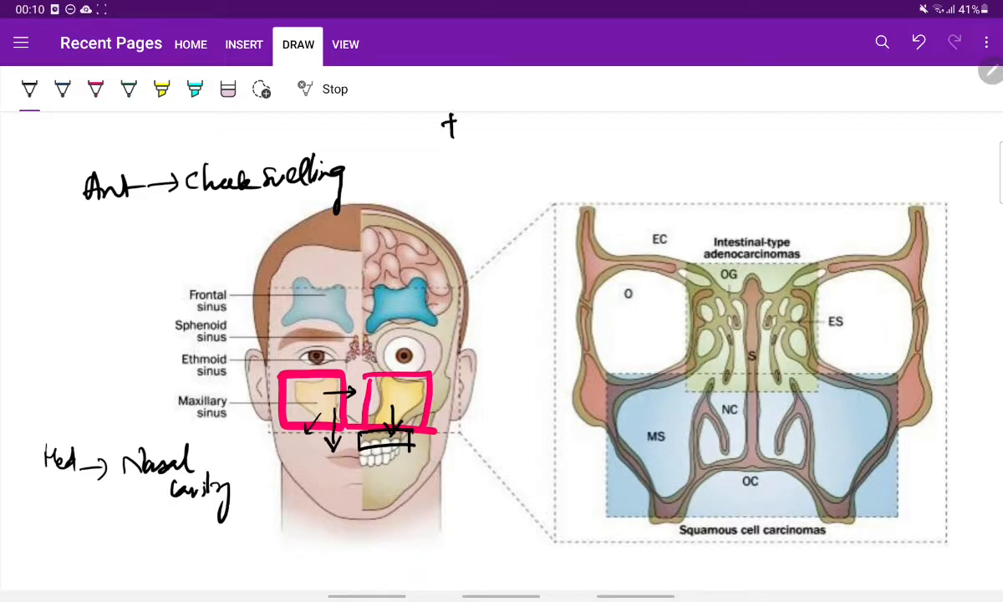
Step: Write 'Inf → Alveolus of teeth → dental pain, loosening teeth' above the diagram
left_click_drag(438, 137, 544, 142)
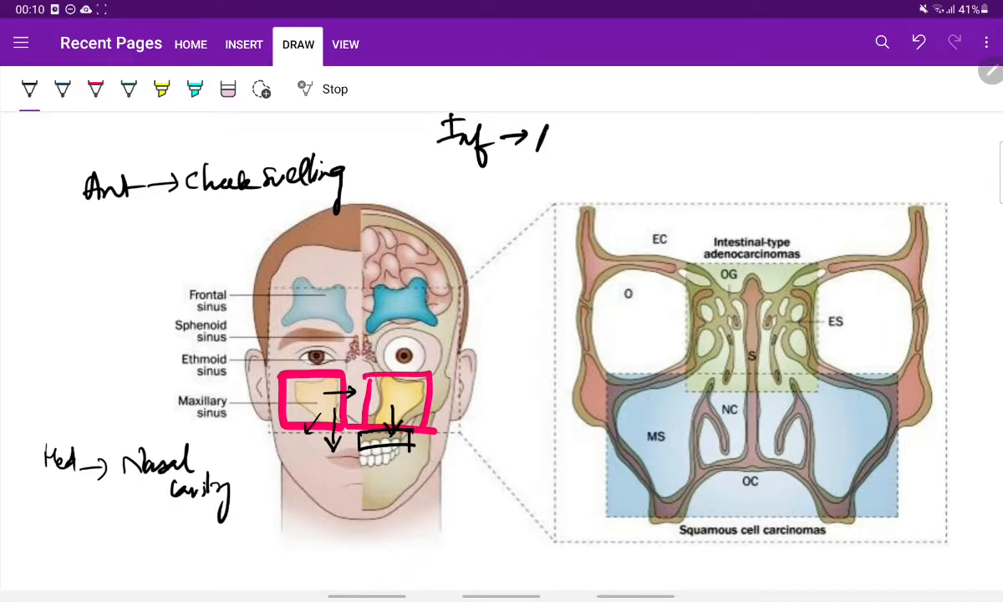
left_click_drag(535, 141, 622, 141)
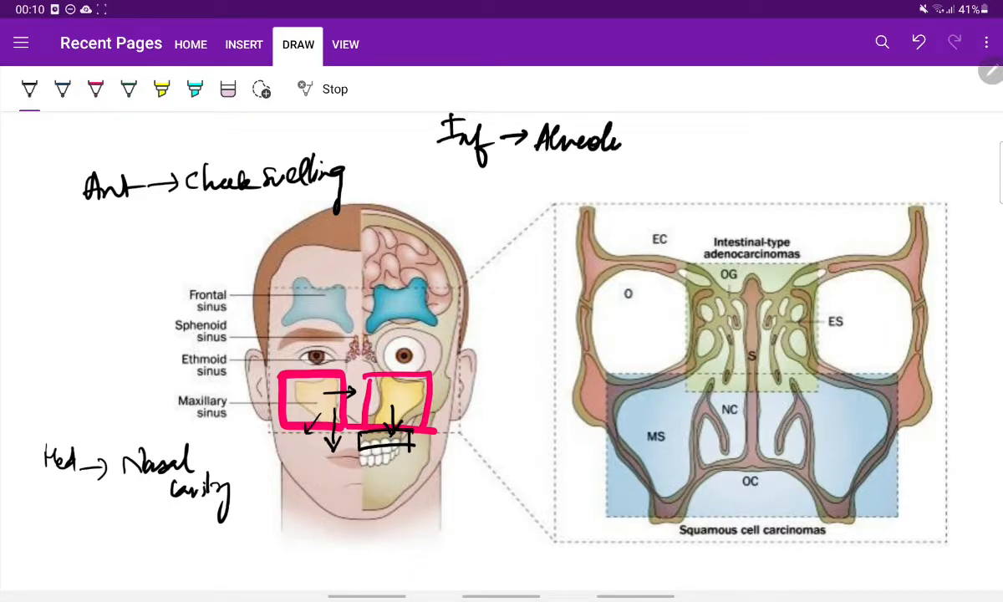
type("us of the")
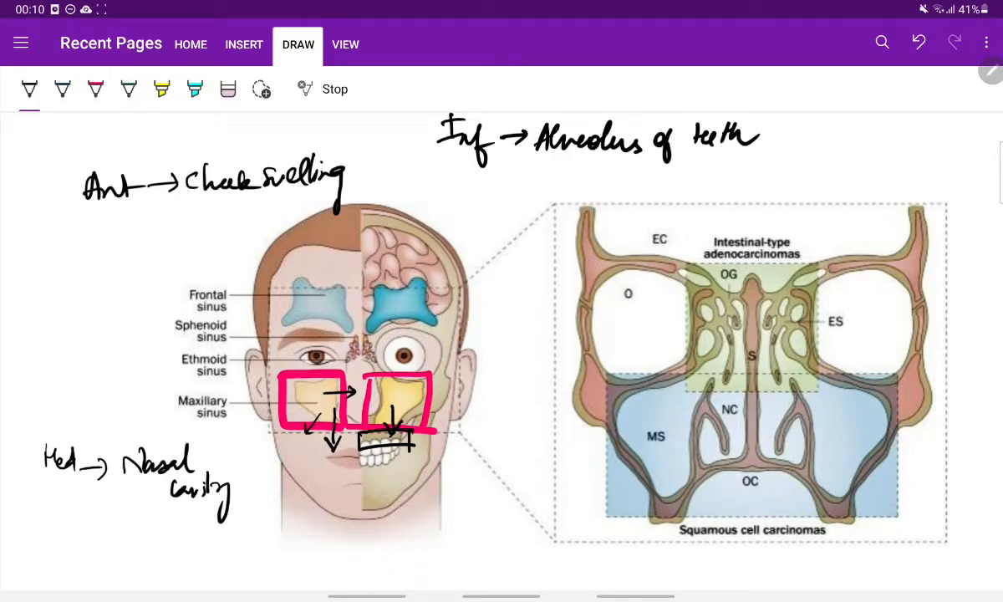
left_click_drag(618, 175, 711, 184)
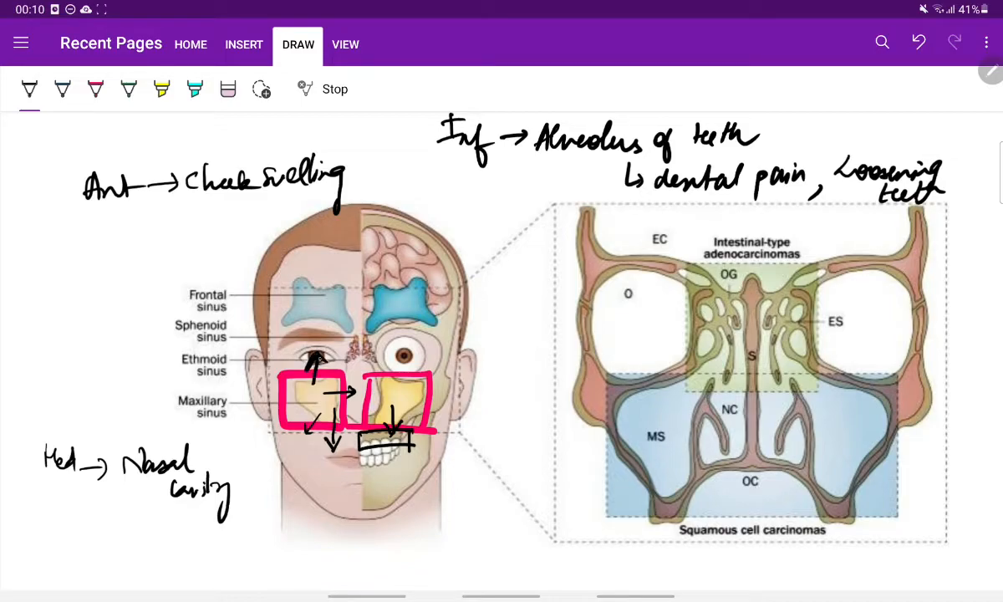
Step: Box the orbit and write 'Sup → Orbit ↓ Proptosis, diplopia, Ocular pain, epiphora' at the left
left_click_drag(40, 251, 75, 276)
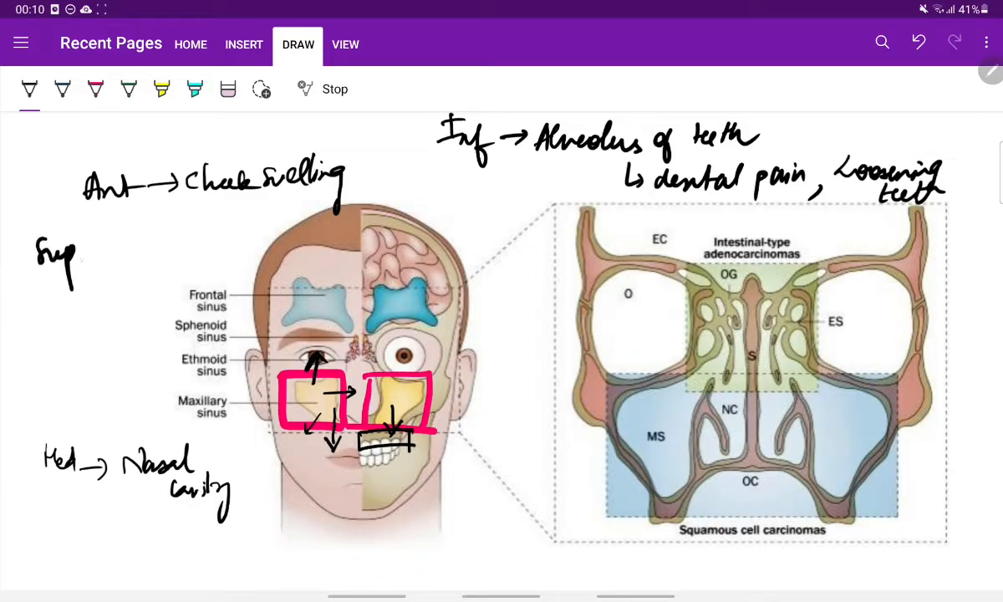
left_click_drag(74, 254, 113, 254)
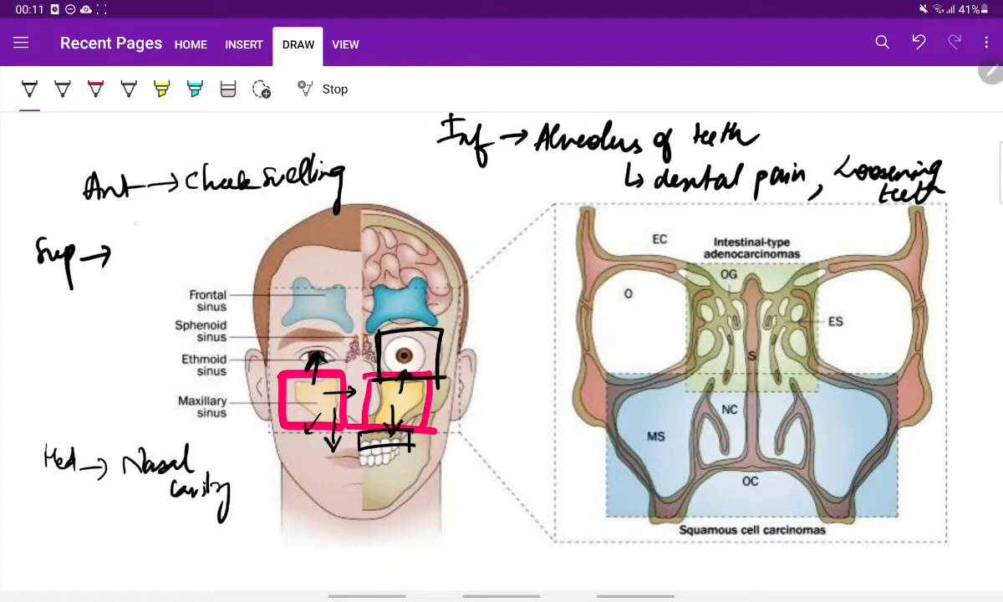
type("Orbit")
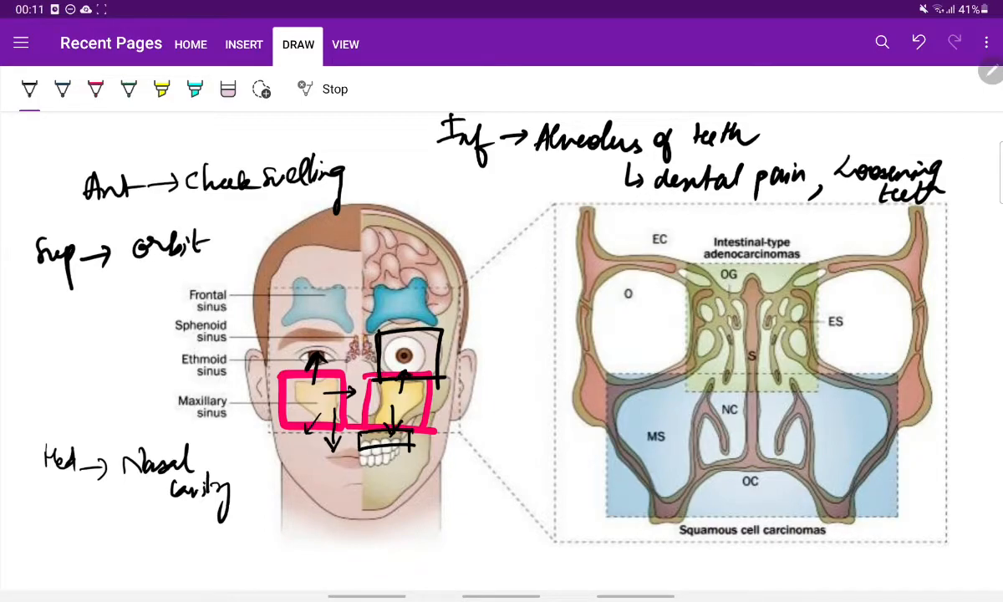
left_click_drag(154, 267, 154, 288)
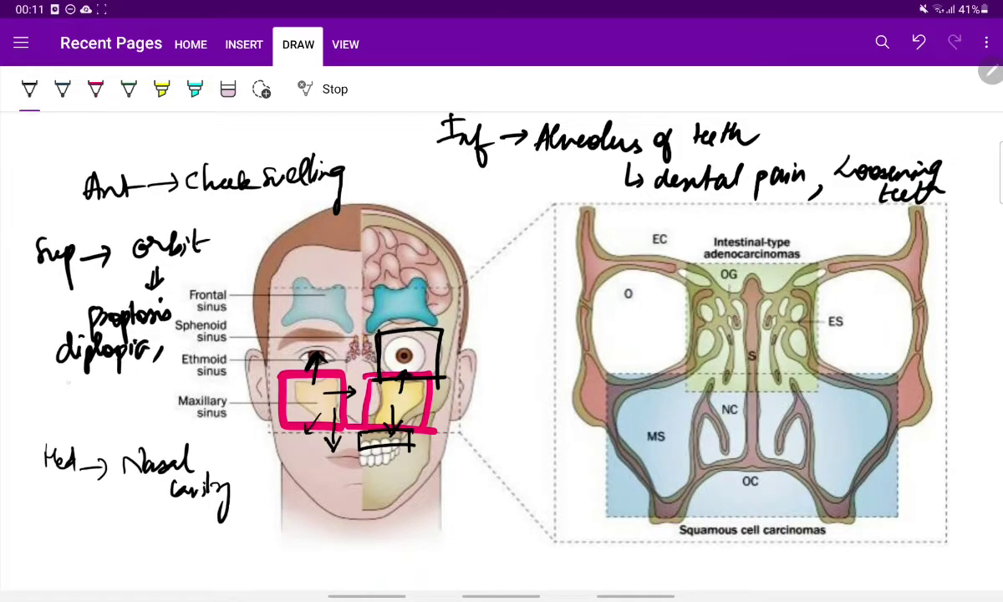
type("Oculo")
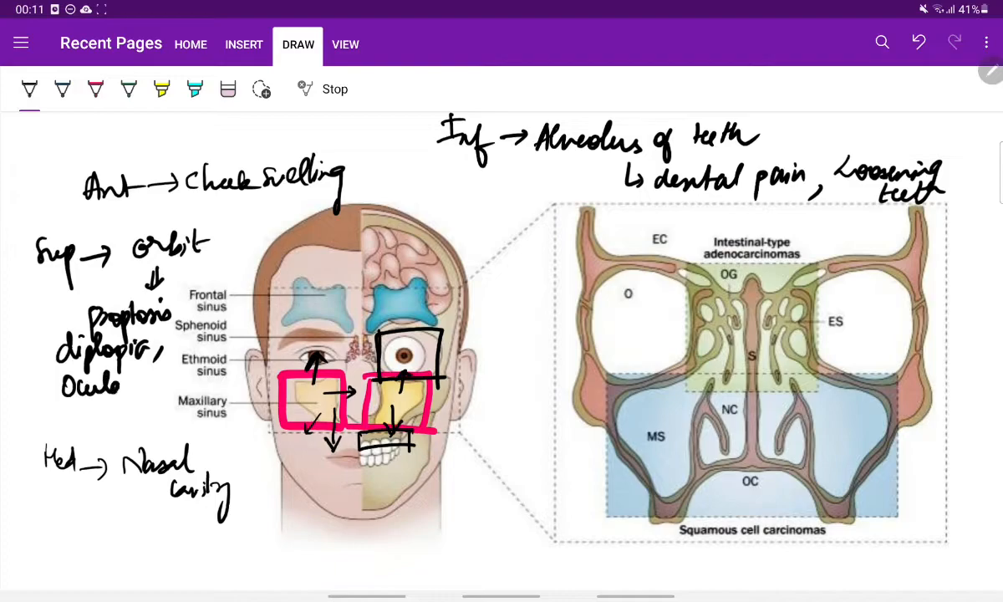
type("pair")
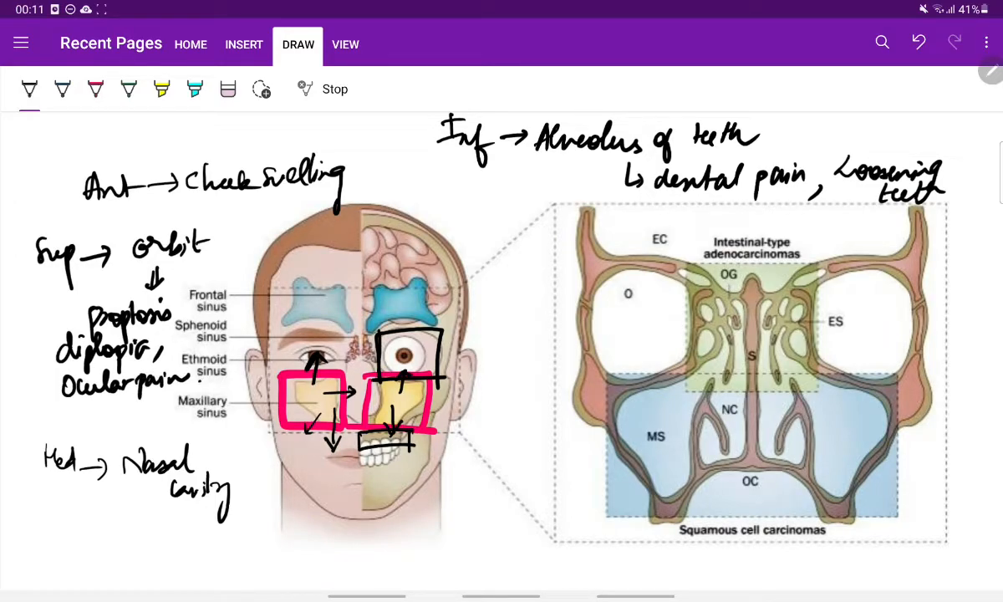
type("epiphora")
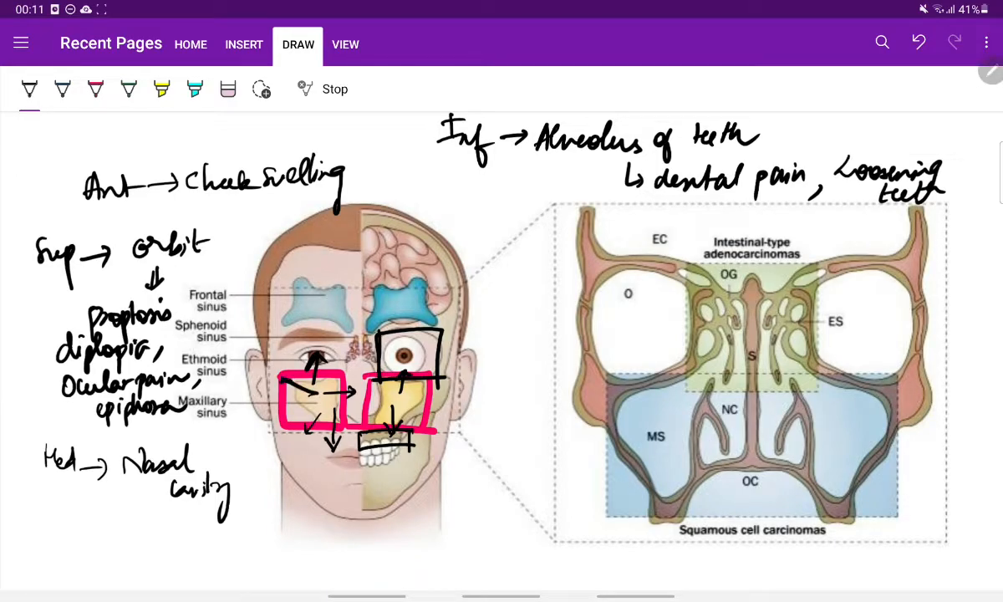
Step: Write 'Post → pterygomaxillary fossa' below the diagram with 'sphenoid, base of skull' on a second line
left_click_drag(298, 393, 276, 384)
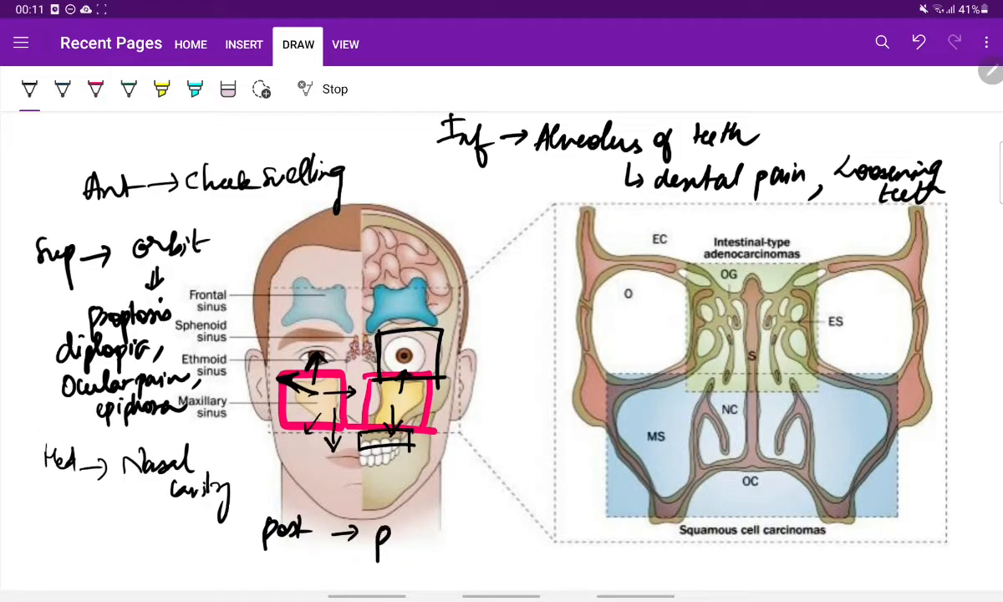
left_click_drag(388, 535, 455, 538)
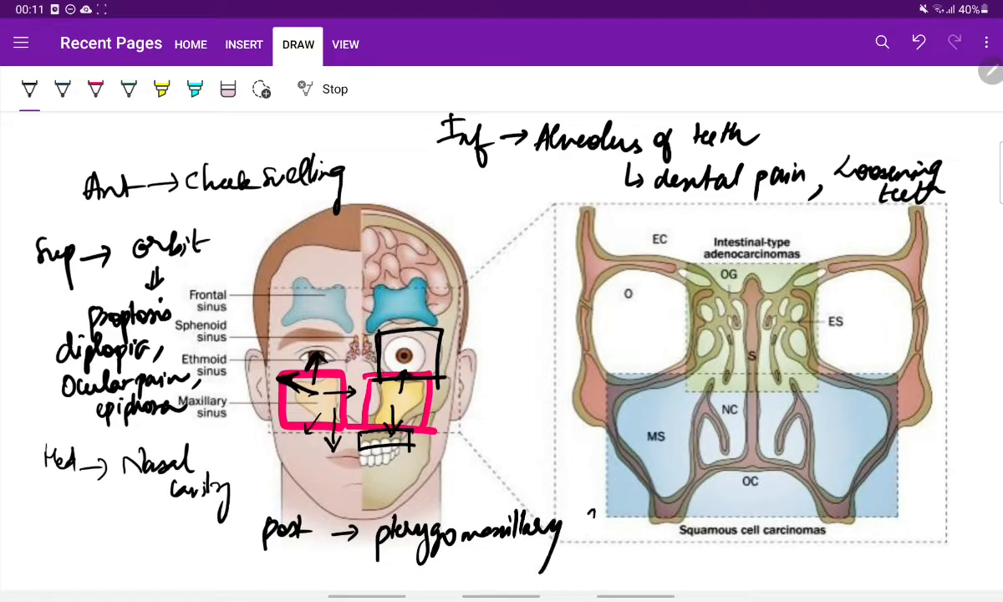
type("fossa")
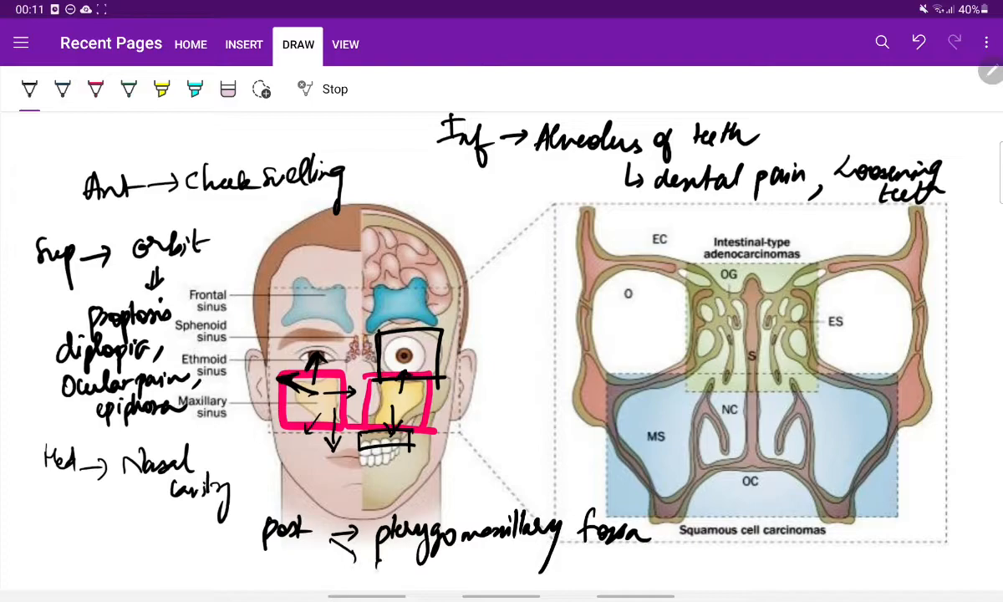
left_click_drag(381, 549, 398, 572)
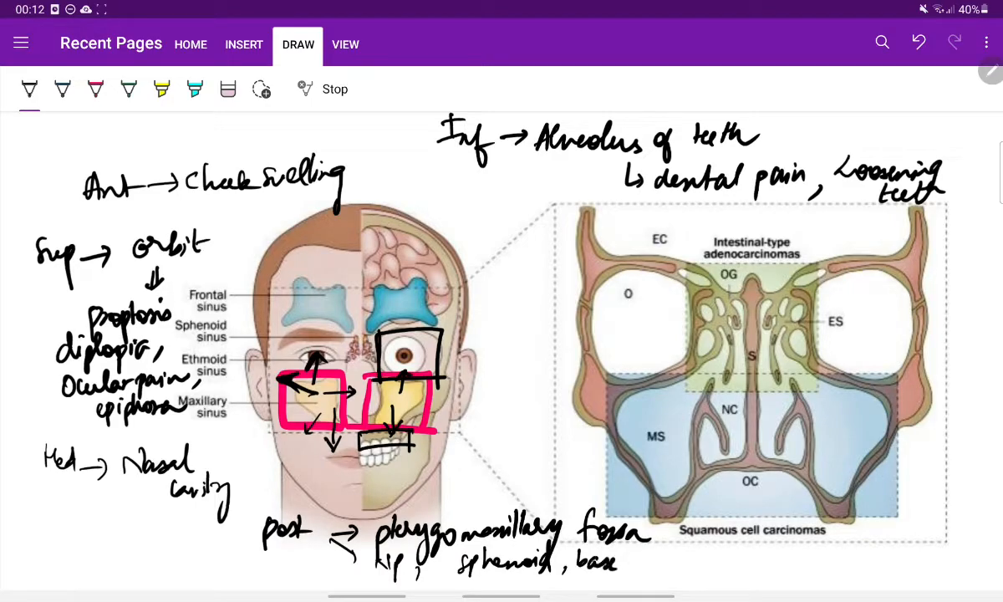
type("of th")
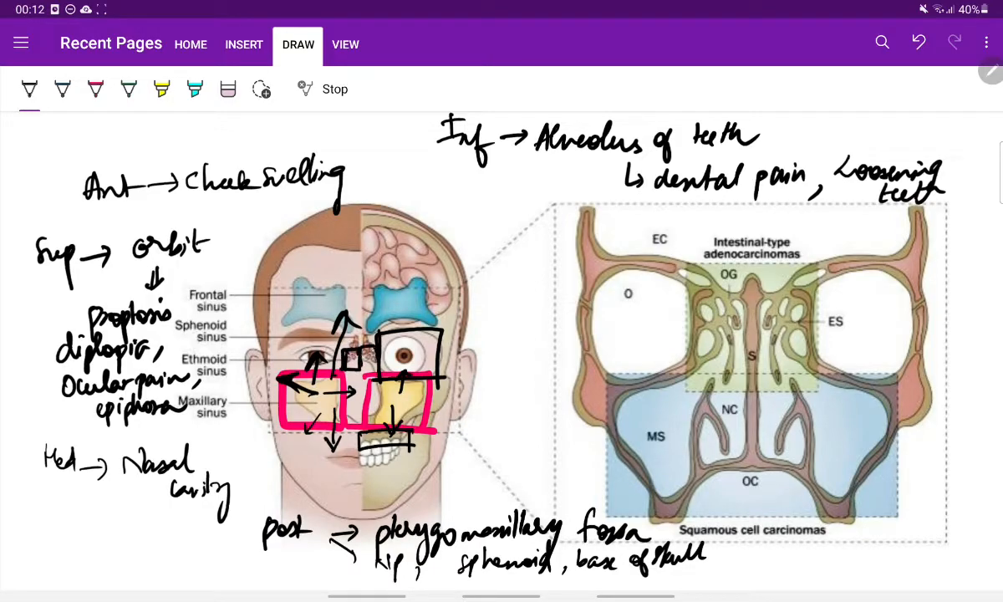
Step: In green, draw an arrow down the cheek and write 'Submand, upper jug' beside it
left_click(127, 88)
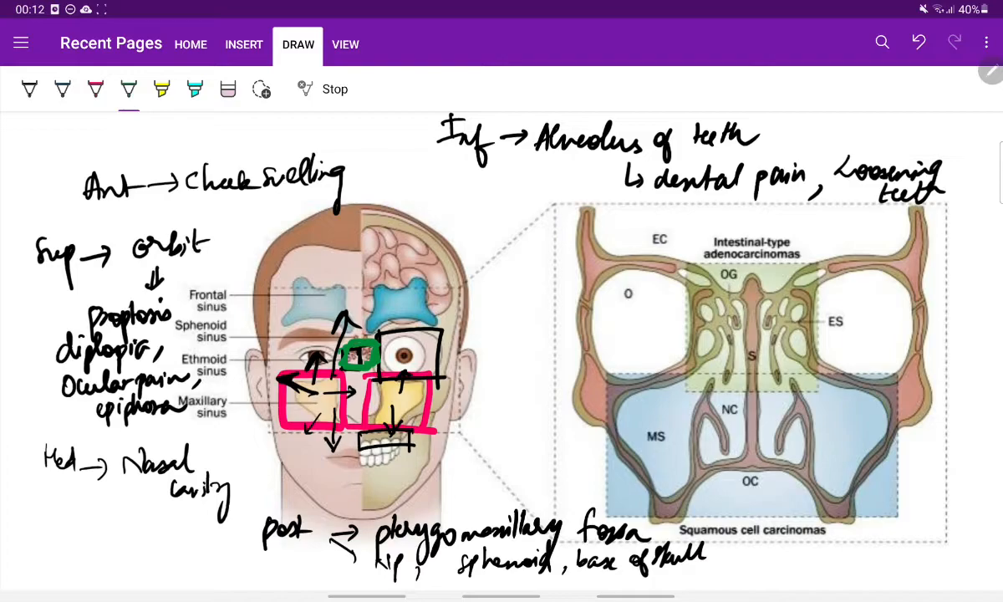
left_click_drag(301, 393, 314, 510)
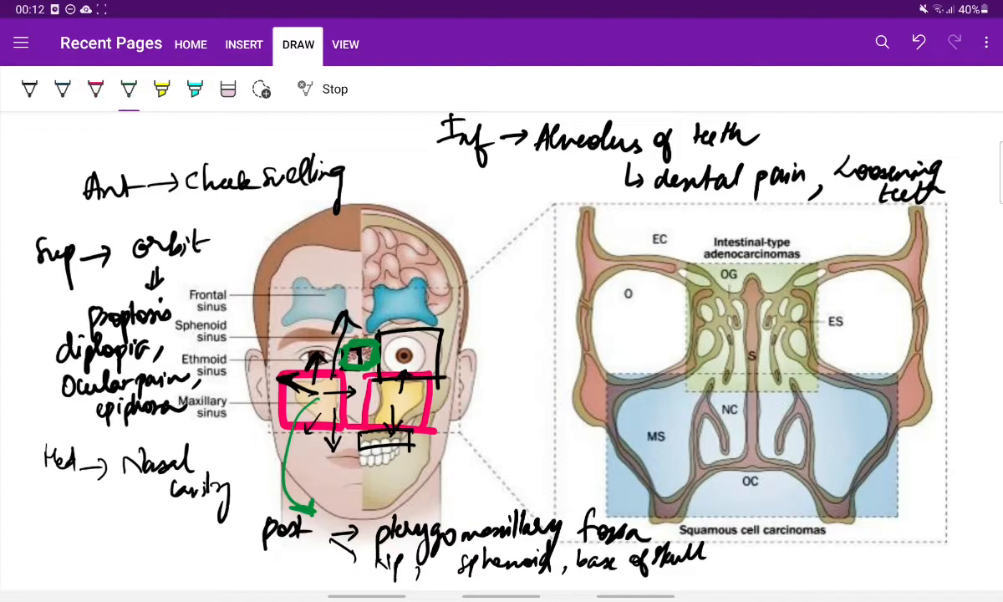
left_click_drag(301, 502, 314, 489)
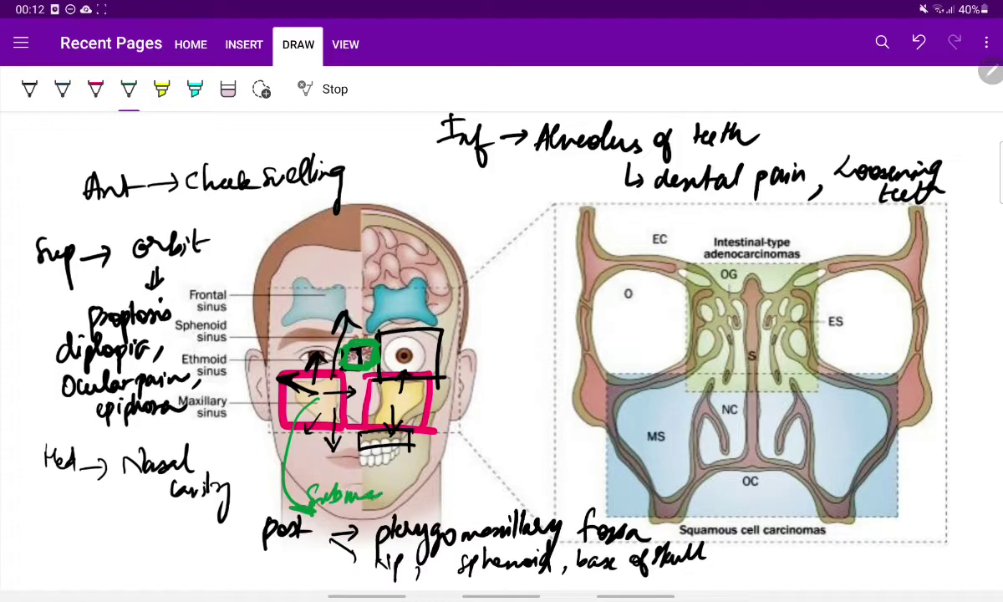
left_click_drag(351, 498, 398, 493)
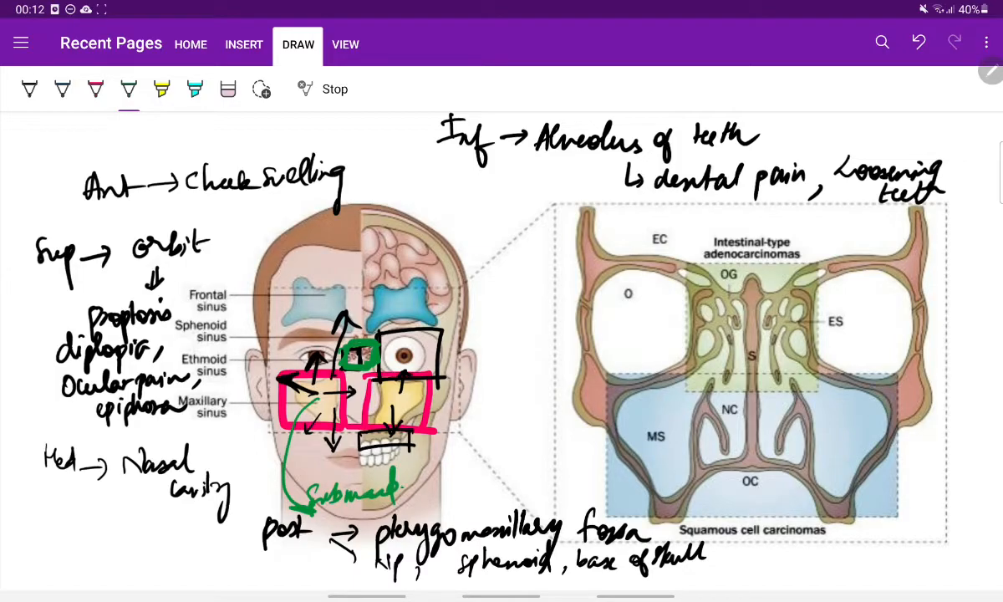
type("upper")
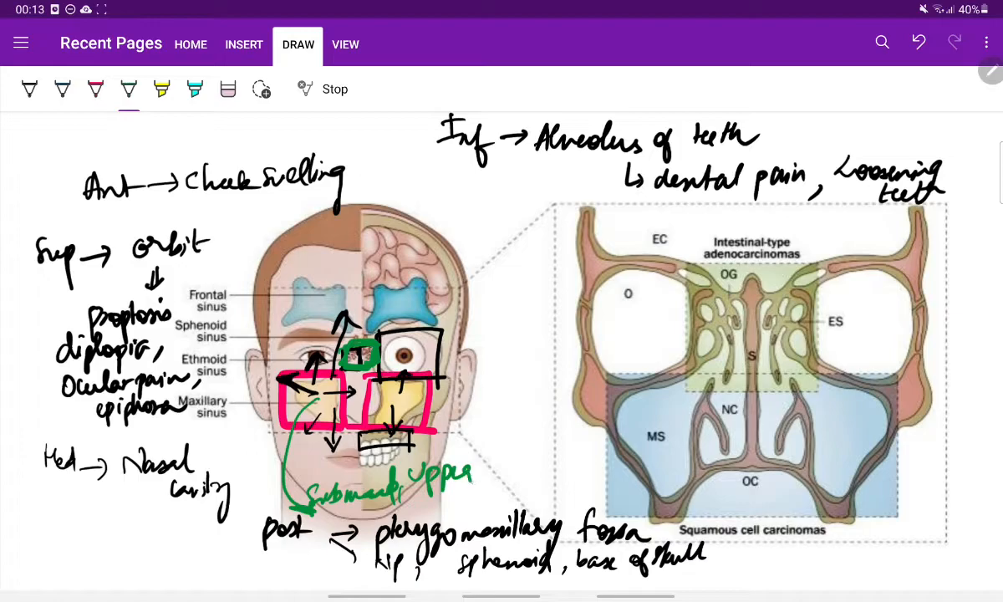
left_click_drag(485, 468, 532, 468)
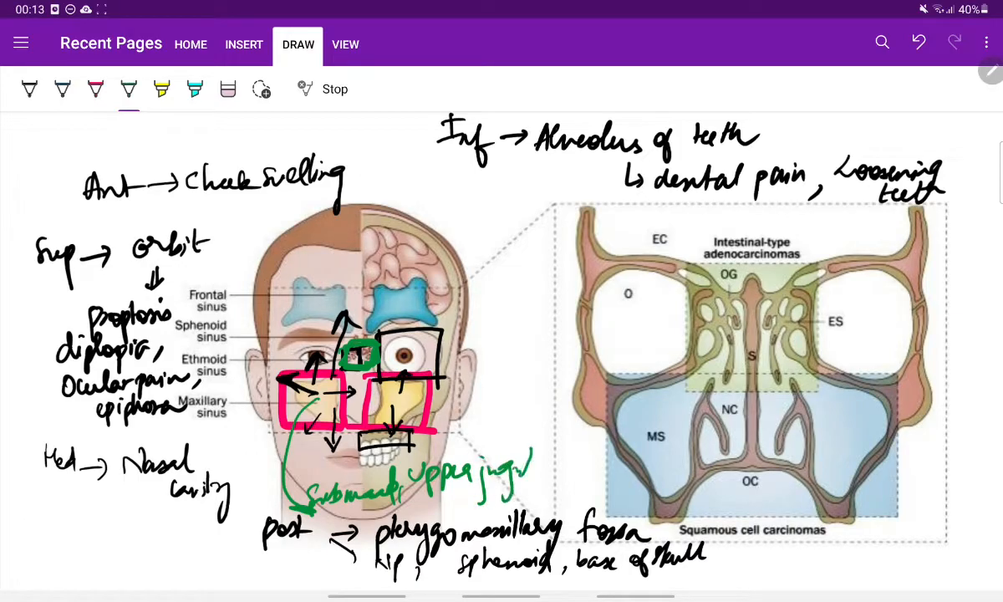
left_click_drag(519, 467, 560, 467)
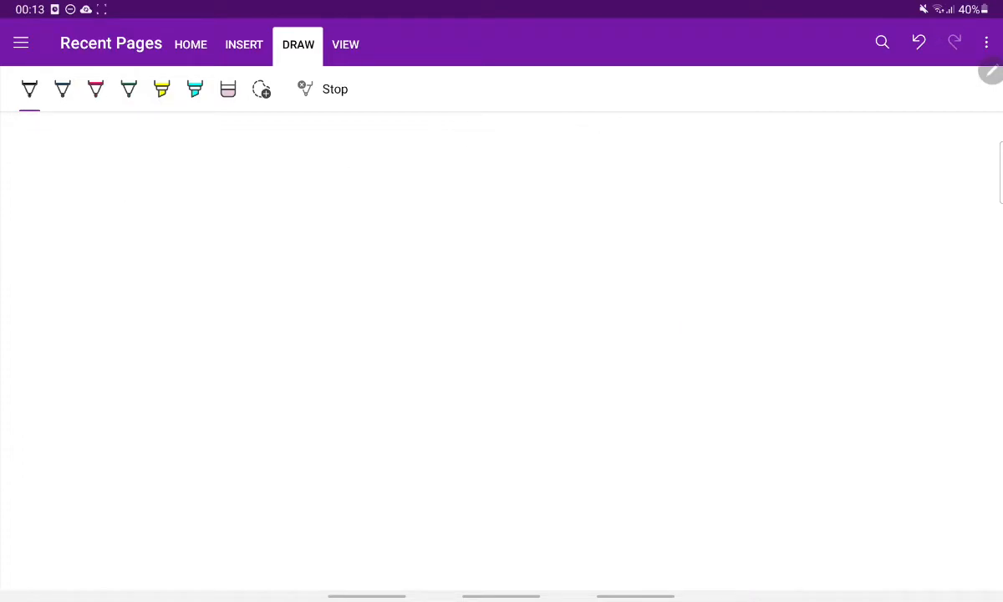
Step: Write and underline the heading 'Diagnosis :' on the new page, then take the pink pen
left_click_drag(125, 168, 176, 148)
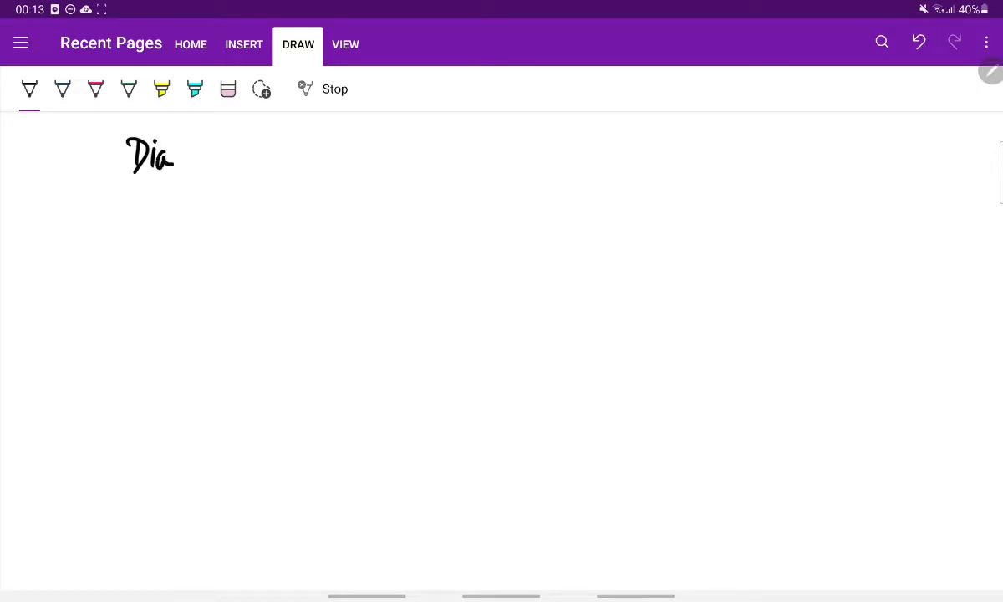
left_click_drag(176, 167, 247, 168)
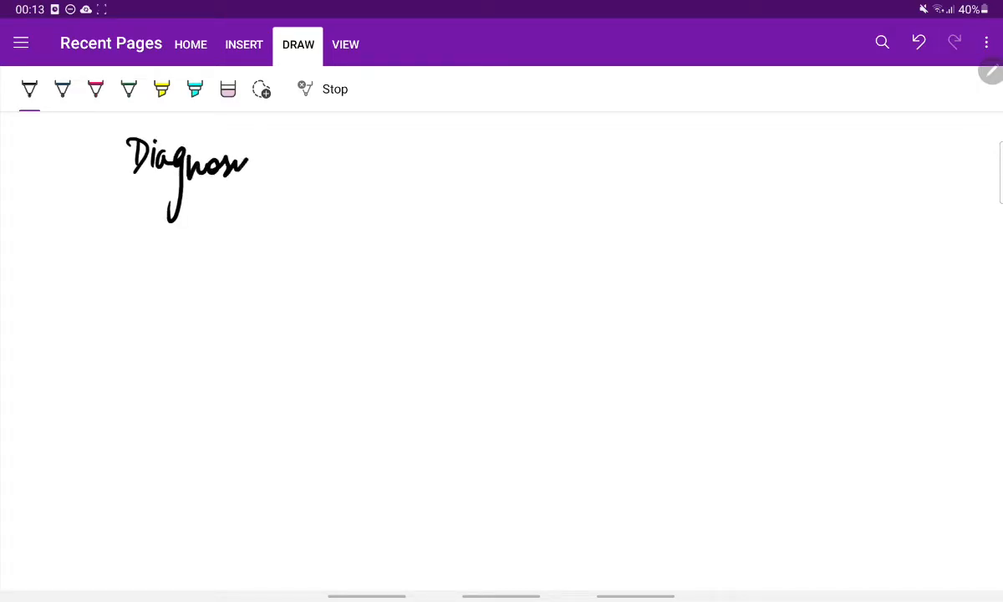
left_click_drag(101, 198, 268, 187)
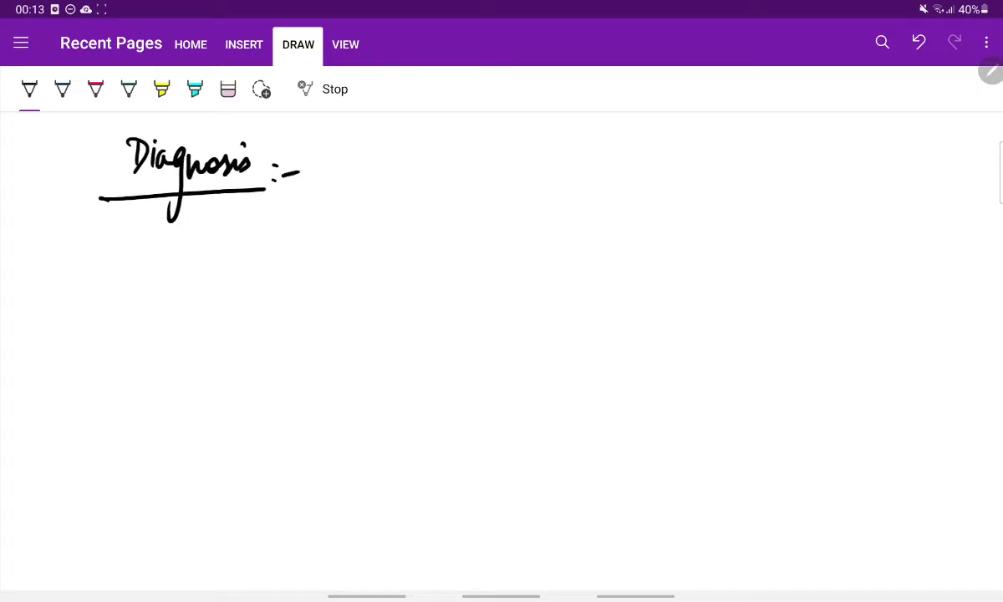
left_click(96, 88)
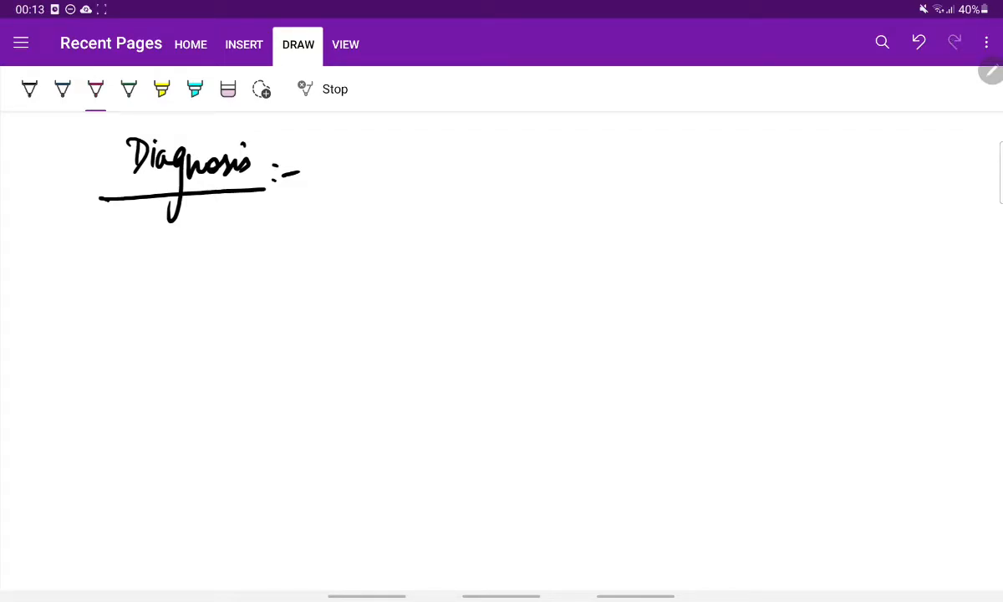
Step: Write the bullet '→ Radiography of PNS → opacity with bony wall destruction', underlined with a down arrow
left_click_drag(63, 255, 142, 254)
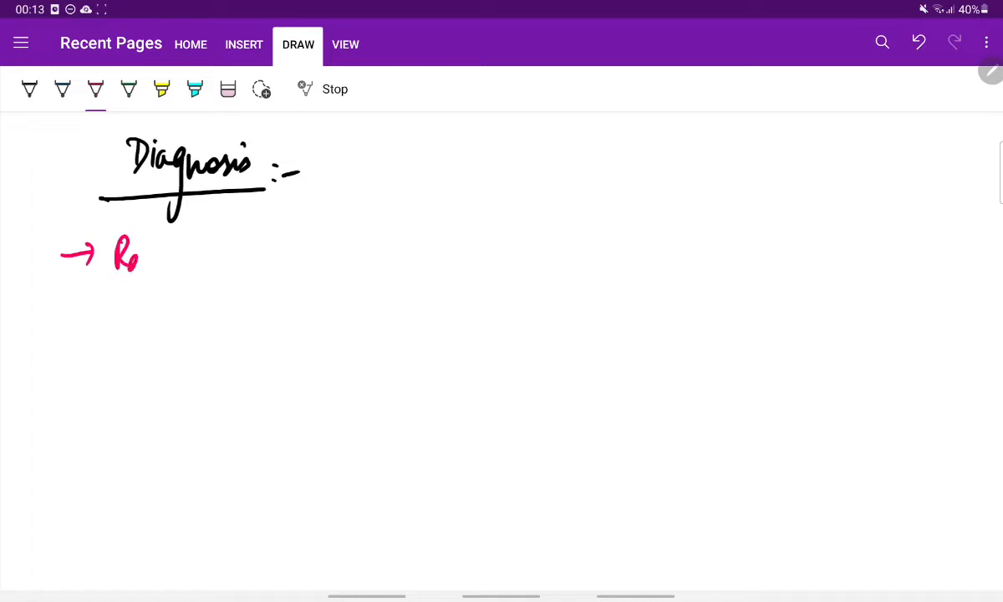
left_click_drag(125, 254, 187, 268)
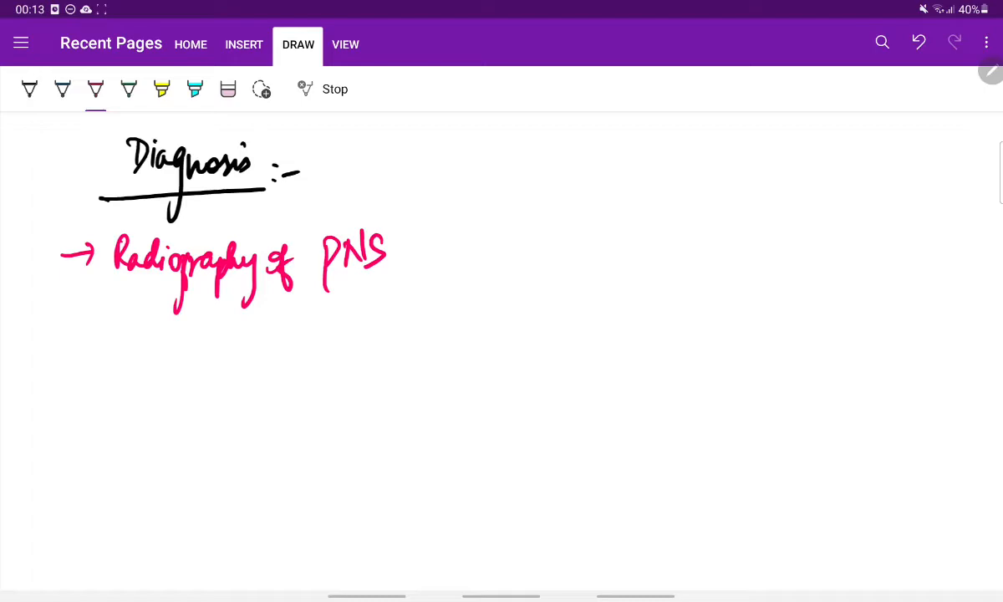
left_click_drag(431, 251, 469, 251)
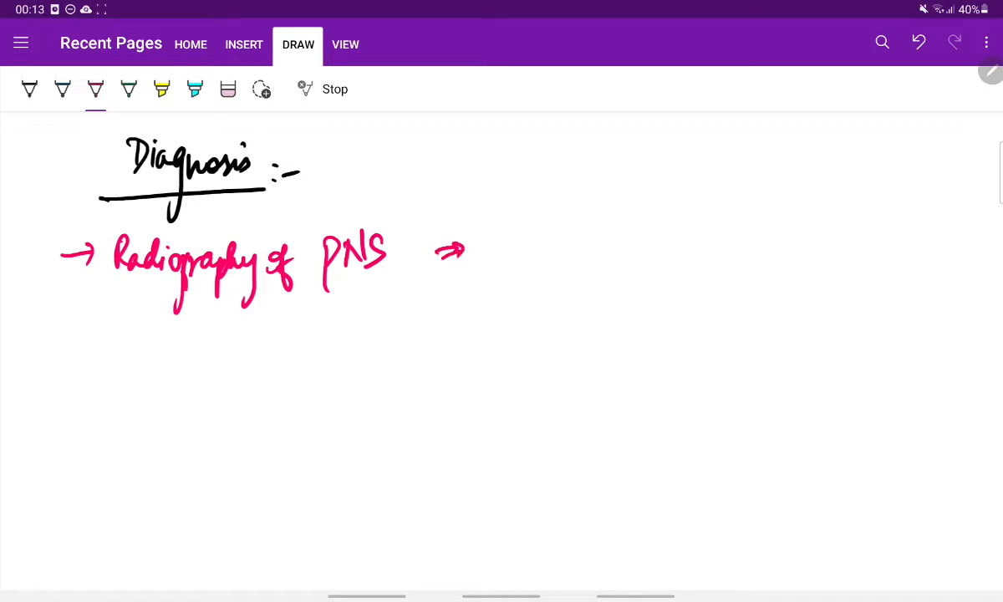
left_click_drag(476, 242, 560, 259)
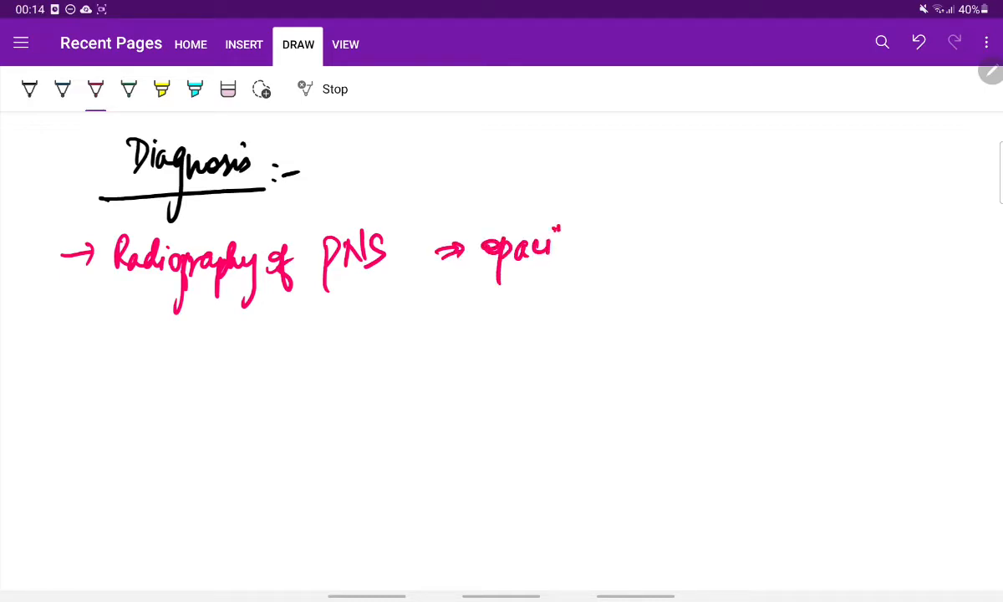
left_click_drag(552, 242, 577, 284)
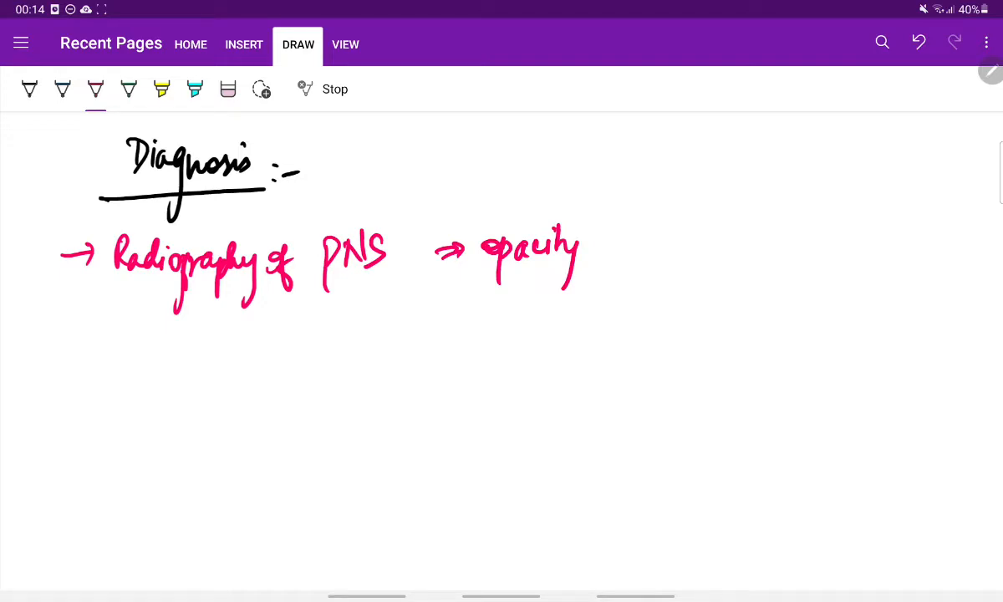
left_click_drag(615, 247, 682, 251)
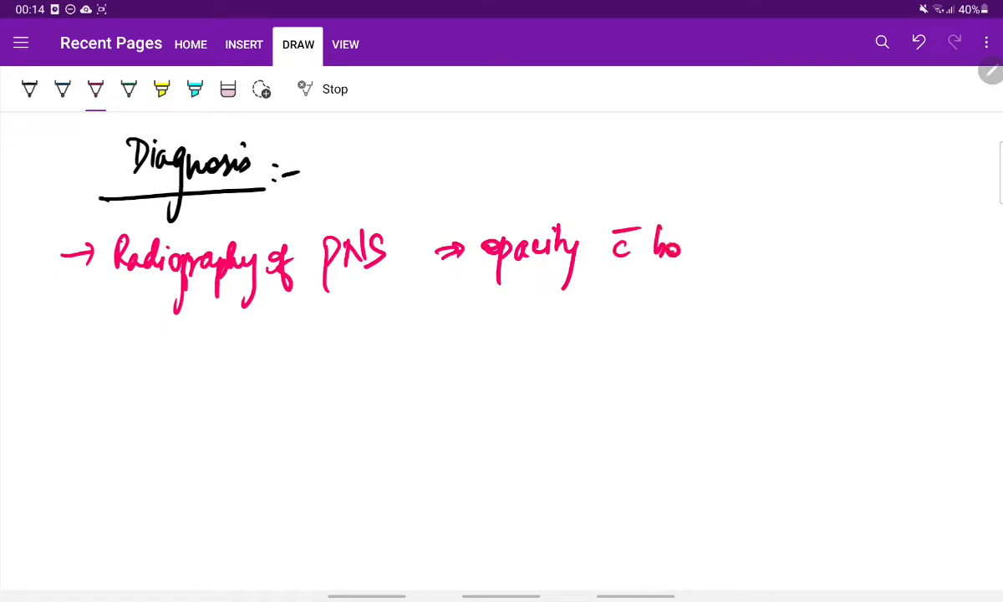
left_click_drag(660, 251, 777, 259)
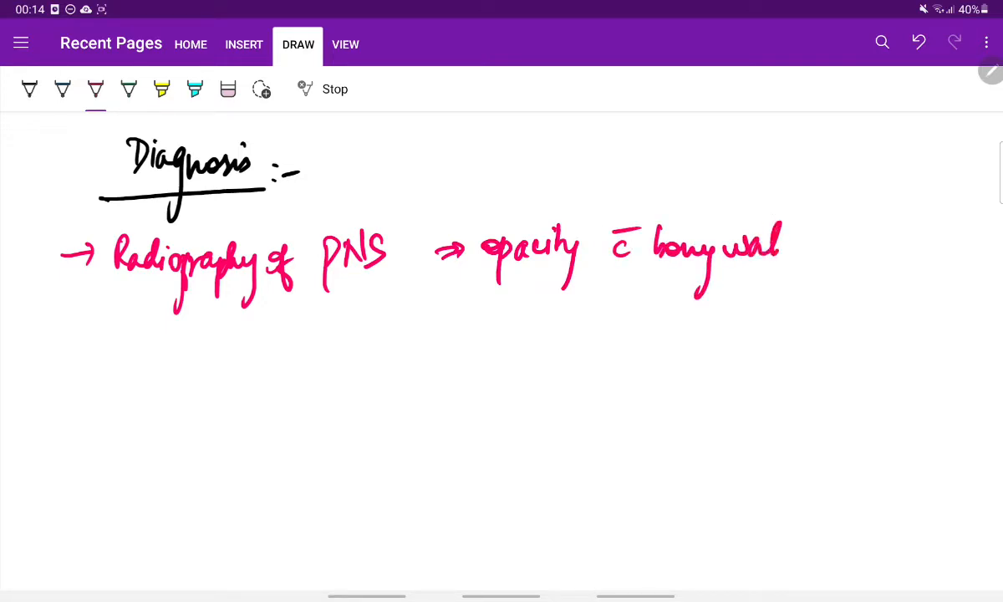
left_click_drag(761, 242, 866, 259)
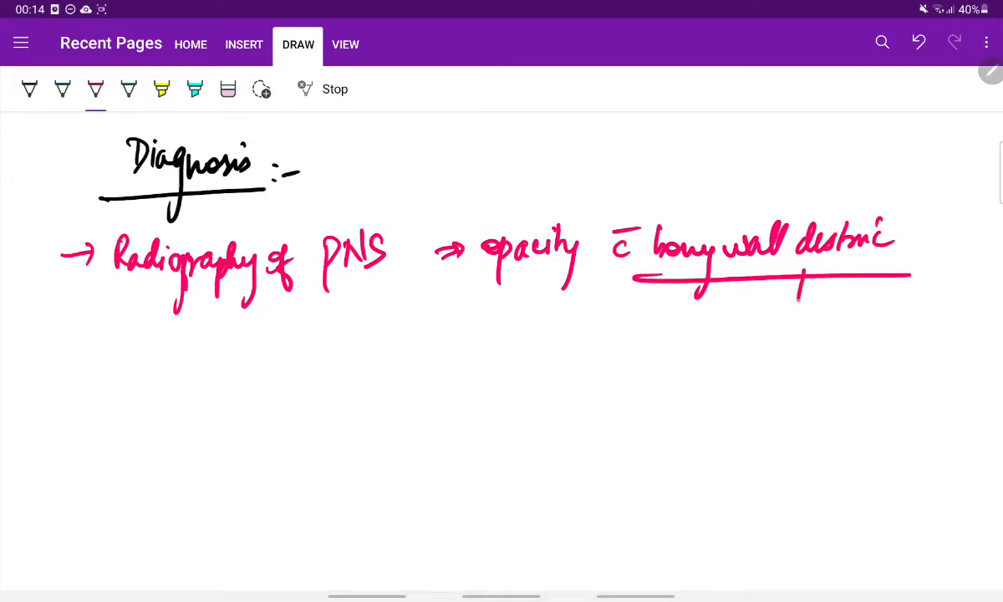
left_click_drag(803, 276, 798, 304)
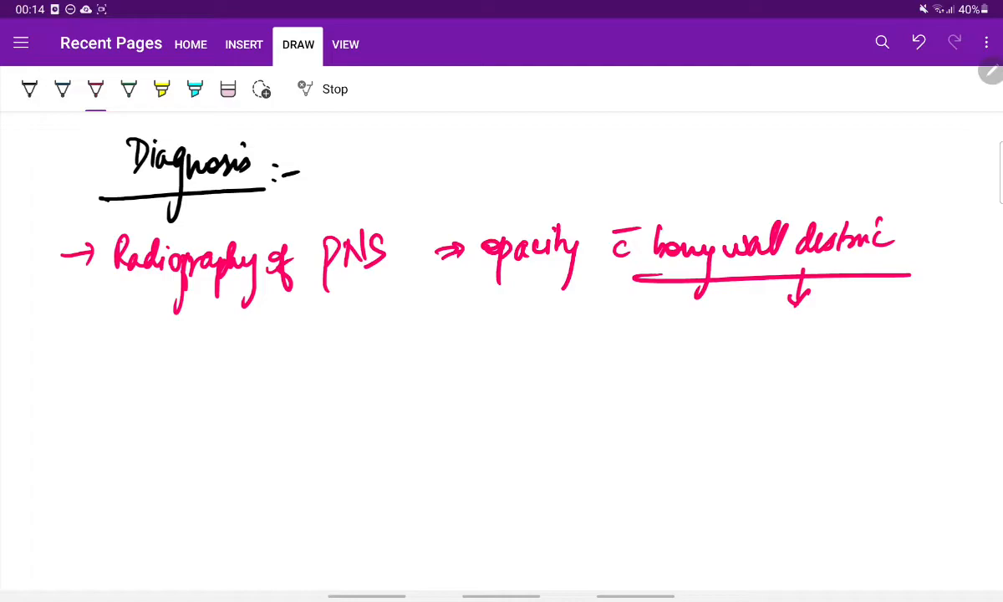
Step: Write the bullet '→ CT scan – best Noninvasive' and start the third bullet
left_click_drag(67, 358, 167, 385)
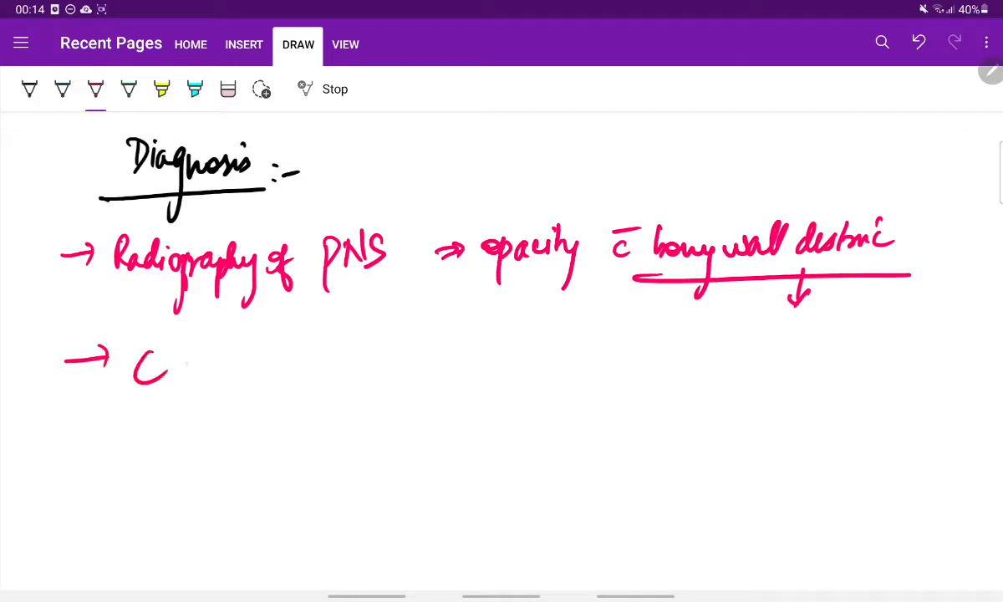
left_click_drag(158, 368, 259, 377)
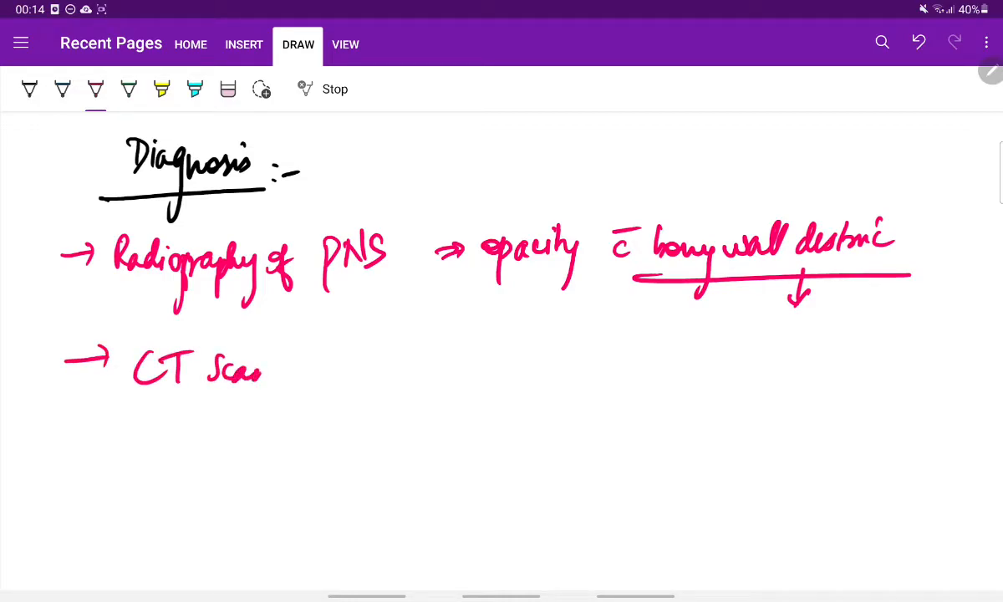
left_click_drag(251, 371, 281, 371)
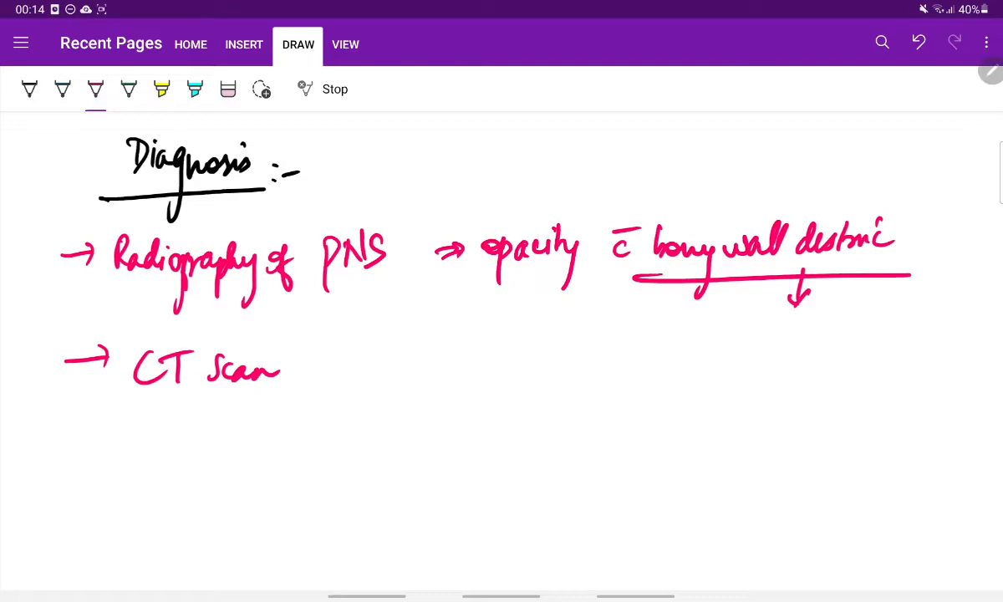
left_click_drag(315, 361, 415, 368)
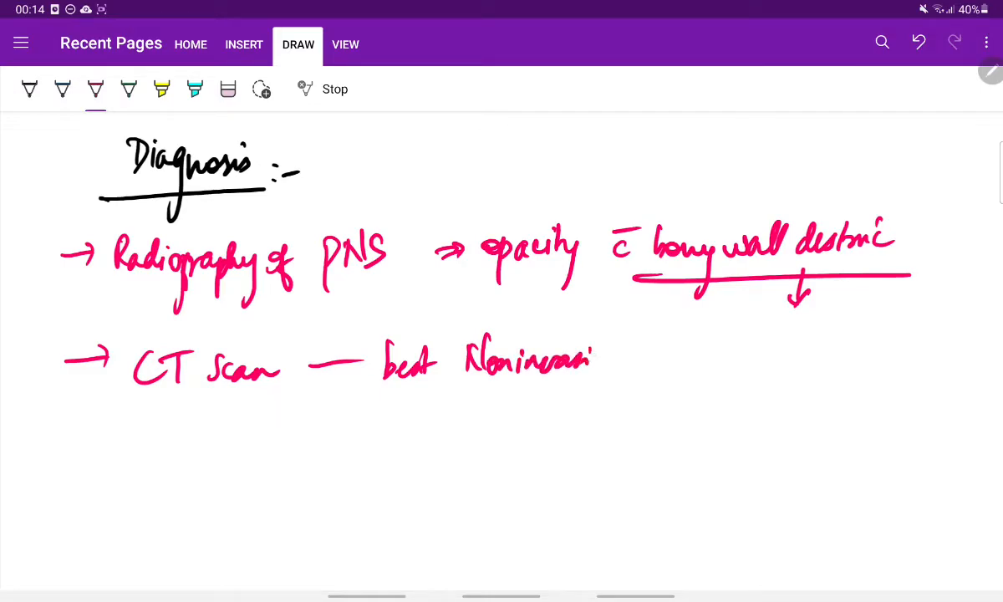
left_click_drag(593, 360, 711, 355)
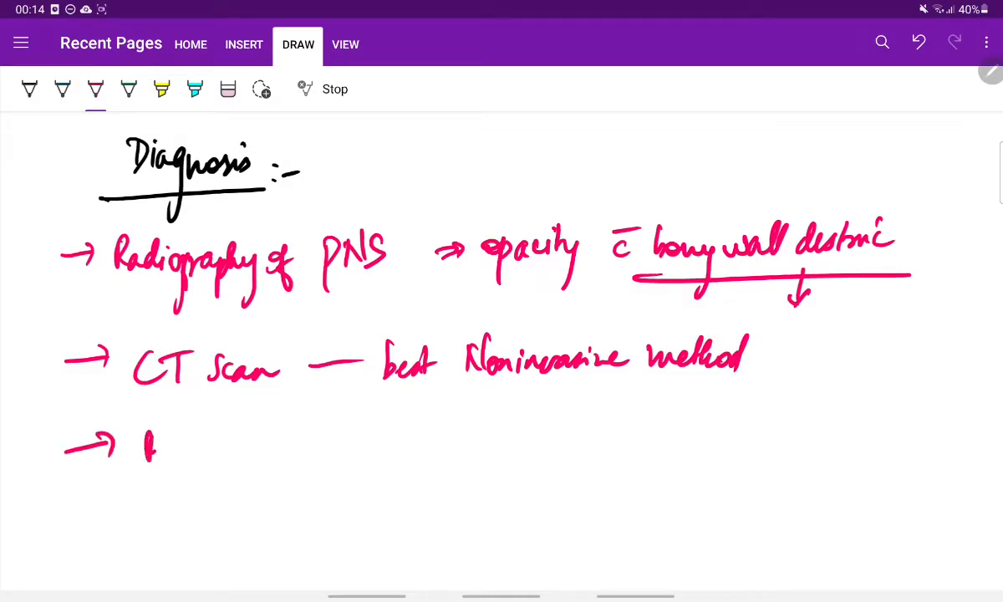
left_click_drag(147, 465, 230, 465)
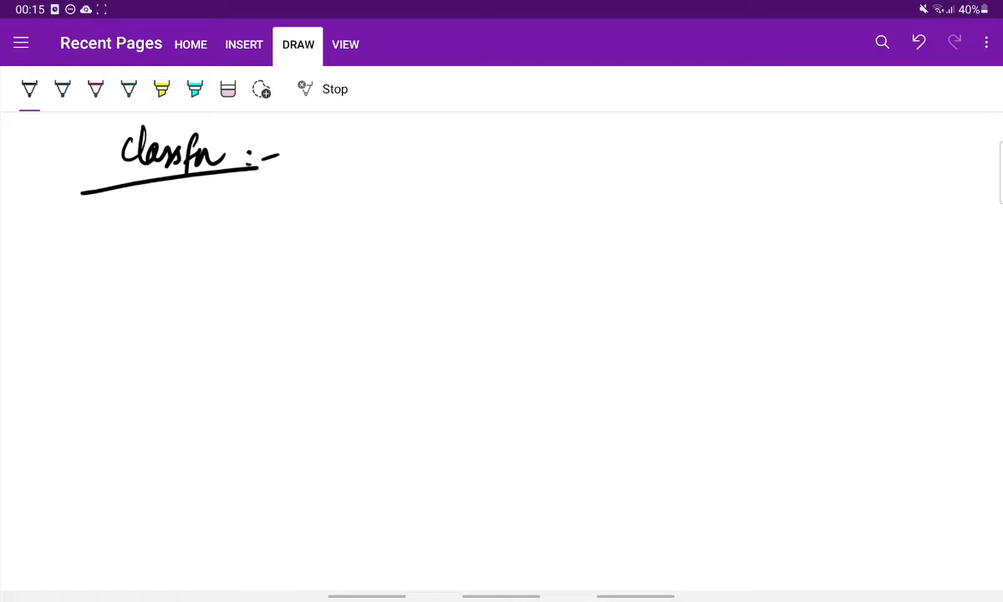
Step: Write 'Ohngren's classfn' under the Classfn heading and underline it with a wavy line
left_click_drag(201, 176, 226, 201)
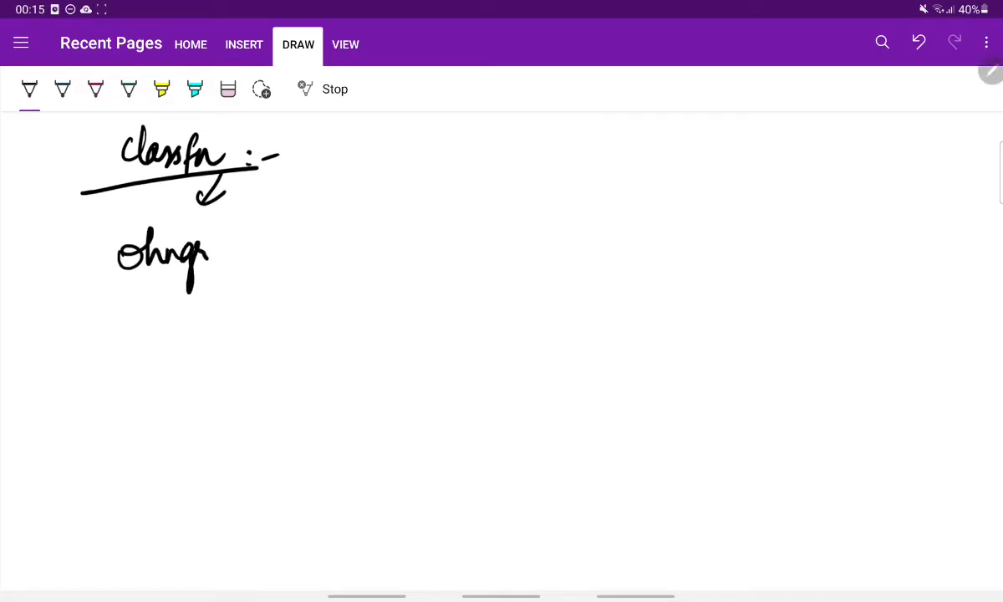
left_click_drag(200, 251, 298, 251)
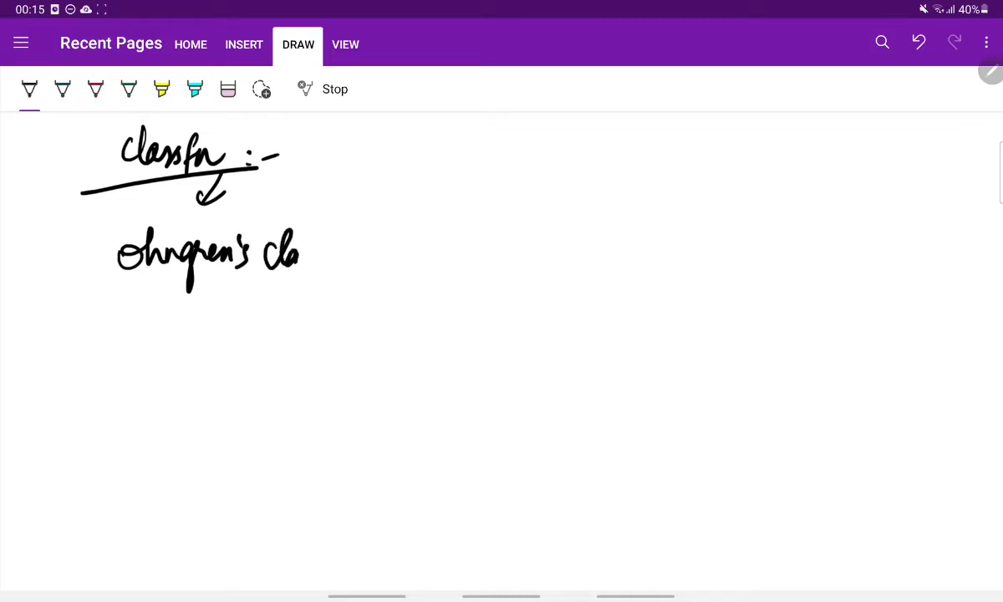
left_click_drag(301, 255, 355, 268)
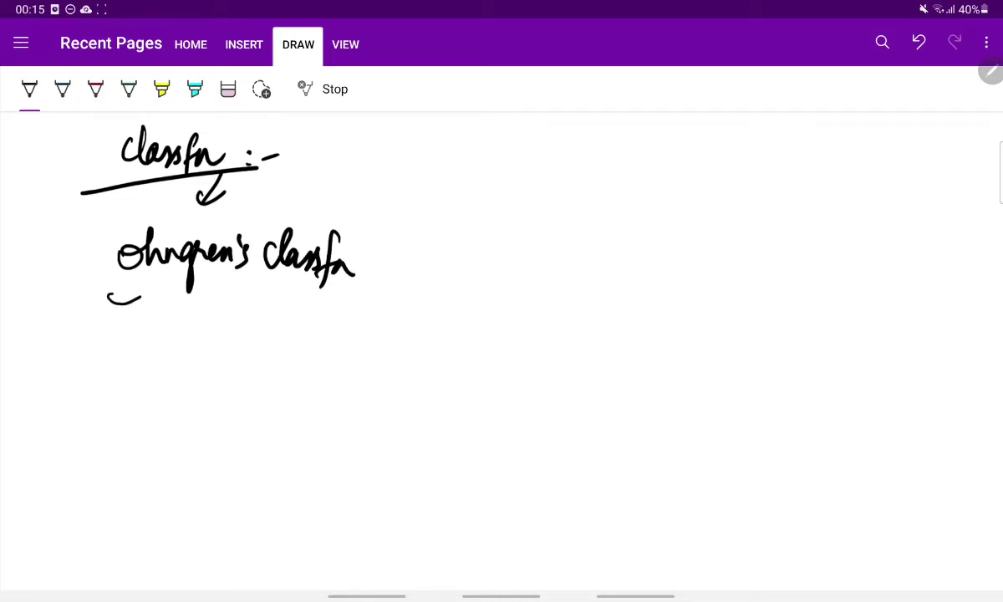
left_click_drag(250, 180, 585, 197)
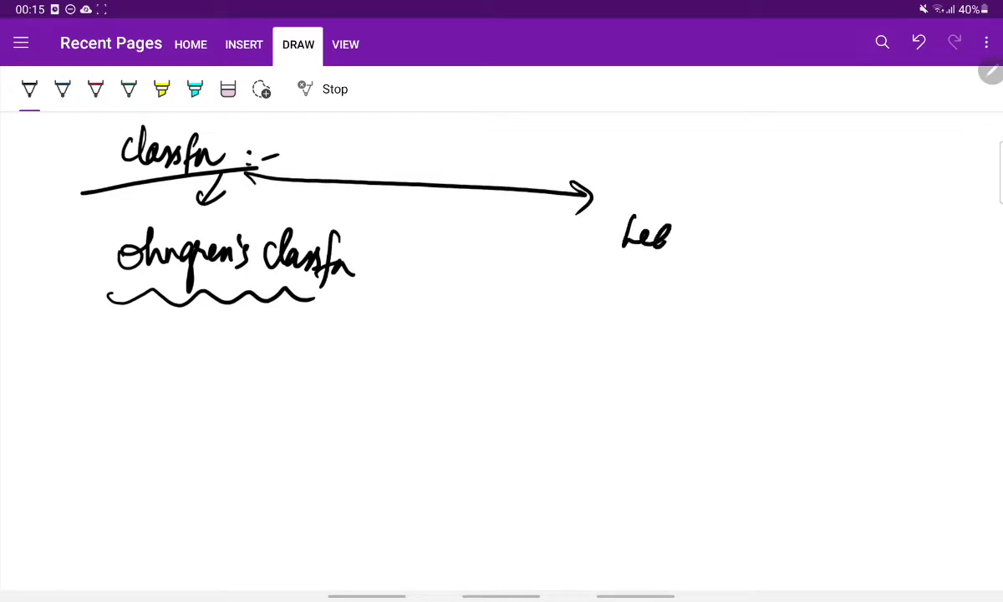
Step: Add 'Lederman's classfn' on the right and 'AJCC' on the middle arrow with a downward arrow below
left_click_drag(669, 234, 756, 237)
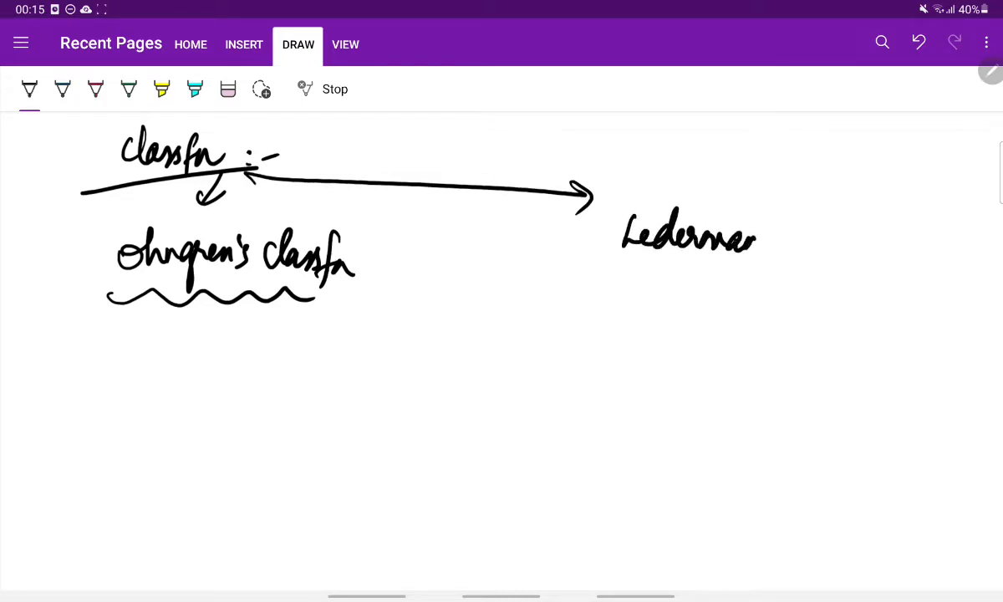
left_click_drag(755, 234, 869, 234)
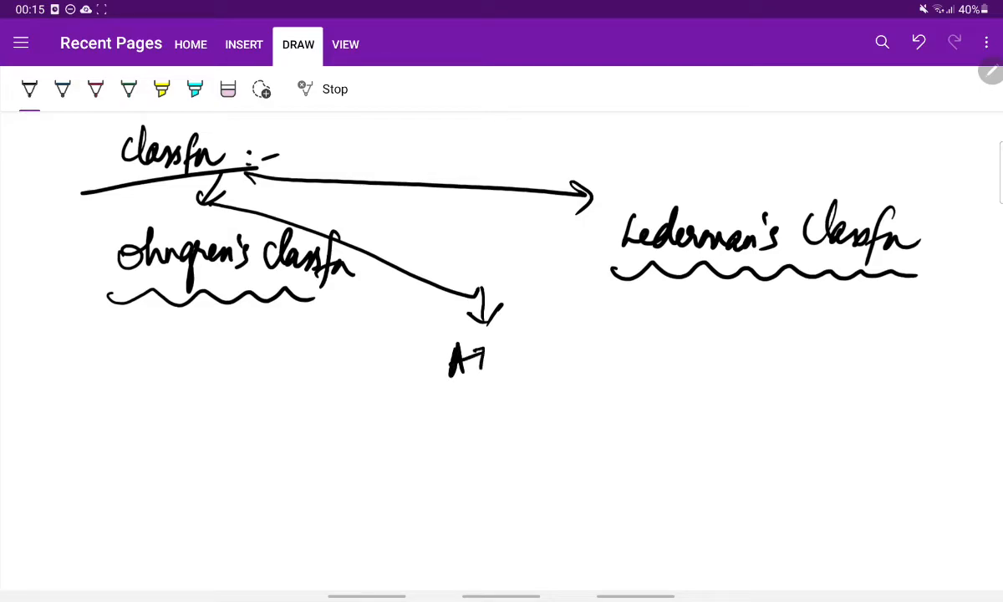
left_click_drag(468, 359, 518, 410)
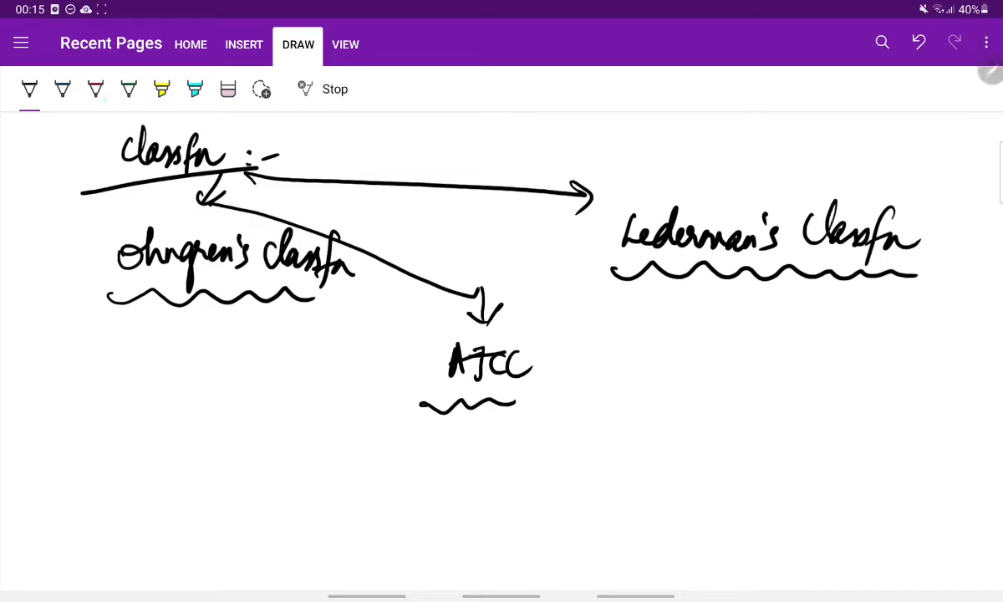
left_click_drag(462, 412, 464, 442)
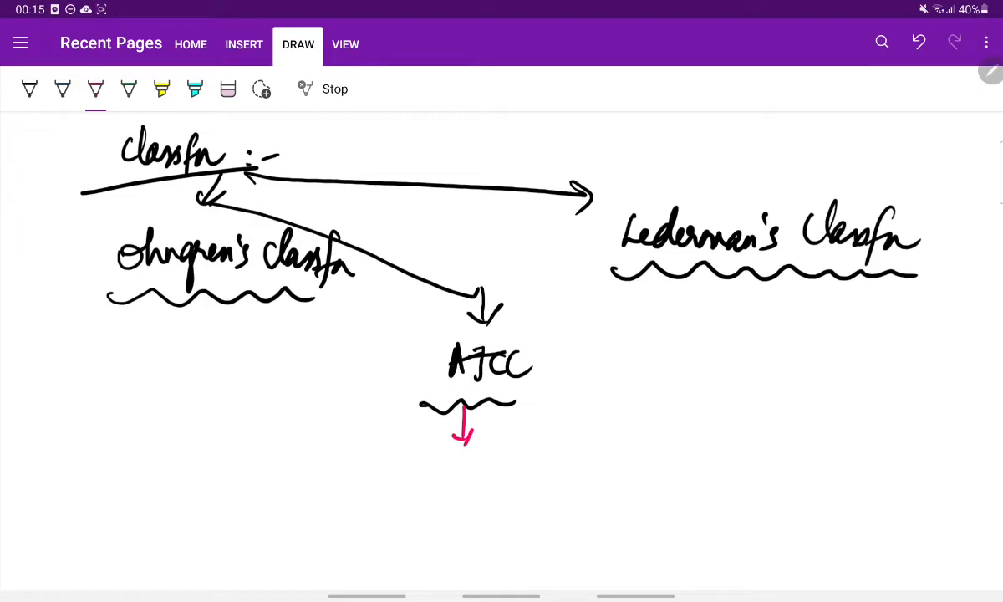
Step: List 'well diff', 'mod diff' and 'poorly diff' in pink under AJCC
left_click_drag(393, 465, 395, 478)
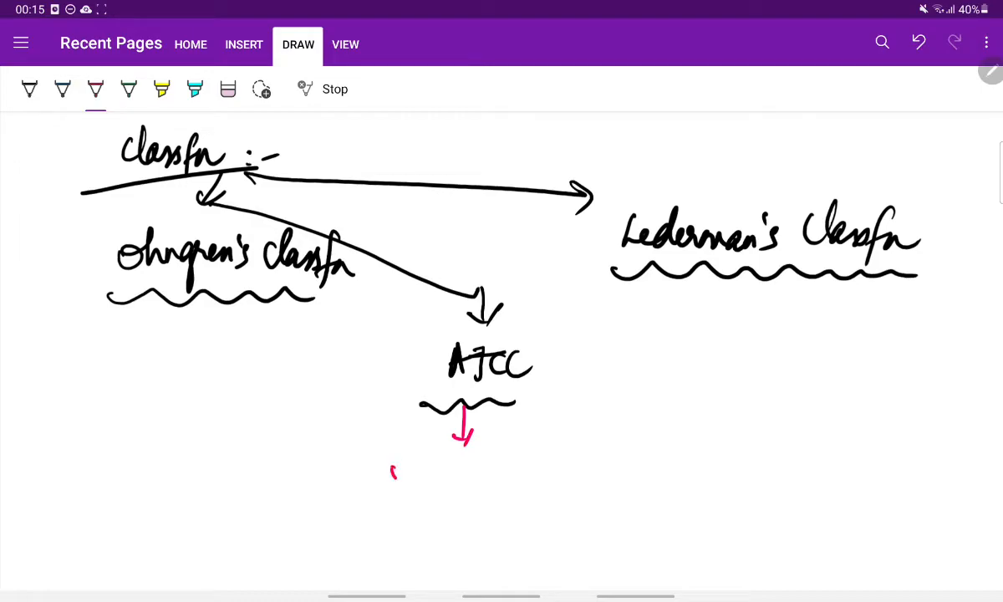
left_click_drag(388, 476, 499, 460)
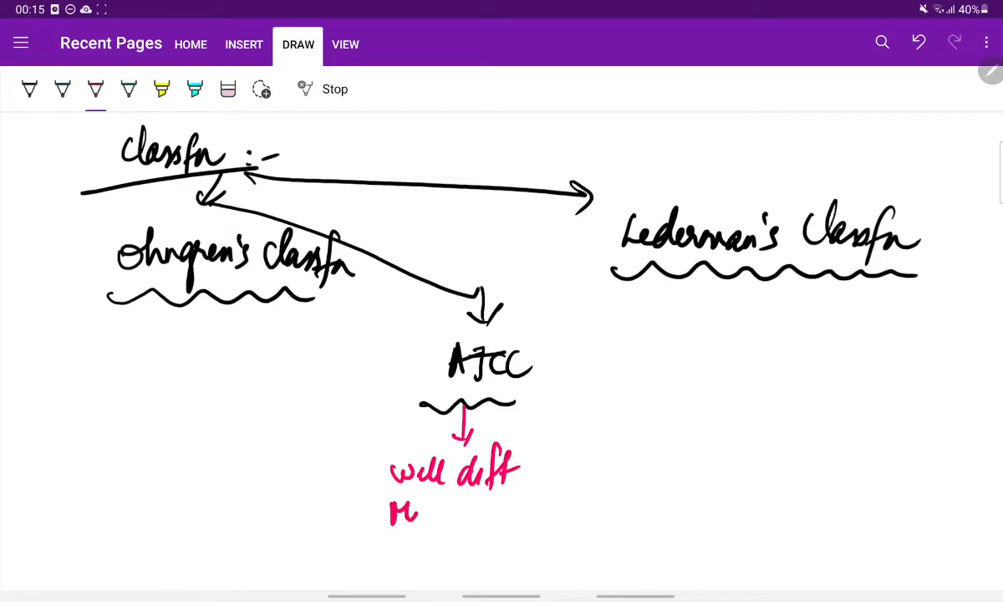
left_click_drag(388, 510, 498, 515)
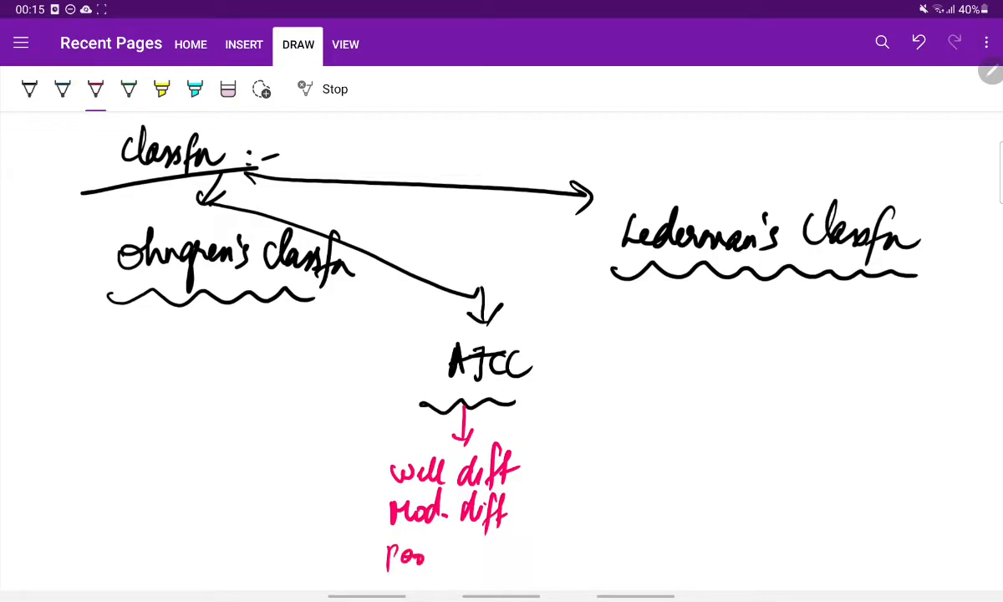
left_click_drag(418, 555, 502, 556)
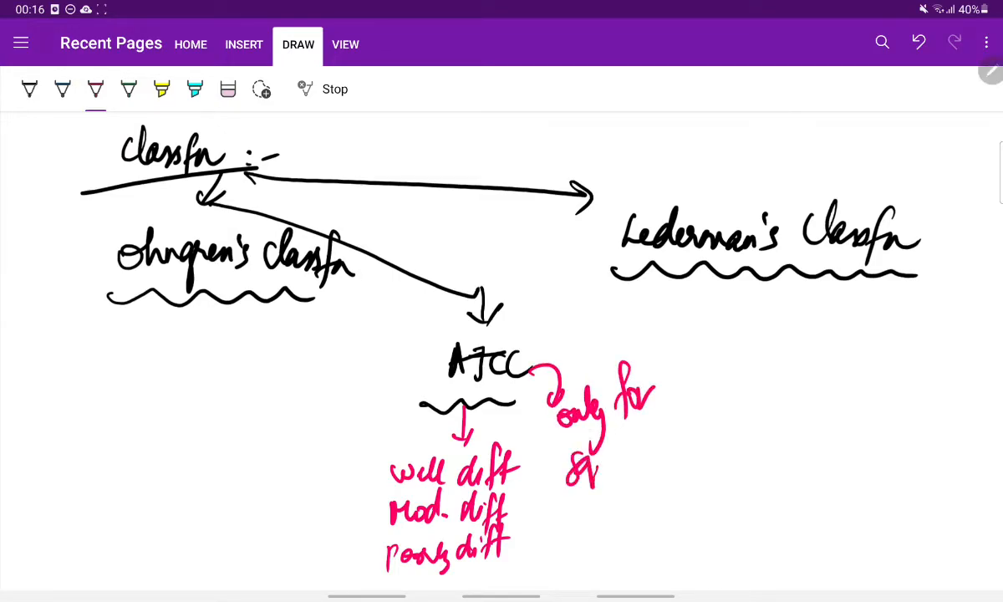
Step: Note 'only for sq cell ca' beside the AJCC grades
left_click_drag(594, 465, 669, 455)
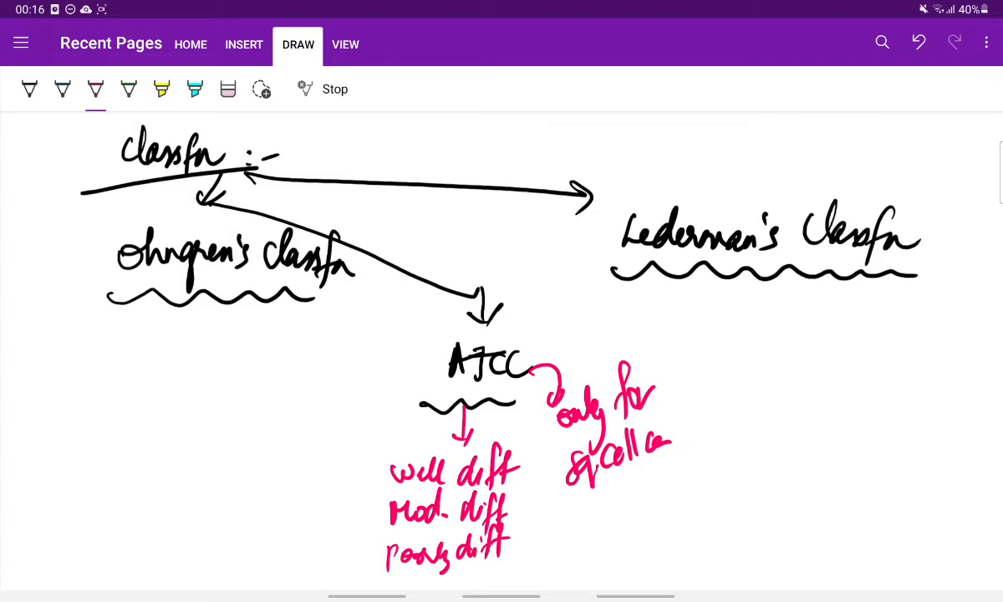
left_click(127, 89)
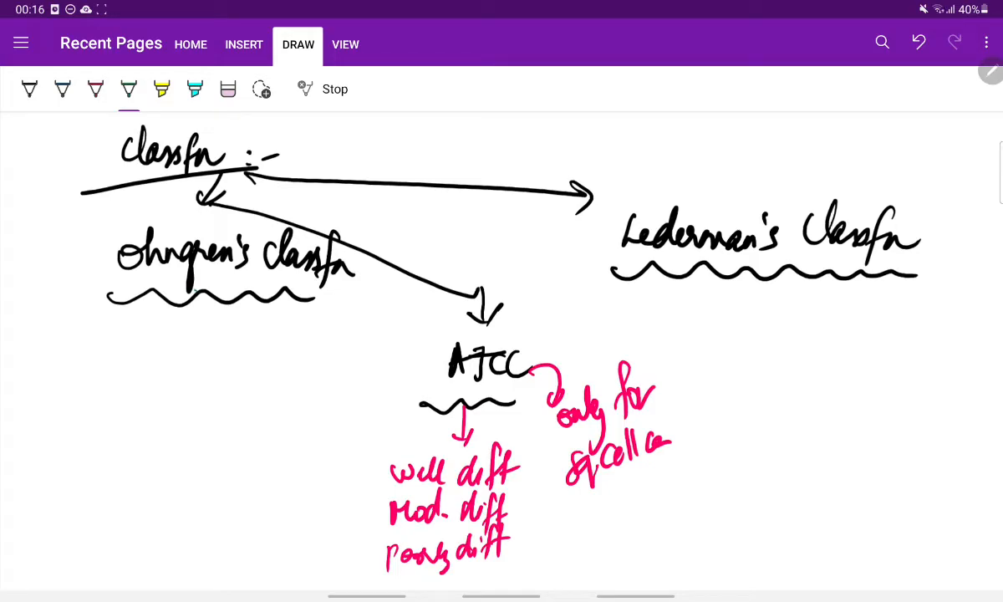
Step: Write 'Ohngren's line' in green under the classification and sketch a face profile below it
left_click_drag(201, 297, 151, 368)
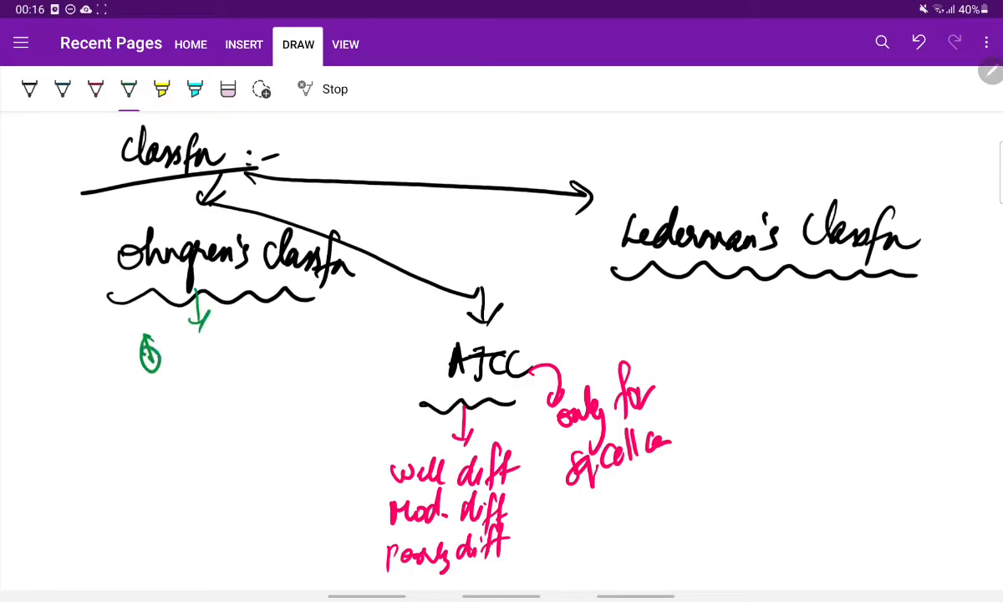
left_click_drag(147, 342, 234, 368)
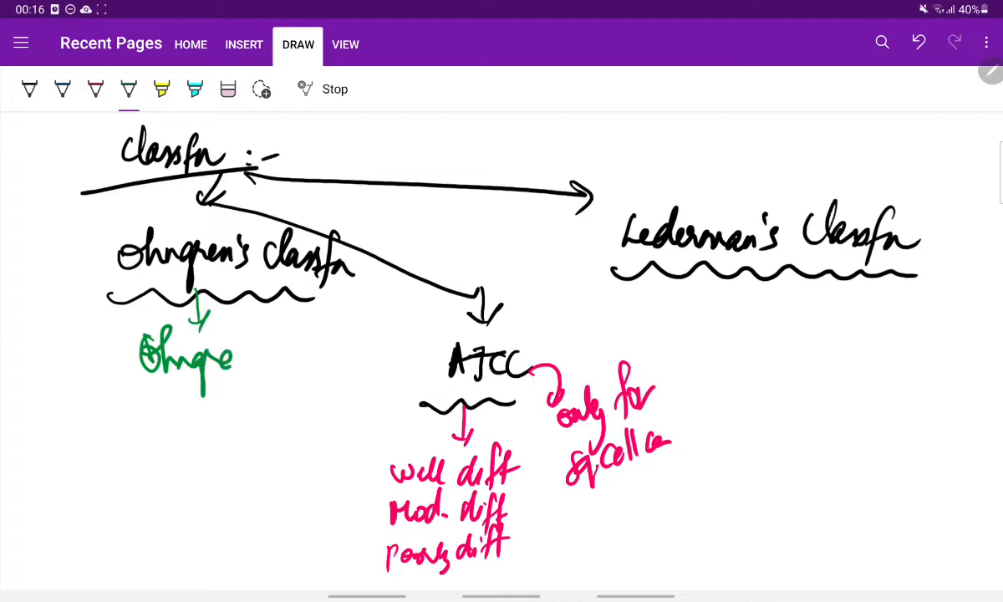
left_click_drag(221, 359, 314, 355)
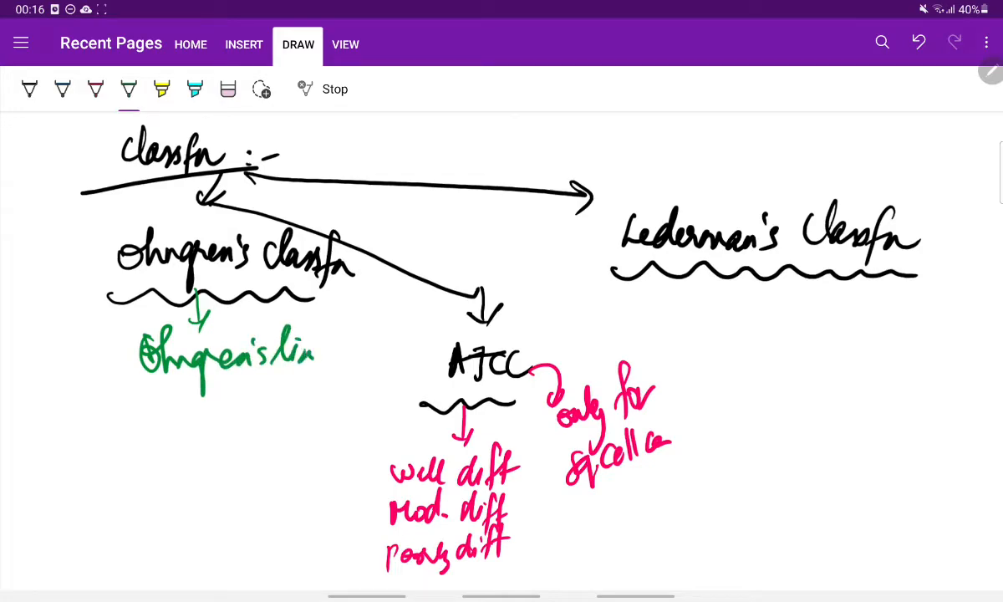
left_click_drag(315, 352, 332, 351)
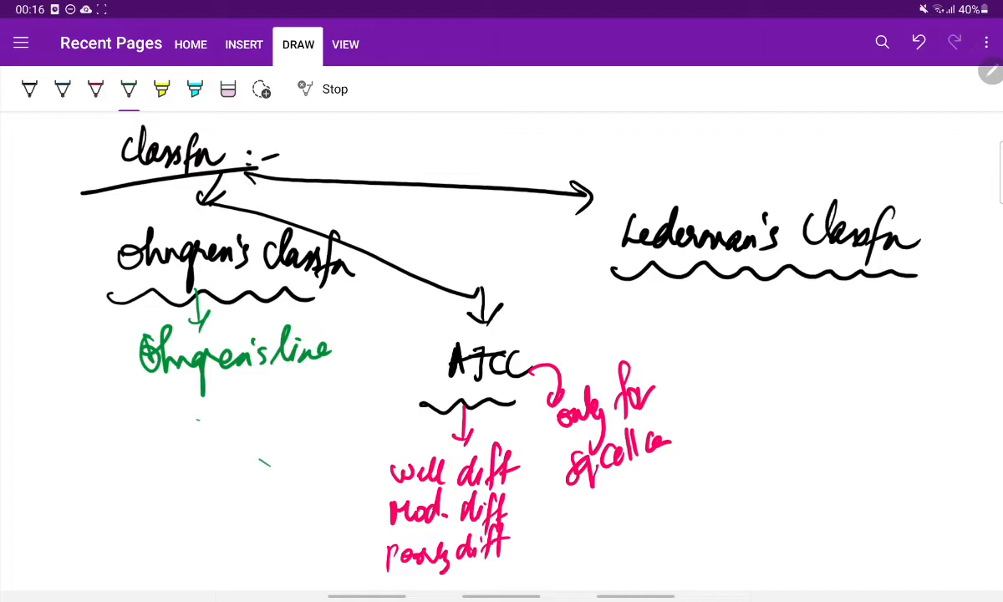
left_click_drag(194, 416, 280, 493)
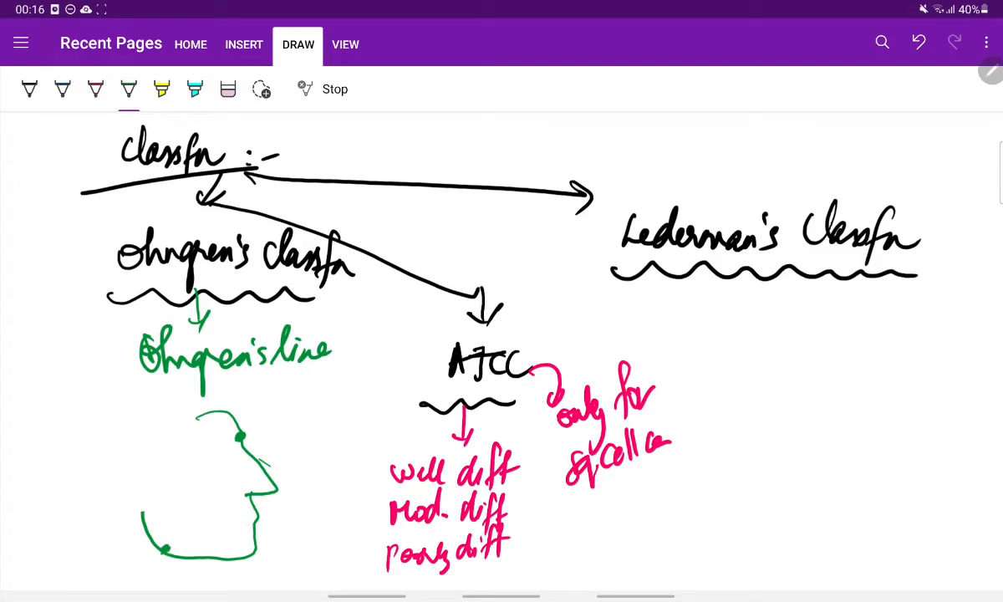
Step: Cross the face with a pink diagonal line labelled 'poor prog' above and 'better prog' below
left_click(94, 89)
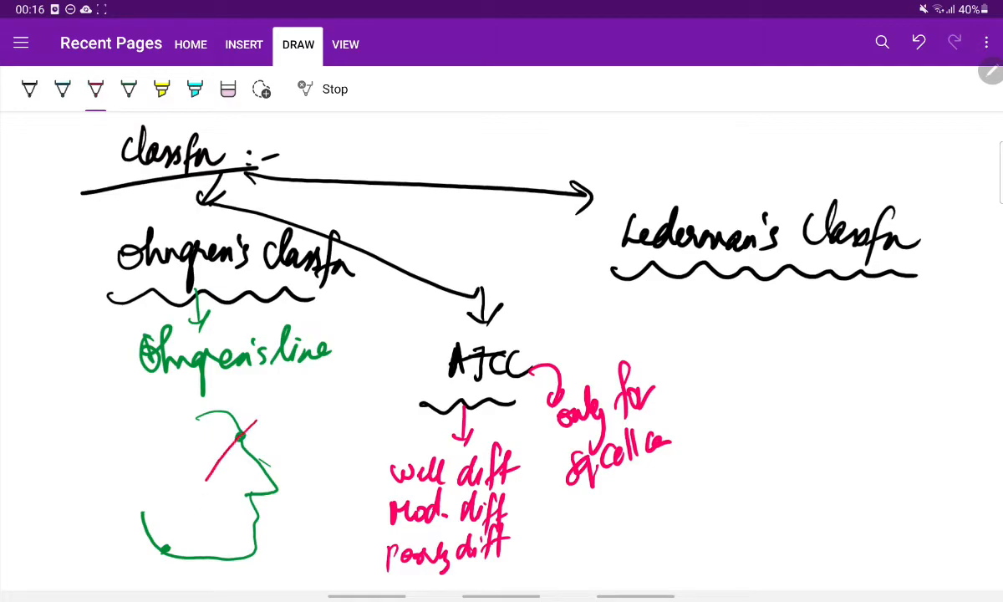
left_click_drag(250, 421, 142, 582)
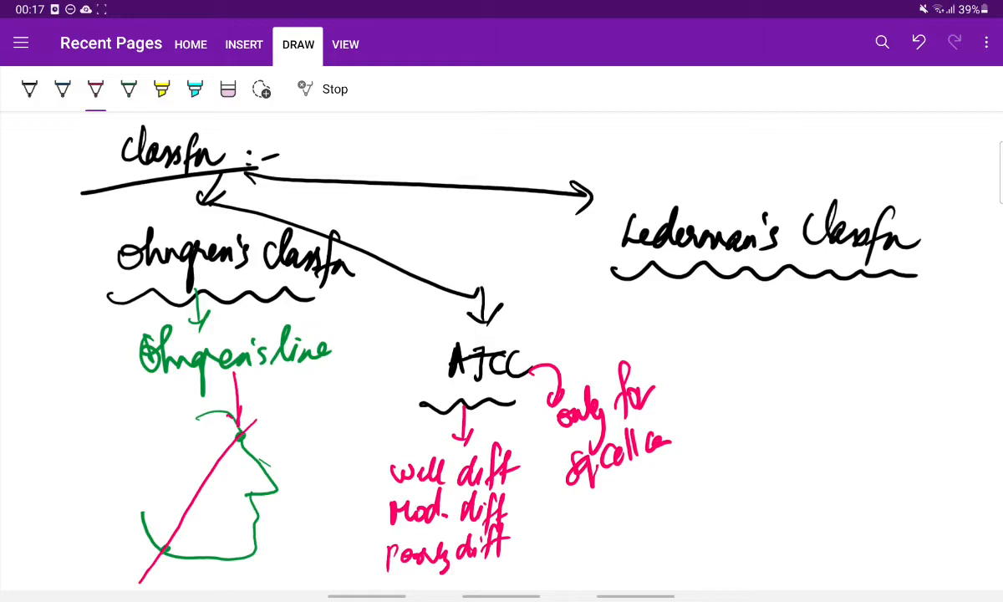
left_click_drag(142, 455, 164, 465)
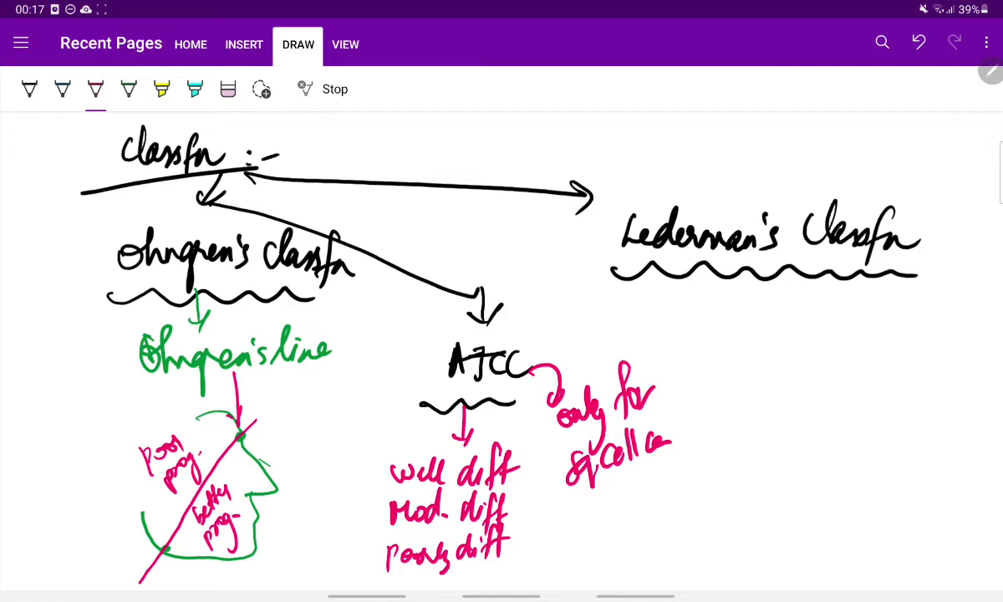
left_click(62, 89)
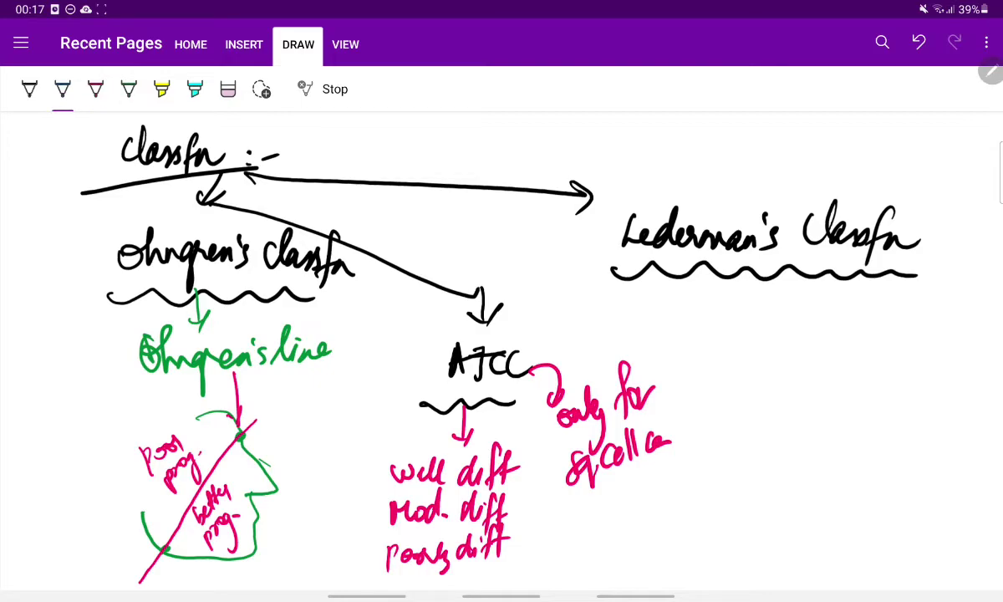
left_click_drag(812, 268, 806, 309)
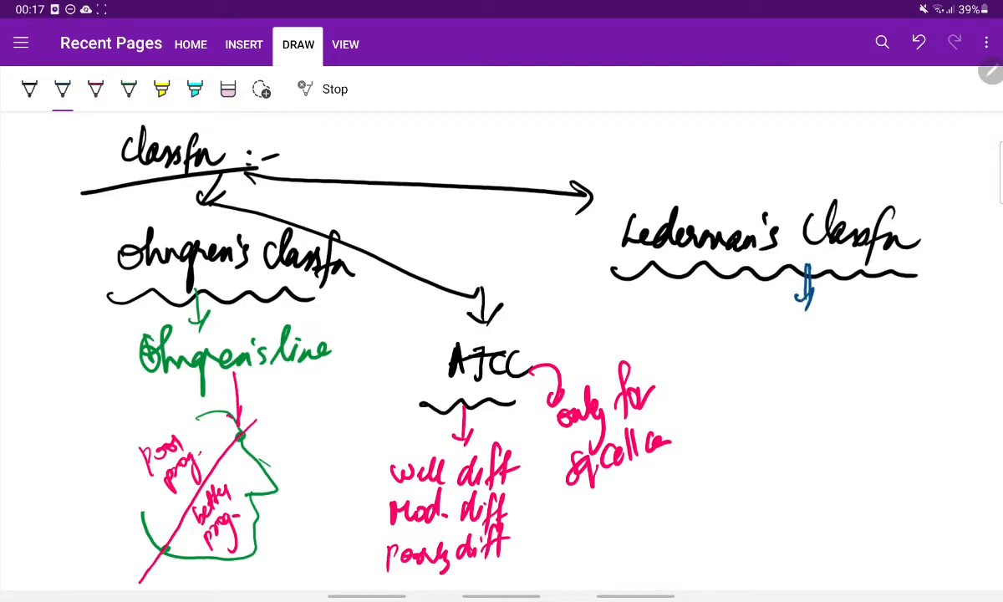
Step: Note '2 horizontal lines' under Lederman's: floor of orbit and floor of max antrum
left_click_drag(761, 338, 823, 343)
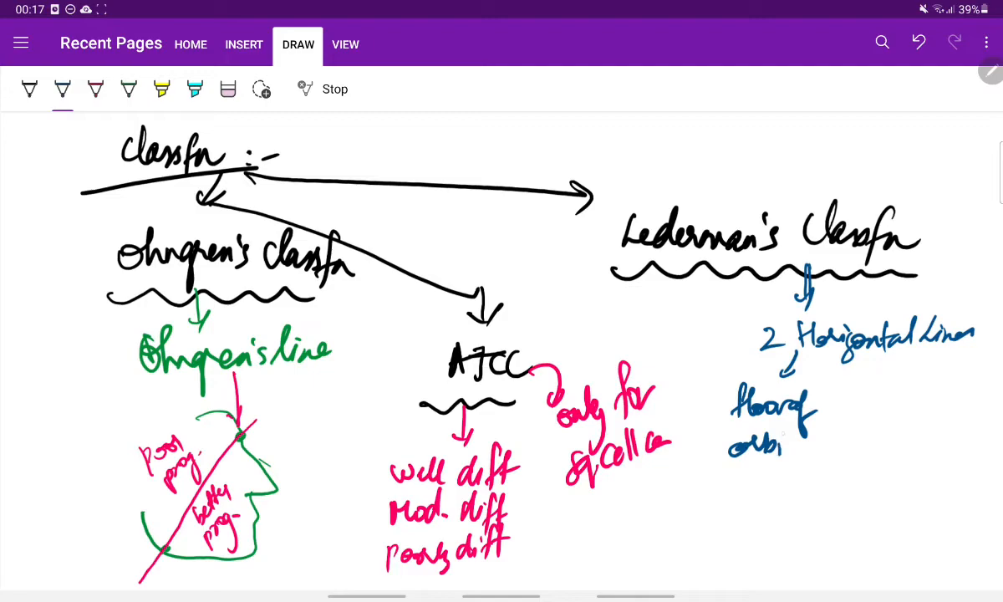
left_click_drag(844, 360, 869, 393)
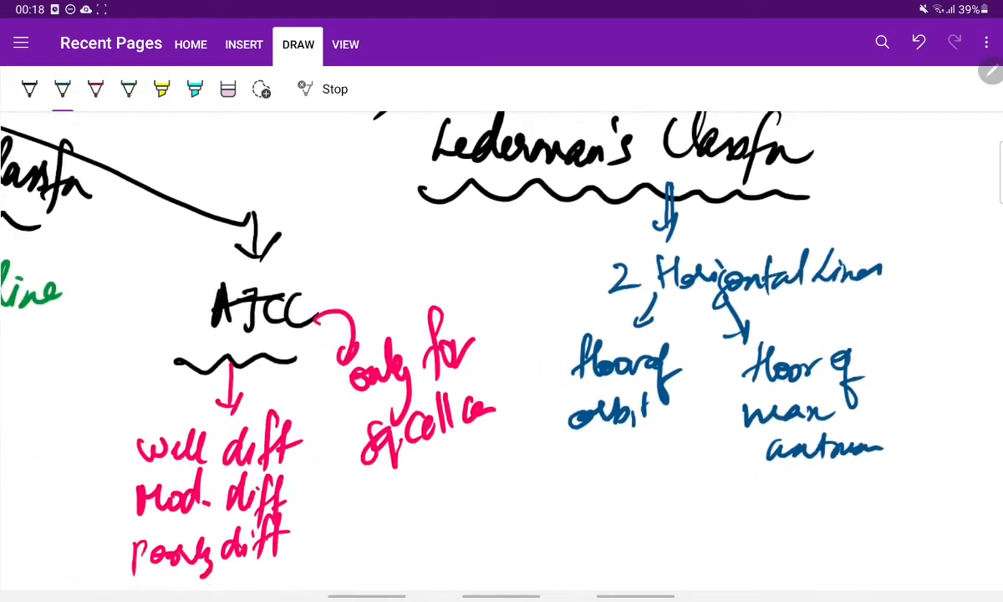
scroll("down", 3)
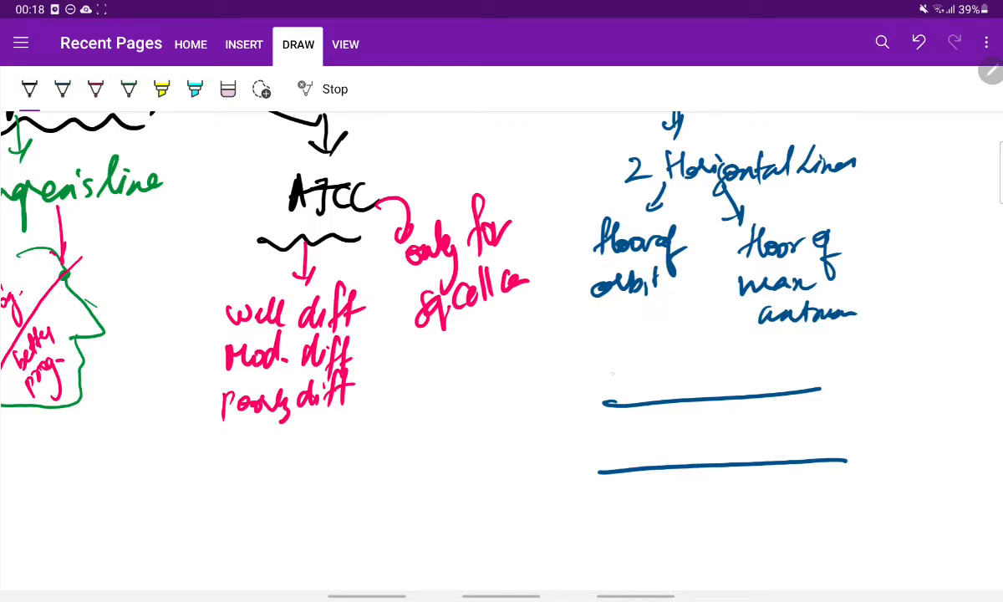
Step: Label the bands Supra, Meso → Max Sinus and Infra between the drawn lines
left_click_drag(616, 381, 638, 364)
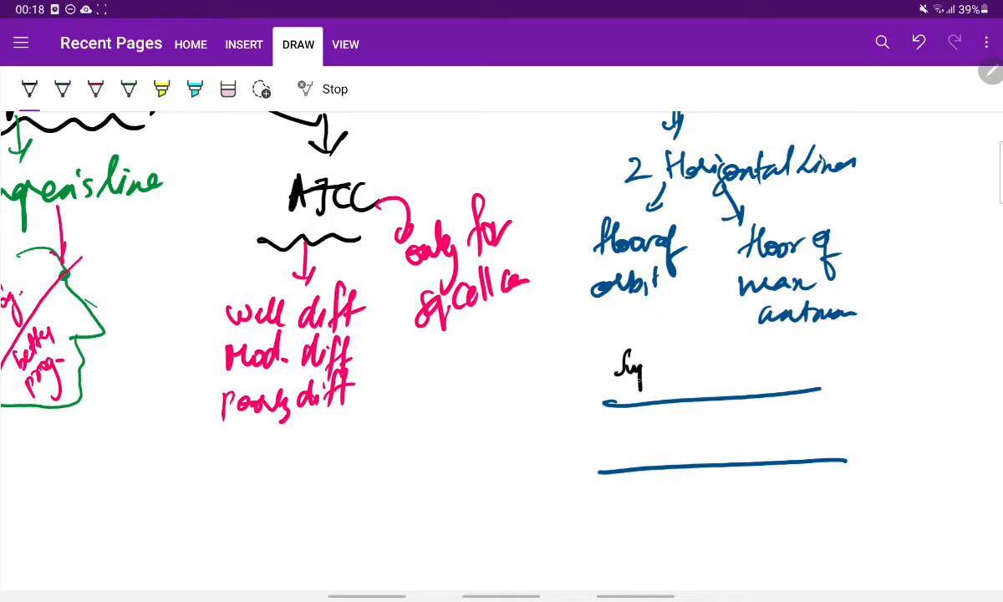
left_click_drag(632, 368, 669, 368)
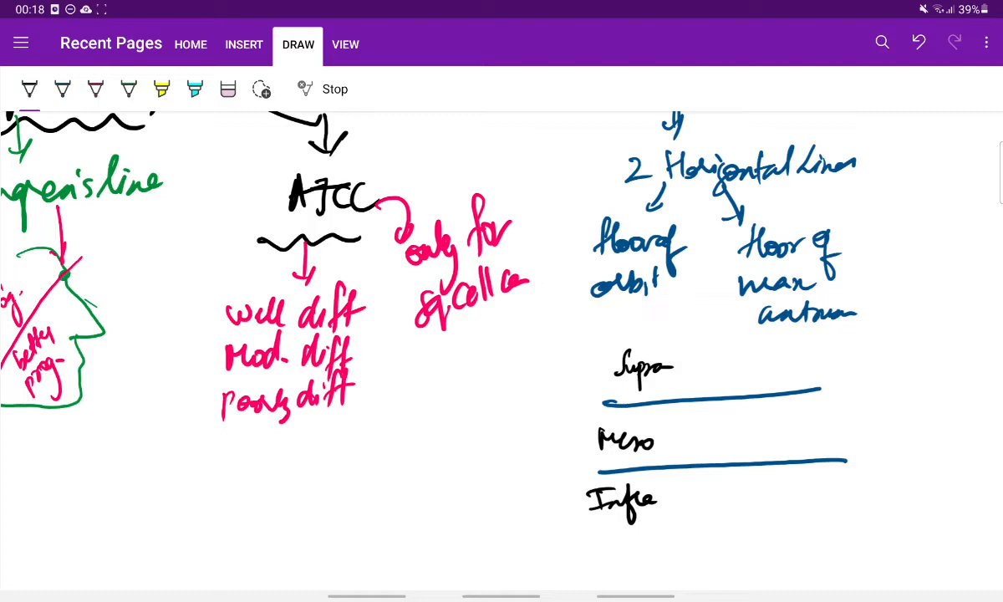
left_click_drag(677, 438, 749, 435)
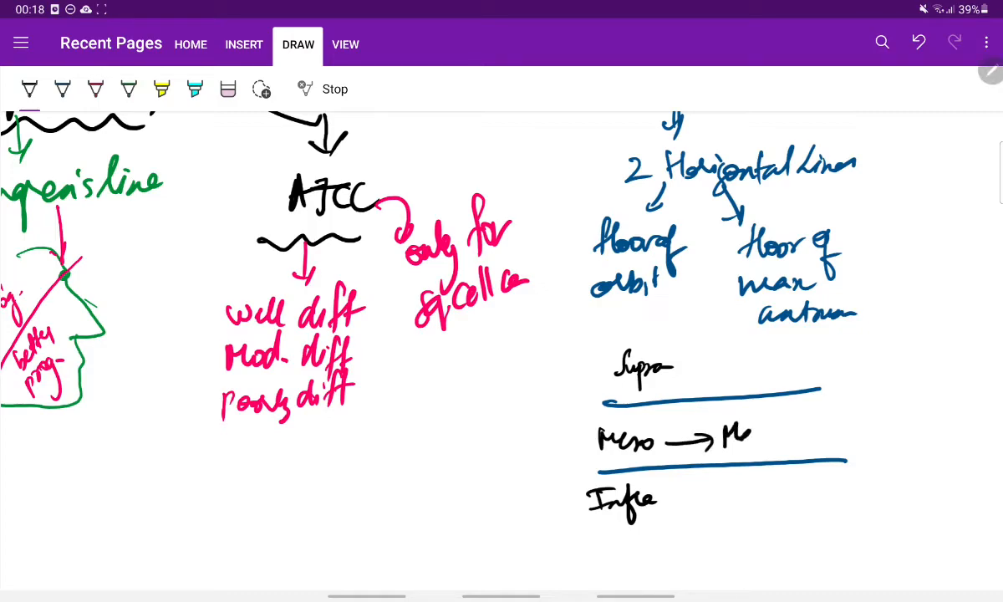
left_click_drag(728, 438, 820, 438)
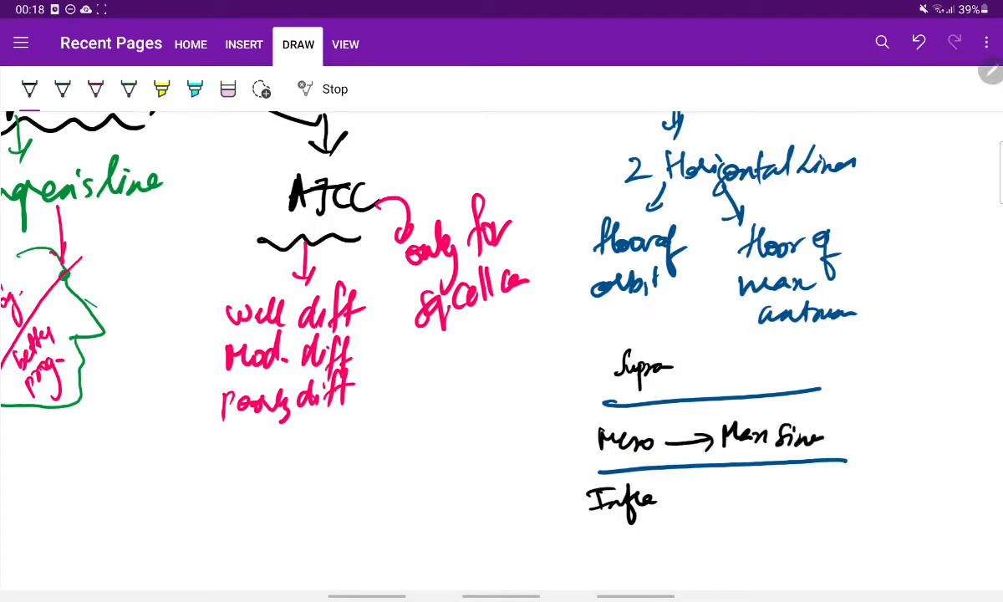
left_click_drag(802, 438, 853, 438)
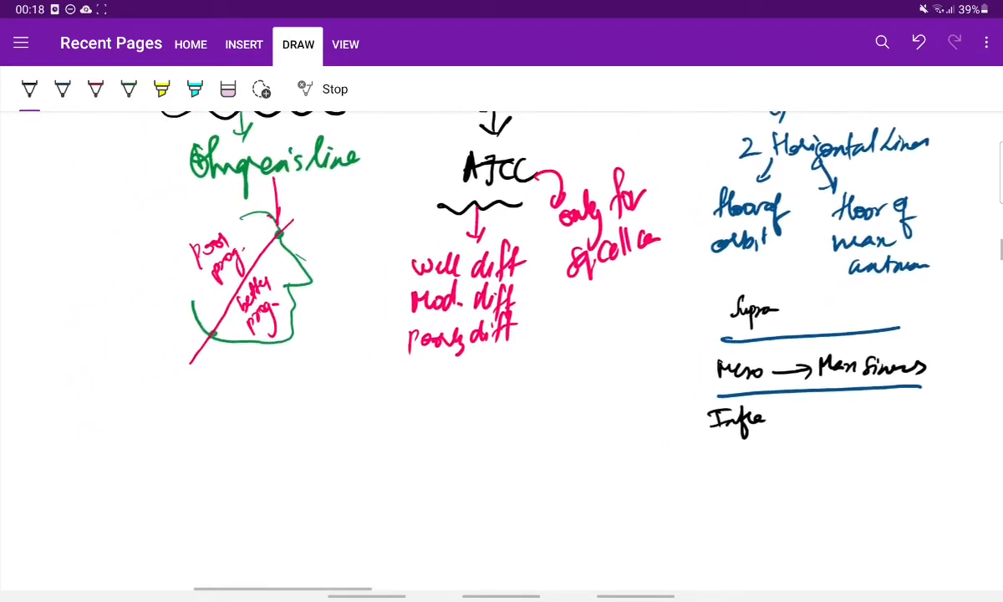
Step: Write the underlined 'Treatment :-' heading at the left of a fresh area
scroll("down", 3)
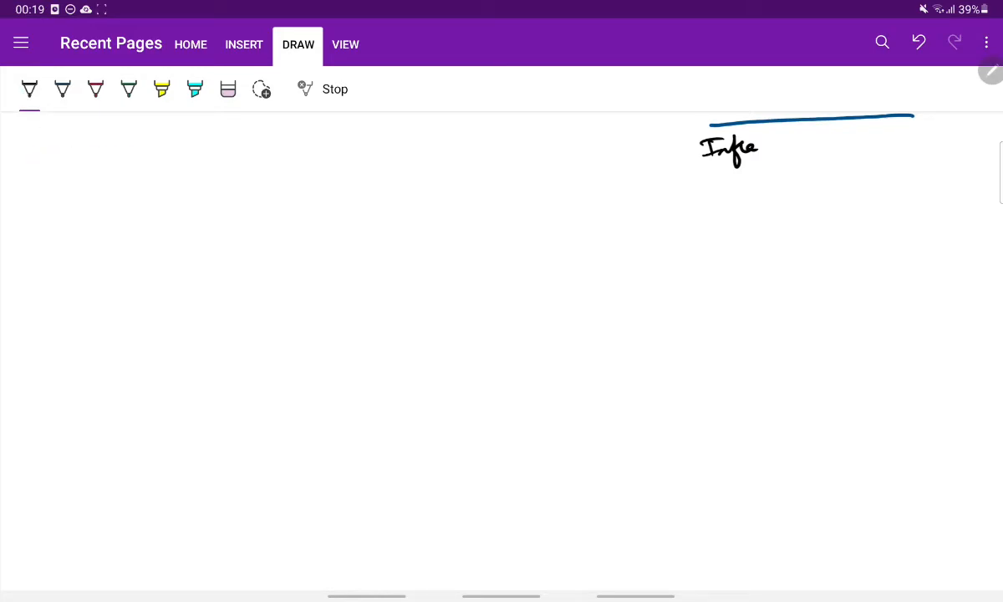
left_click_drag(65, 251, 125, 288)
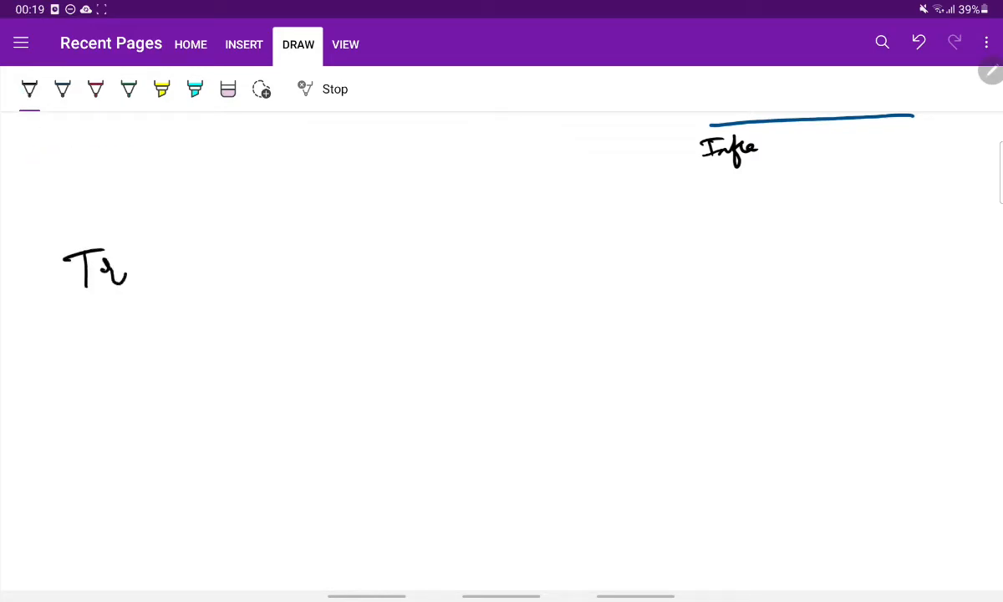
left_click_drag(125, 268, 201, 276)
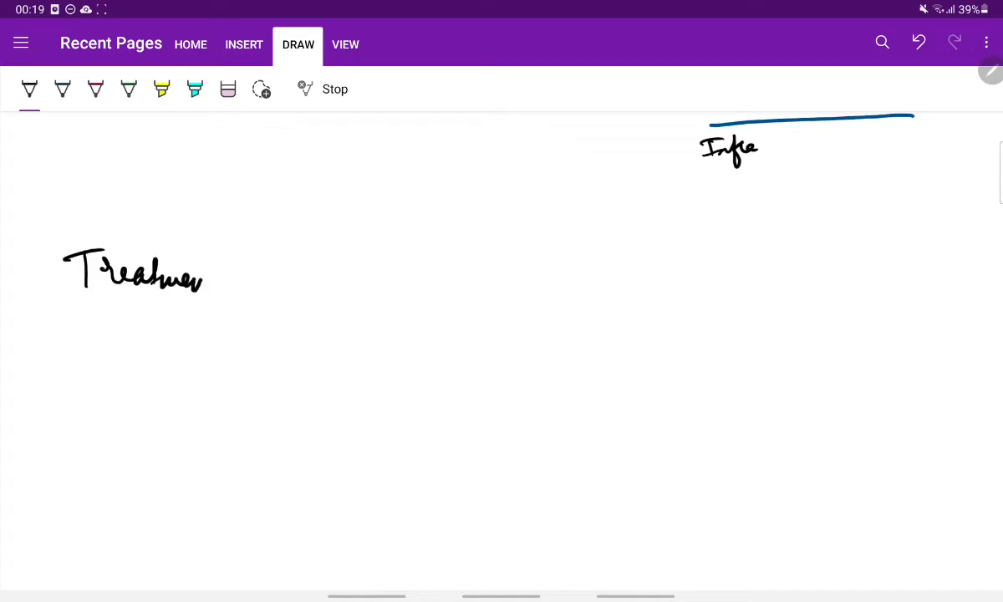
left_click_drag(201, 276, 267, 281)
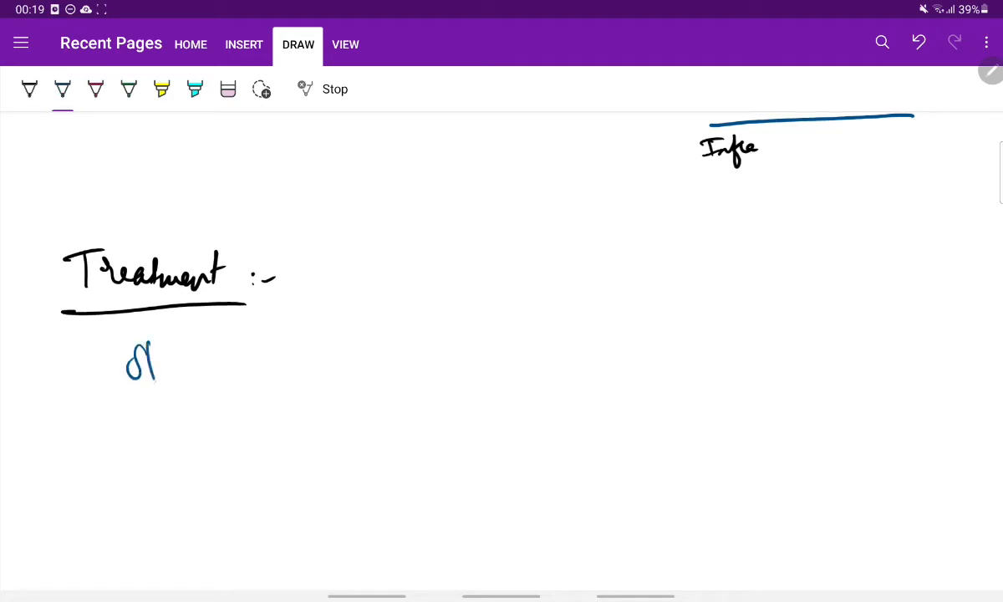
Step: Write 'Stage I & II Sq. cell ca → Early Stages' under the heading
left_click_drag(142, 368, 248, 376)
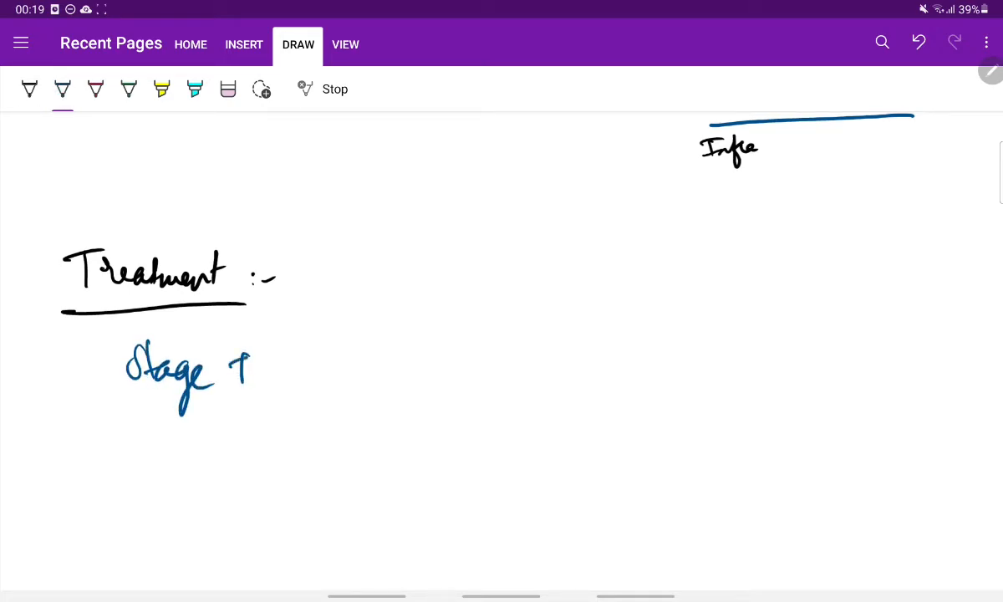
left_click_drag(251, 377, 334, 376)
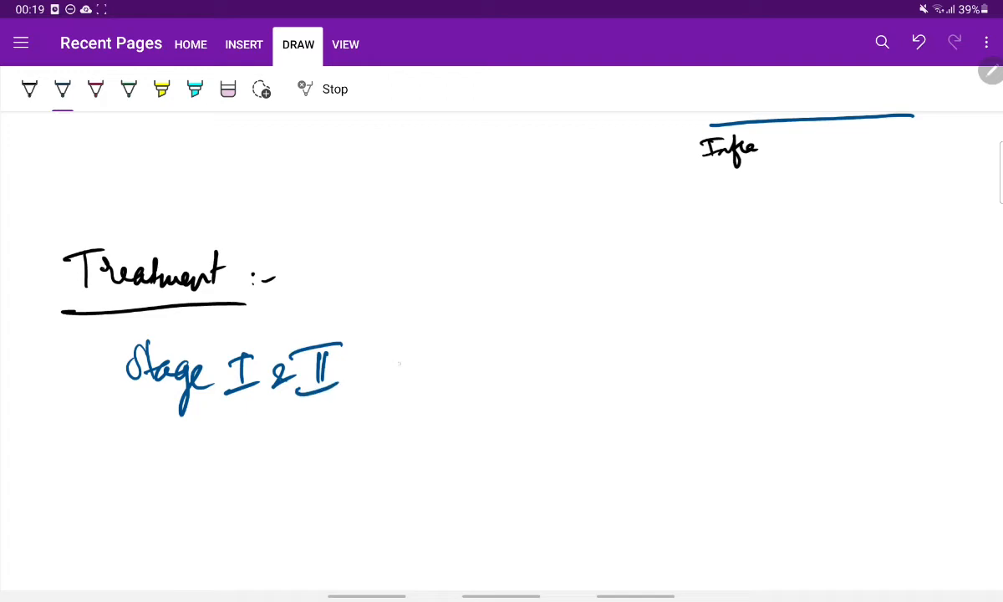
left_click_drag(371, 384, 468, 359)
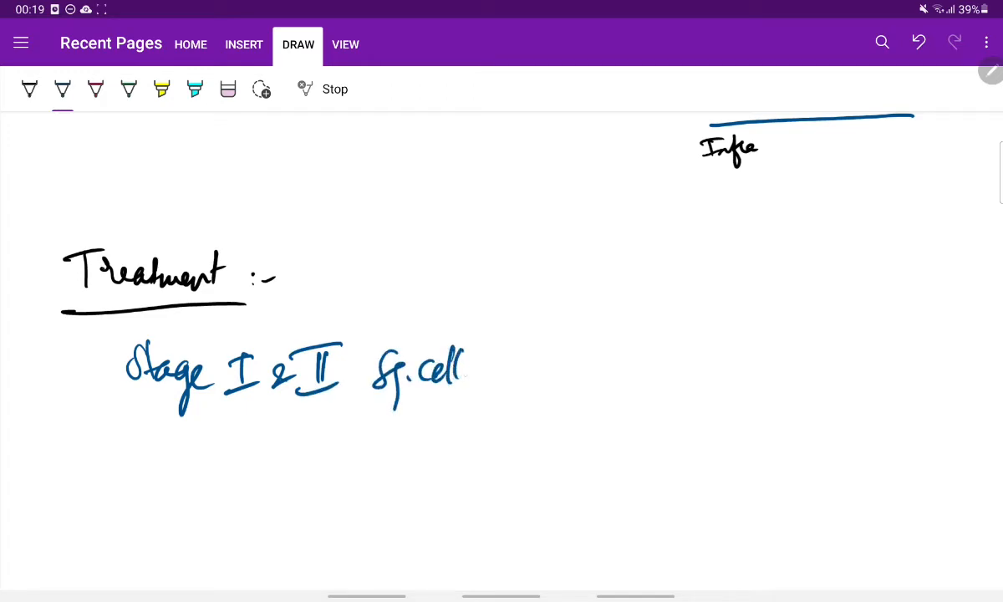
left_click_drag(485, 368, 585, 365)
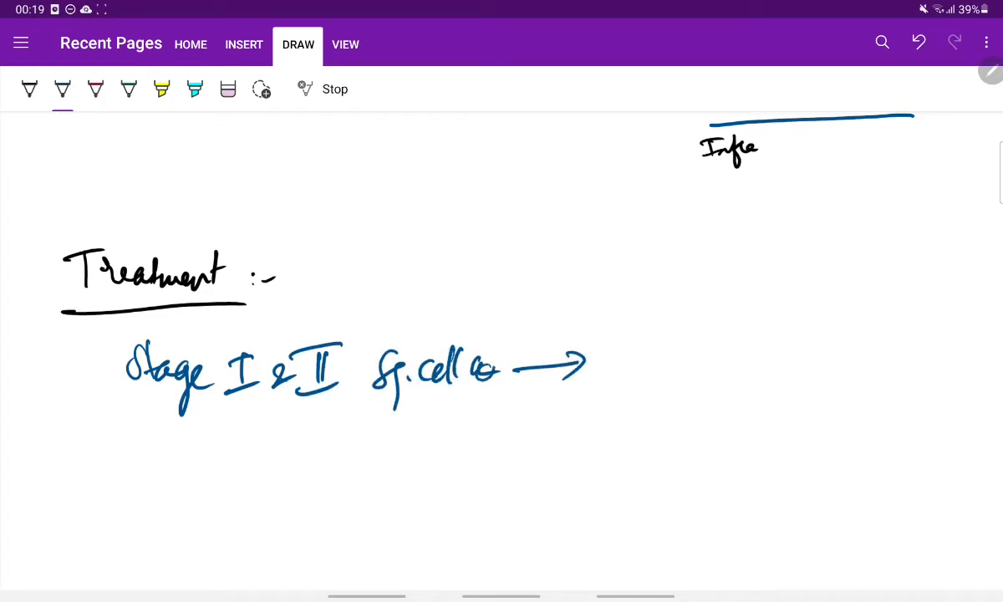
left_click_drag(622, 360, 677, 360)
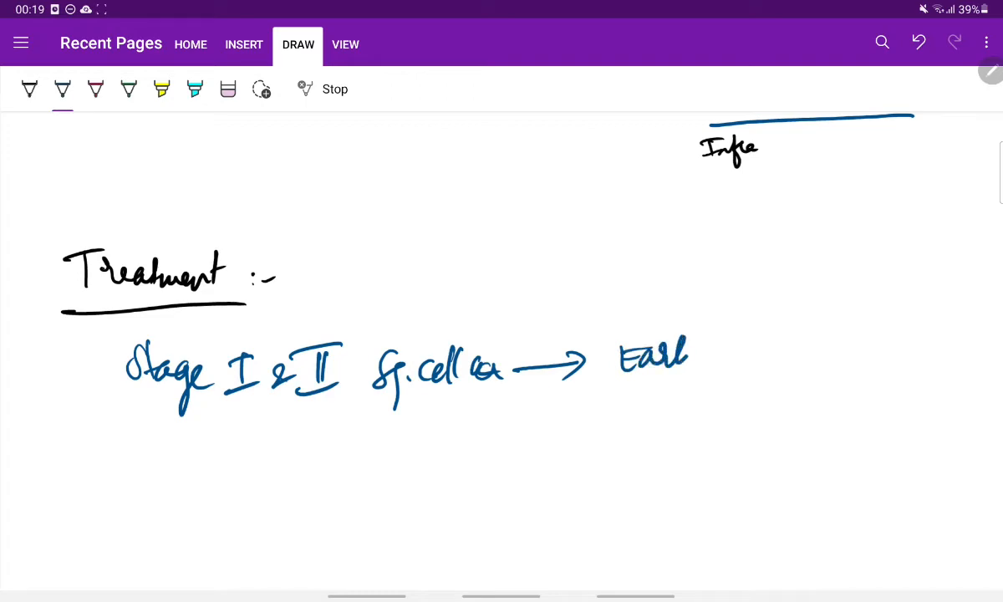
left_click_drag(678, 360, 777, 385)
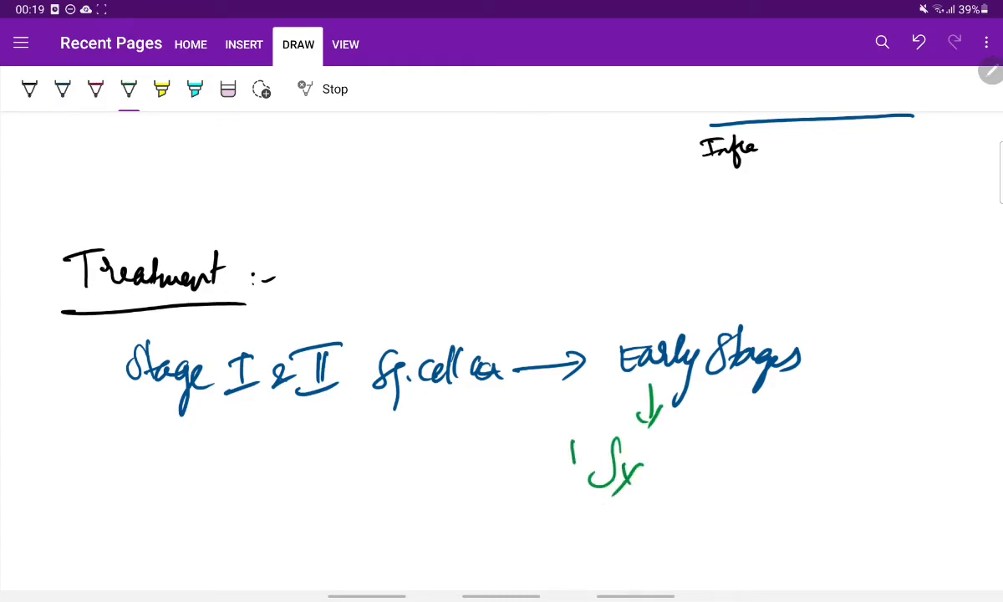
Step: Add boxed 'Sx' or boxed 'RT' below and underline Stage I & II in green
left_click_drag(568, 435, 694, 515)
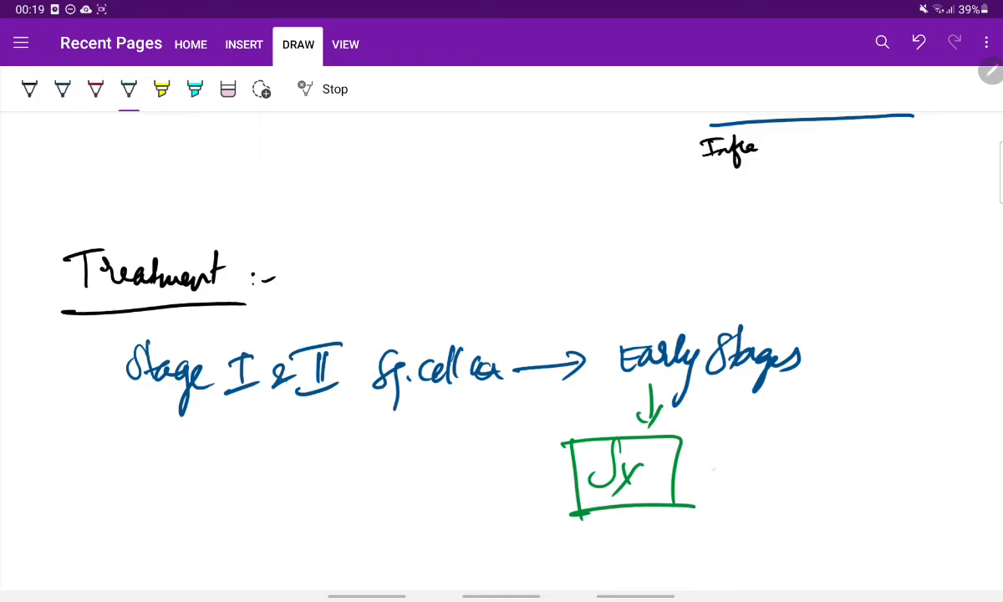
left_click_drag(707, 468, 795, 460)
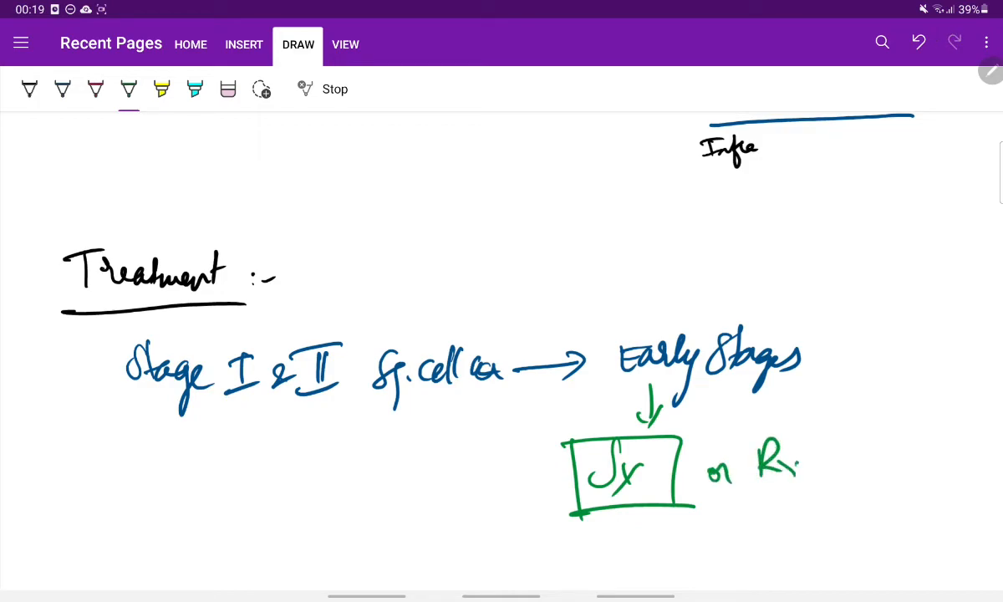
left_click_drag(736, 435, 832, 510)
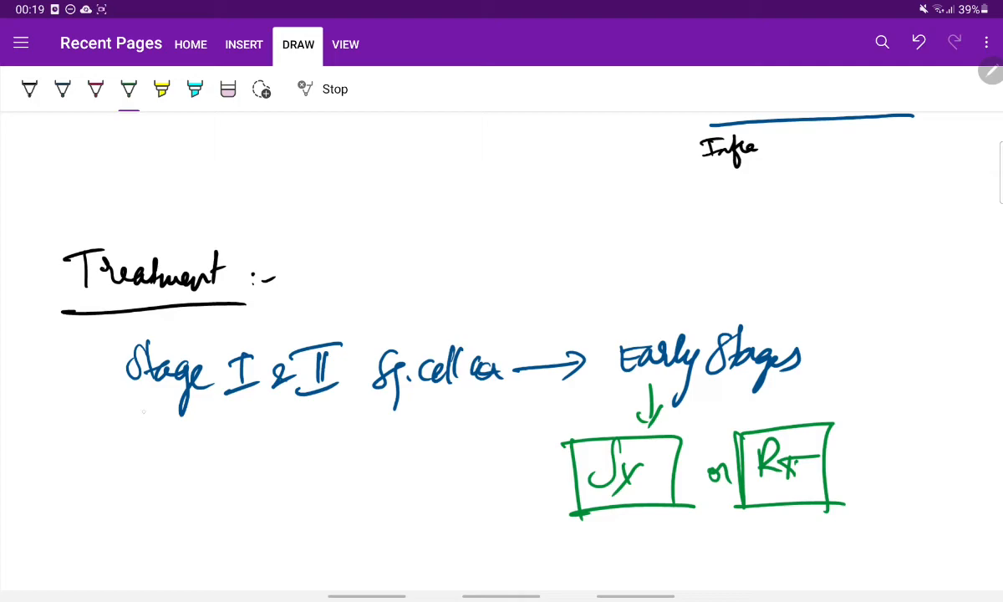
left_click_drag(130, 415, 354, 415)
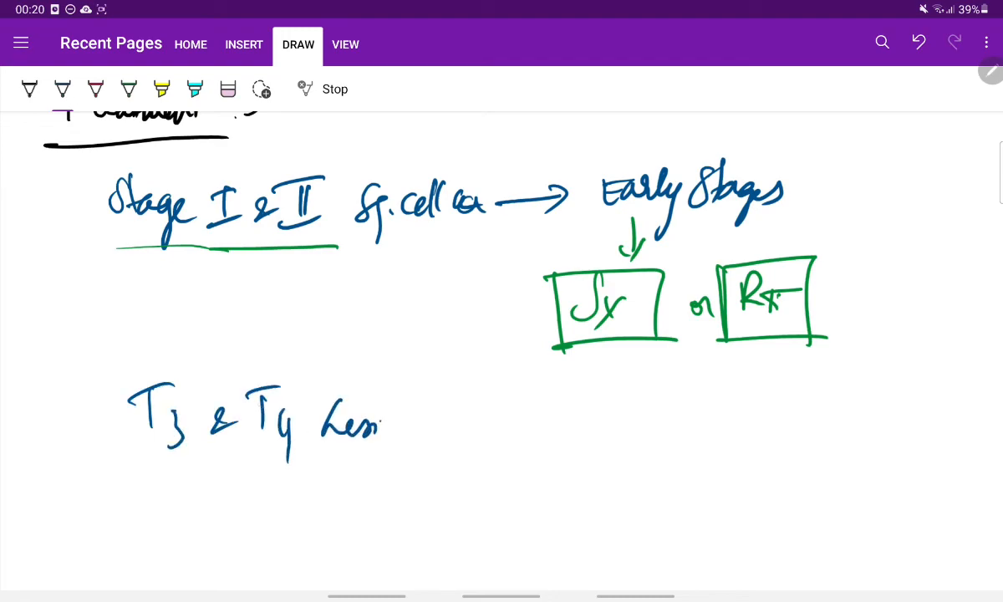
Step: Complete 'T3 & T4 Lesions → RT + Sx' and box the RT + Sx
left_click_drag(376, 418, 432, 422)
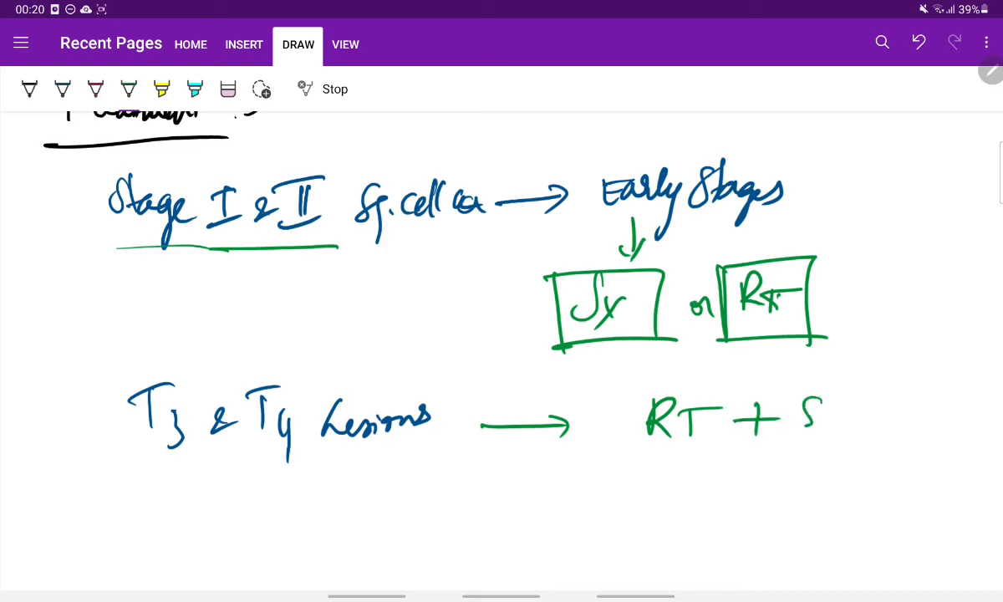
left_click_drag(619, 385, 894, 485)
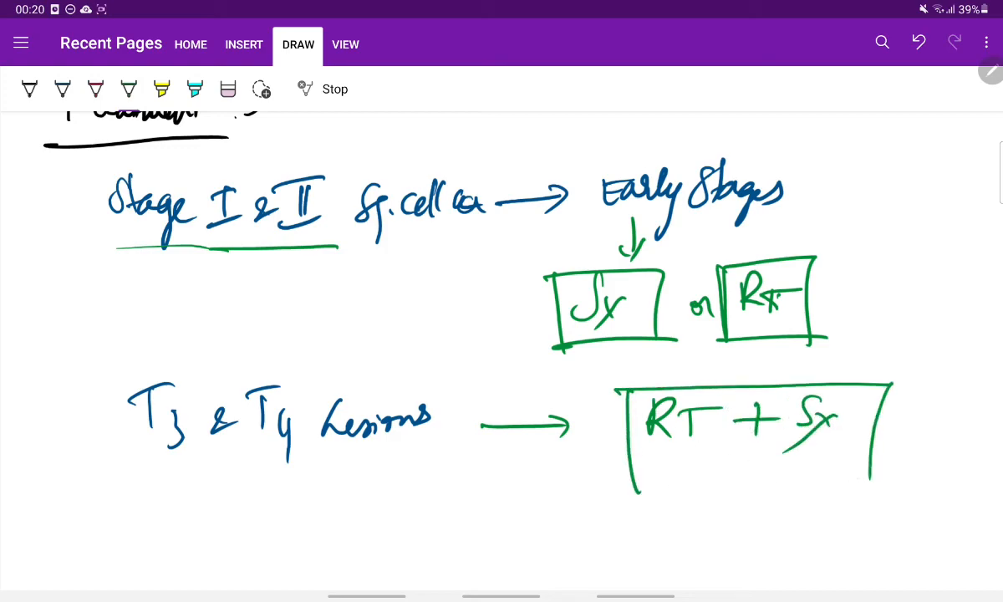
left_click_drag(632, 492, 916, 488)
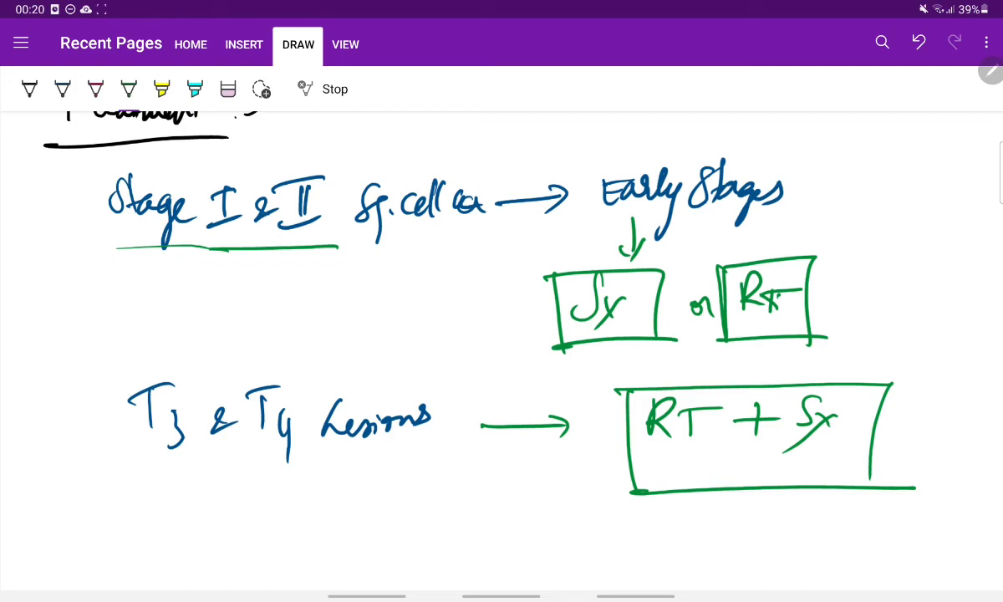
left_click_drag(125, 499, 117, 527)
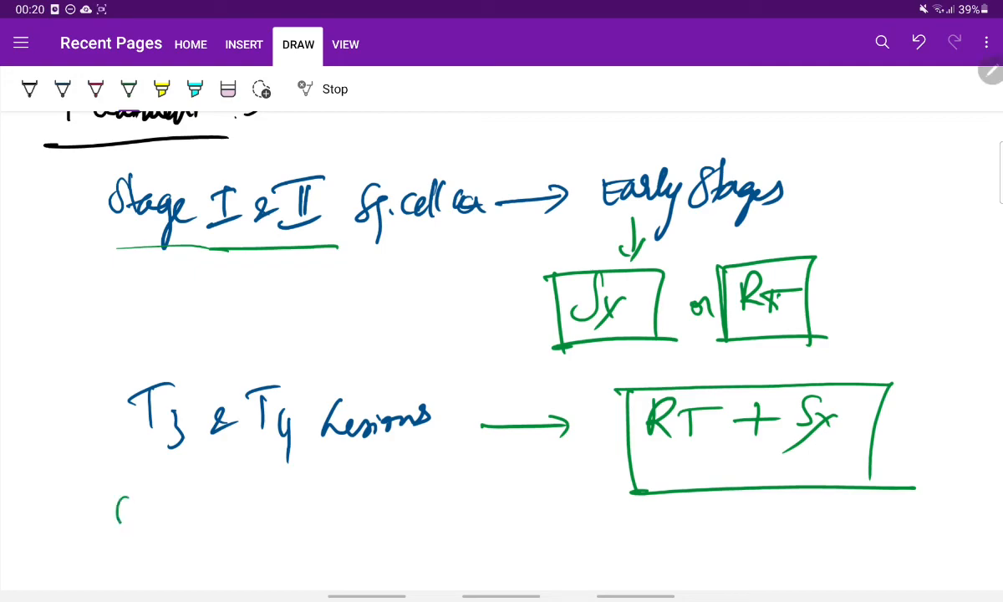
Step: Write 'ChemoRT → Large, inoperable T' beneath the T3 & T4 line
left_click_drag(117, 502, 221, 515)
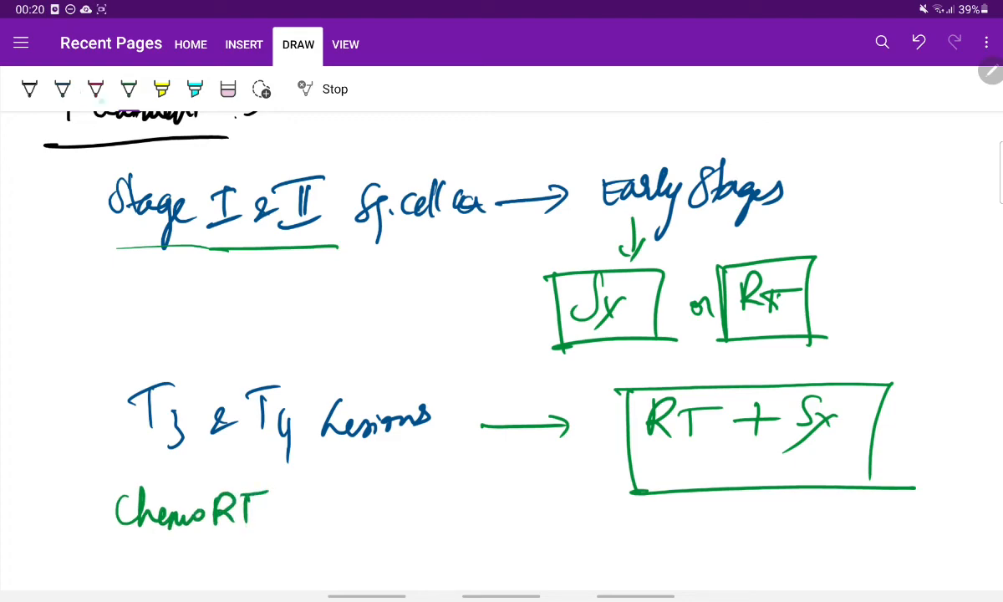
left_click_drag(301, 520, 374, 518)
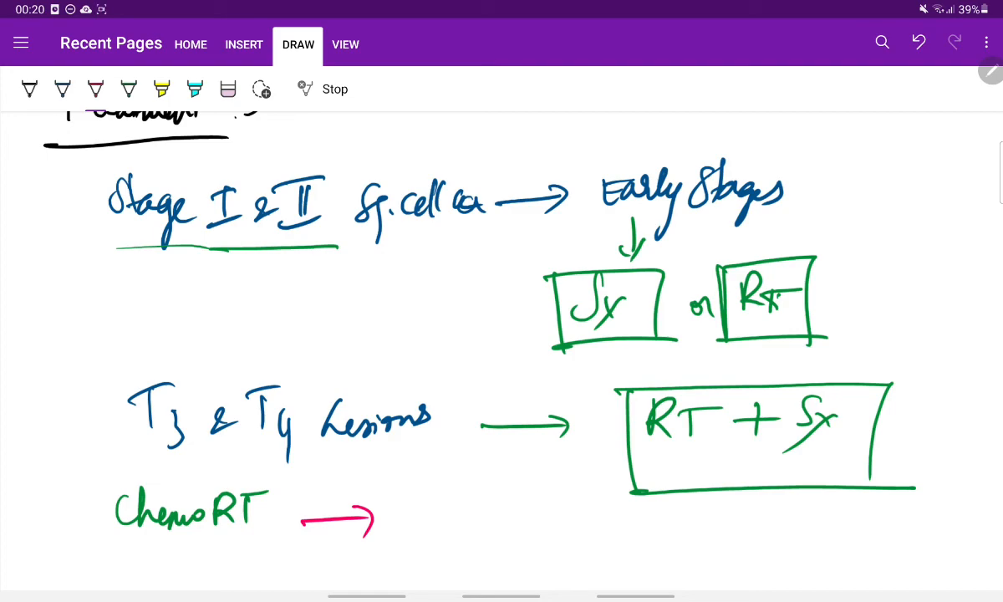
left_click_drag(431, 485, 465, 518)
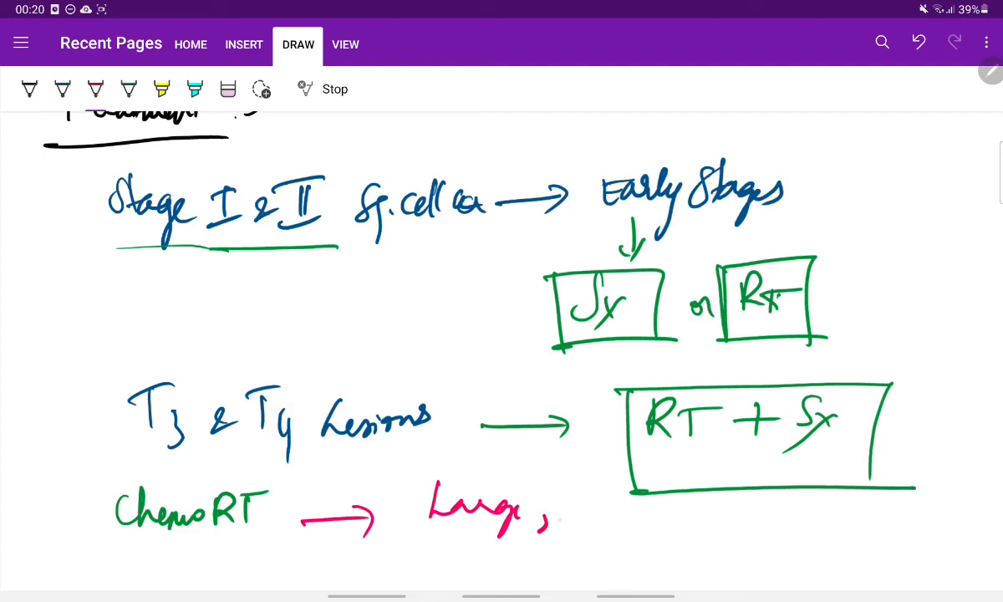
left_click_drag(577, 532, 639, 518)
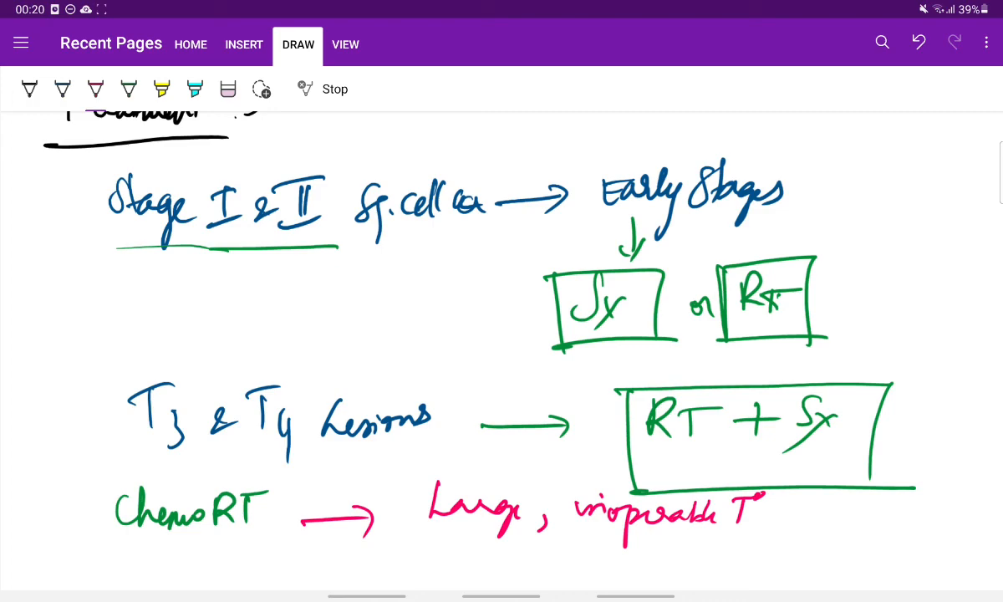
Step: Draw a small yellow smiley face in the blank space below the ChemoRT line
scroll("down", 3)
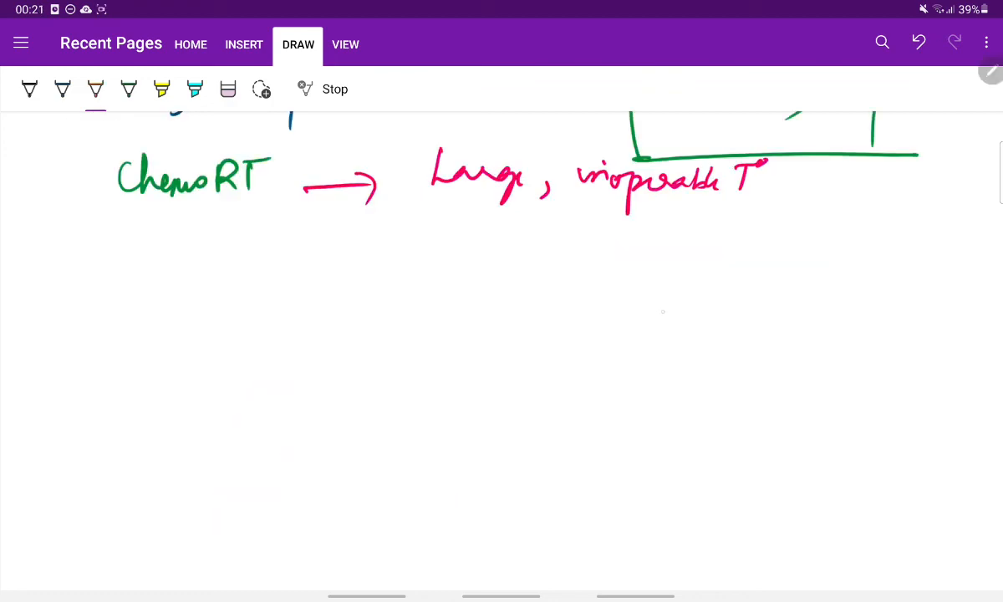
left_click_drag(661, 310, 689, 360)
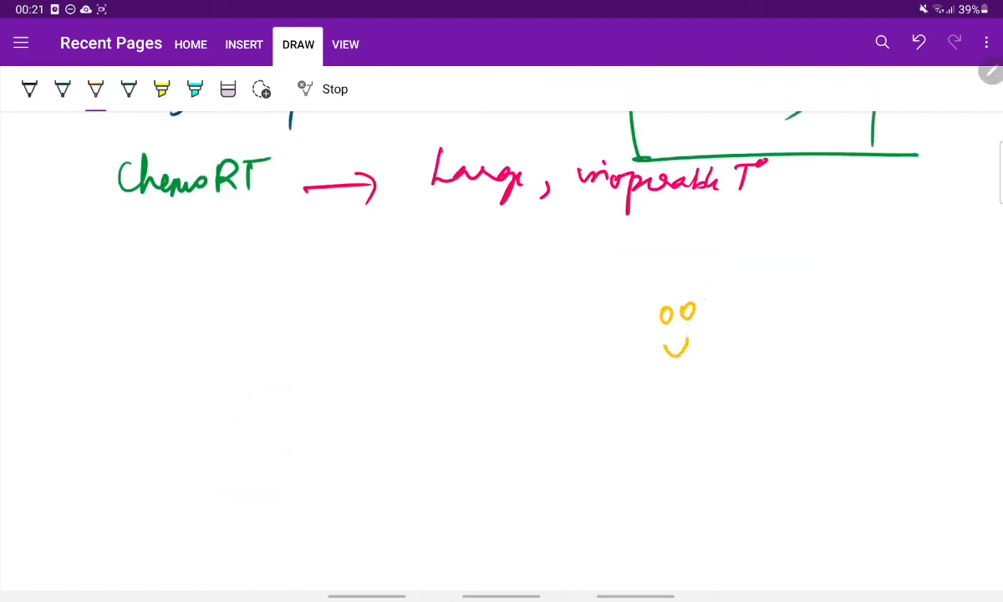